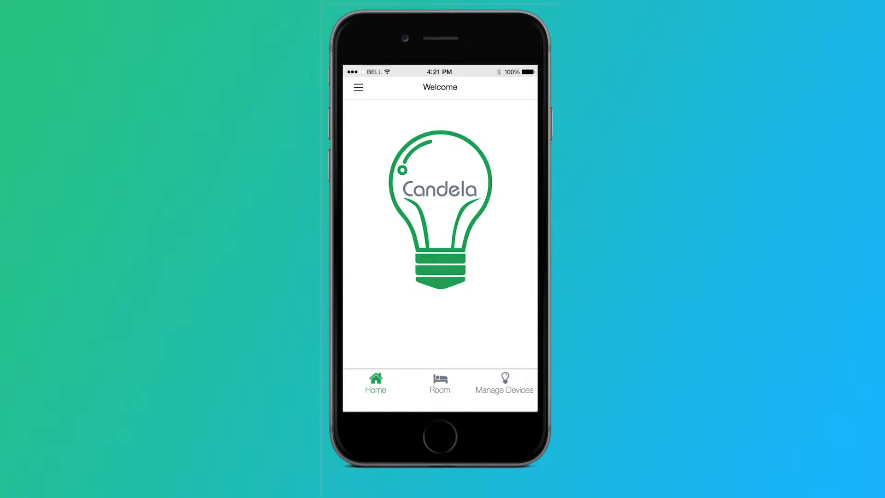
{"action": "mouse_move", "coordinate": [439, 381]}
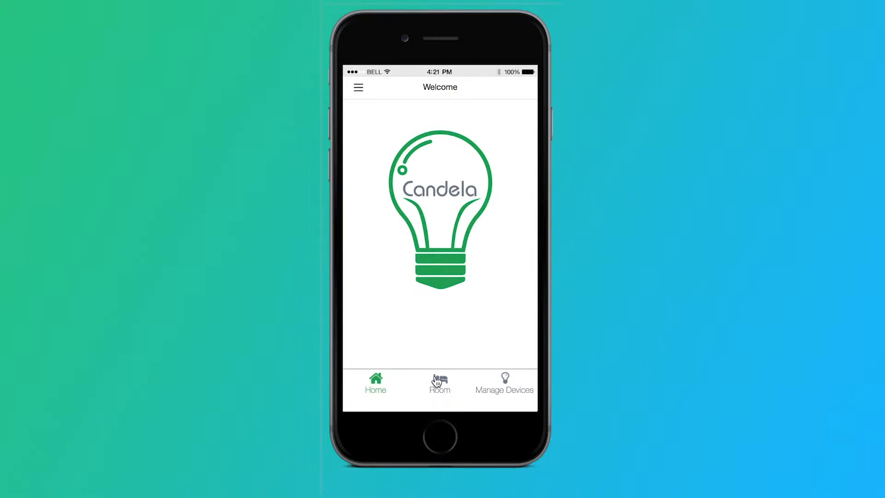
- Reach Manage Devices from Room and pick Living Room as the destination for the new device
{"action": "left_click", "coordinate": [440, 386]}
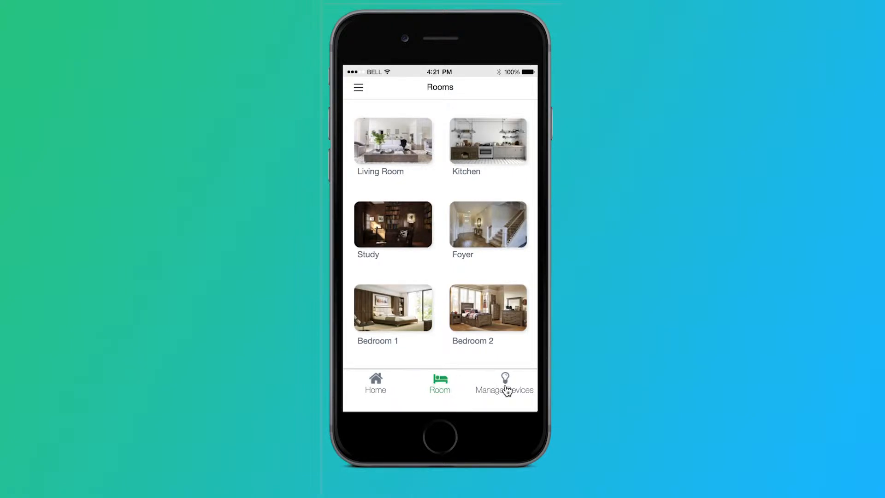
{"action": "left_click", "coordinate": [504, 383]}
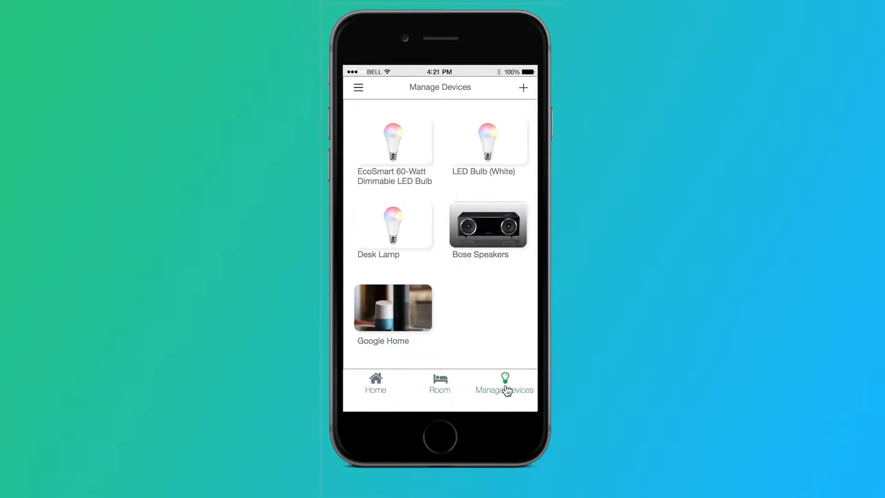
{"action": "mouse_move", "coordinate": [405, 139]}
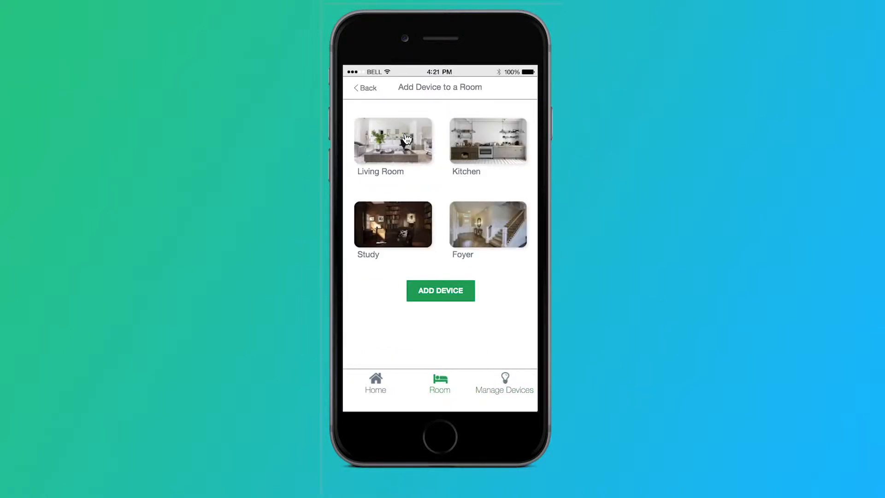
{"action": "left_click", "coordinate": [392, 141]}
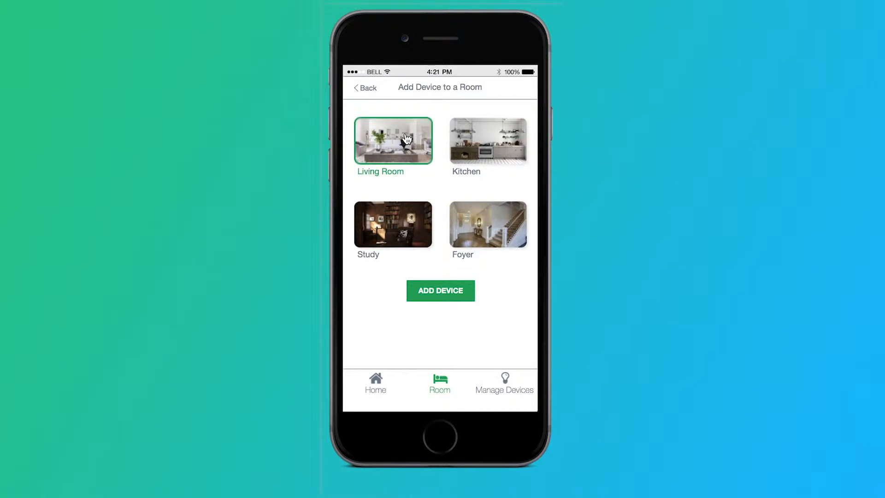
{"action": "mouse_move", "coordinate": [440, 290]}
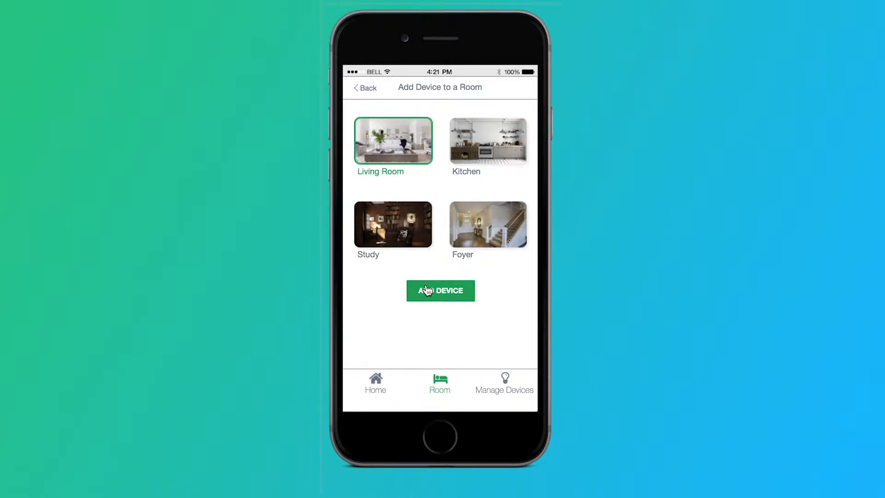
- Add the device to Living Room and dismiss the success confirmation
{"action": "left_click", "coordinate": [441, 291]}
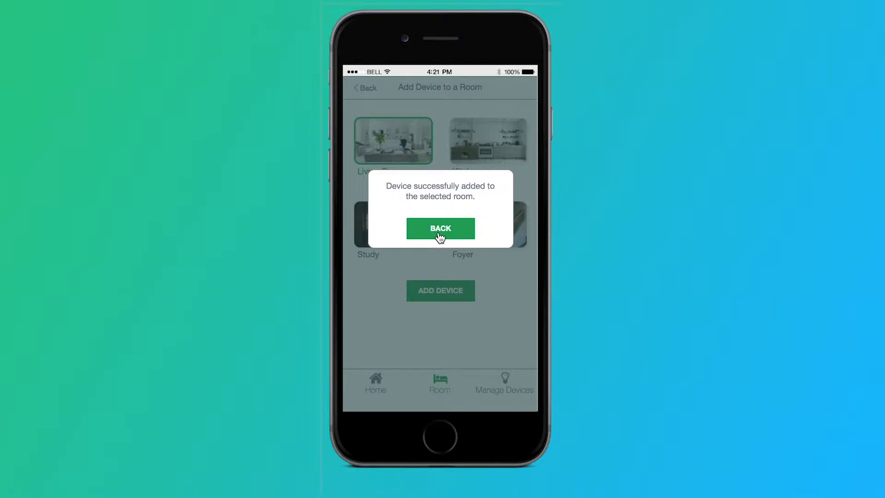
{"action": "left_click", "coordinate": [440, 229]}
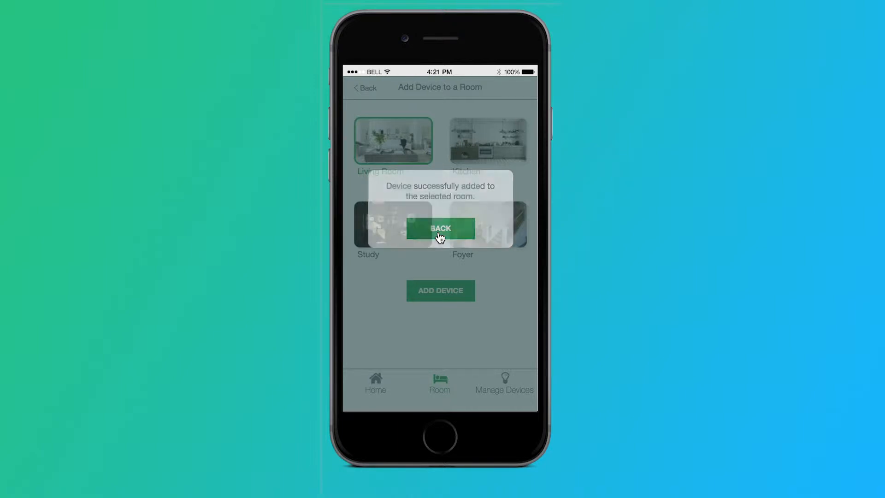
{"action": "left_click", "coordinate": [441, 229]}
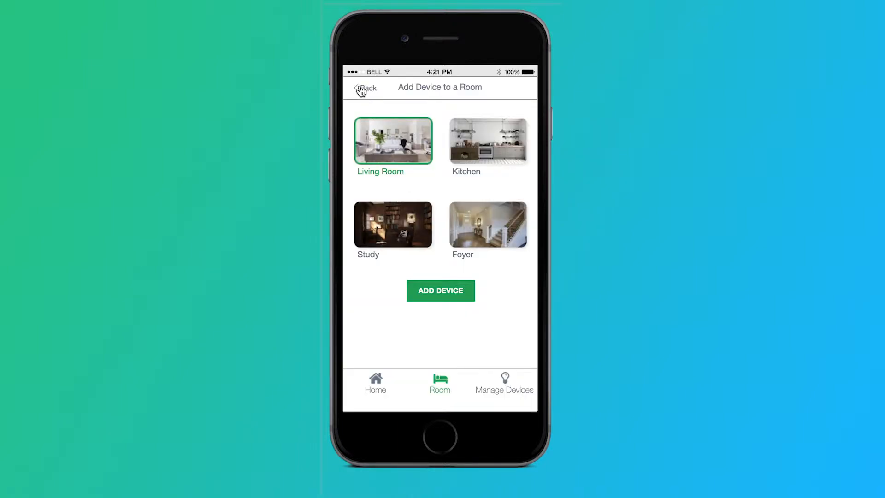
- Start adding a new device and pick the Bluetooth-found Philips Hue White A19 bulb
{"action": "left_click", "coordinate": [504, 384]}
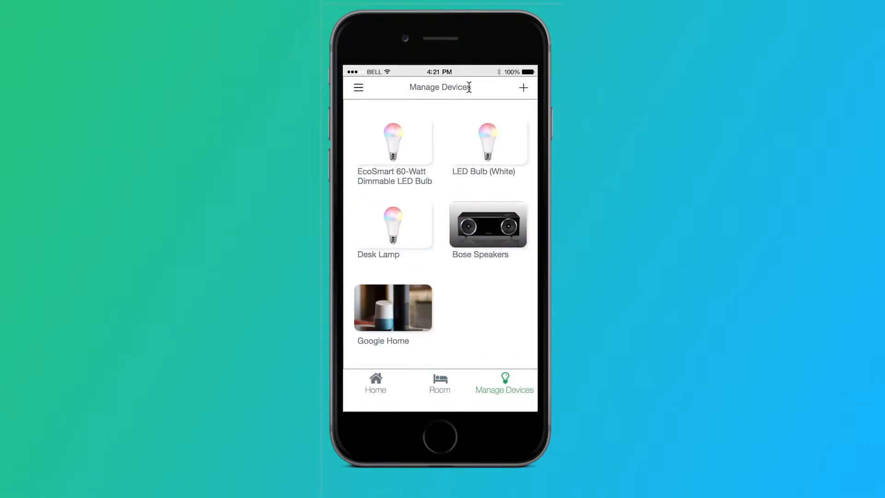
{"action": "mouse_move", "coordinate": [524, 90]}
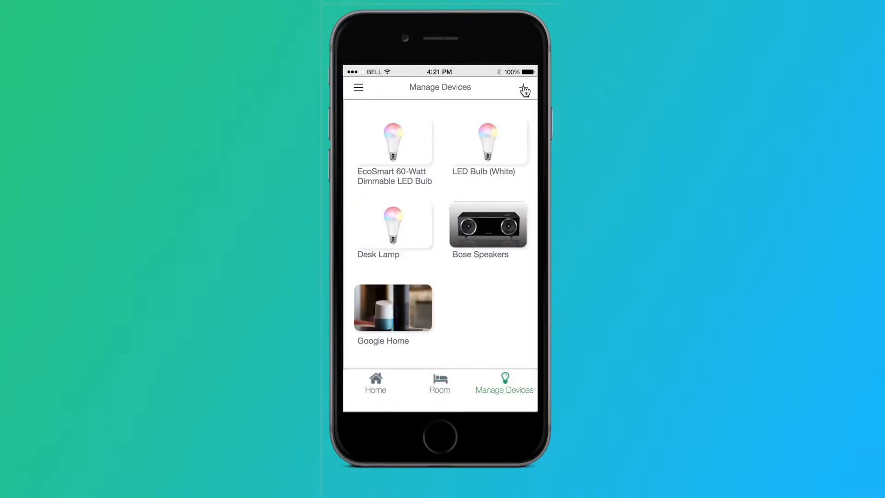
{"action": "left_click", "coordinate": [524, 88]}
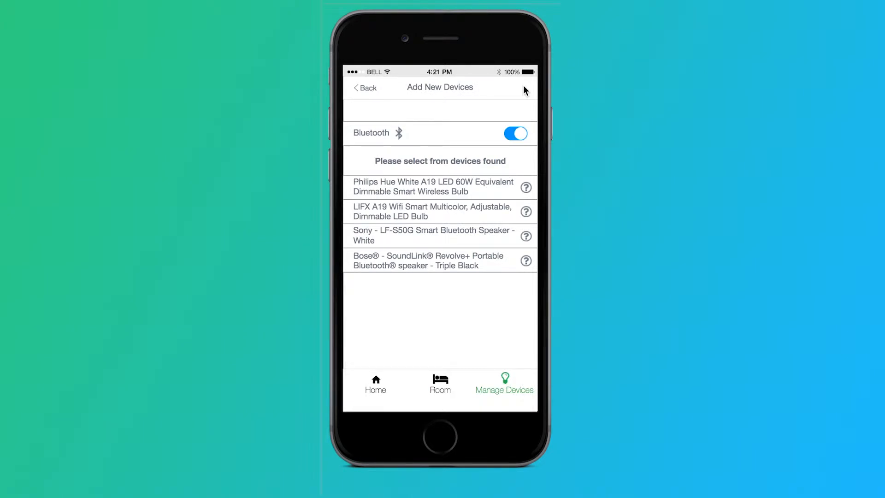
{"action": "mouse_move", "coordinate": [454, 189]}
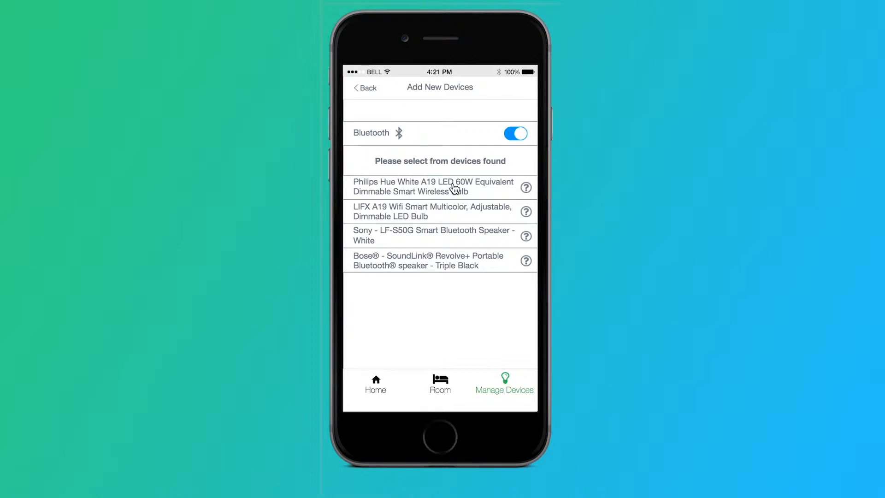
{"action": "left_click", "coordinate": [433, 187]}
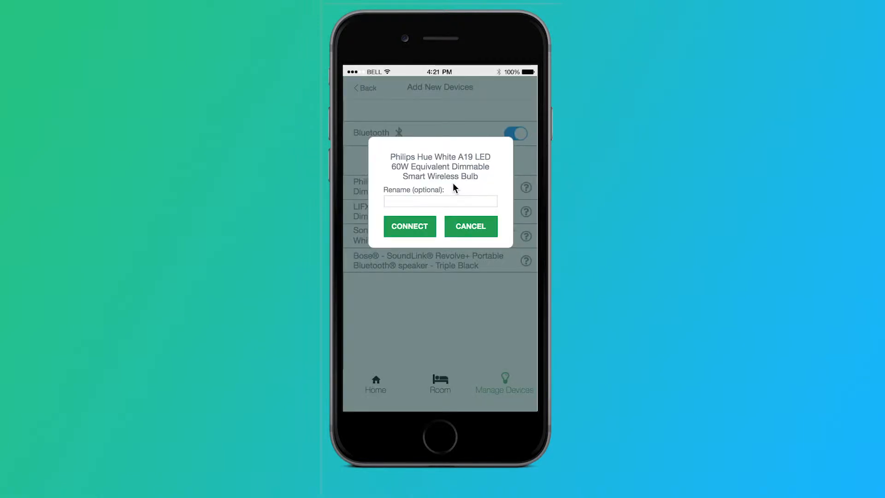
- Rename the bulb 'Philips Hue White A19 LED 60W' and connect it to managed devices
{"action": "left_click", "coordinate": [441, 201]}
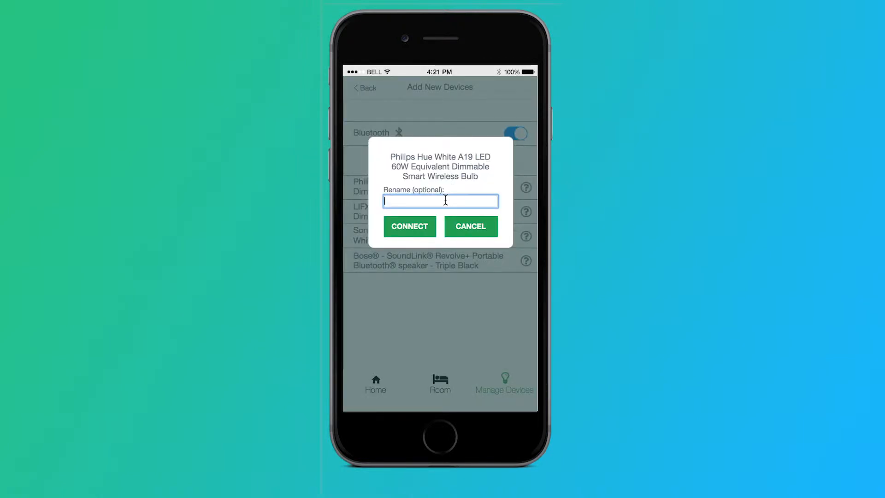
{"action": "type", "text": "Philips Hue White A19"}
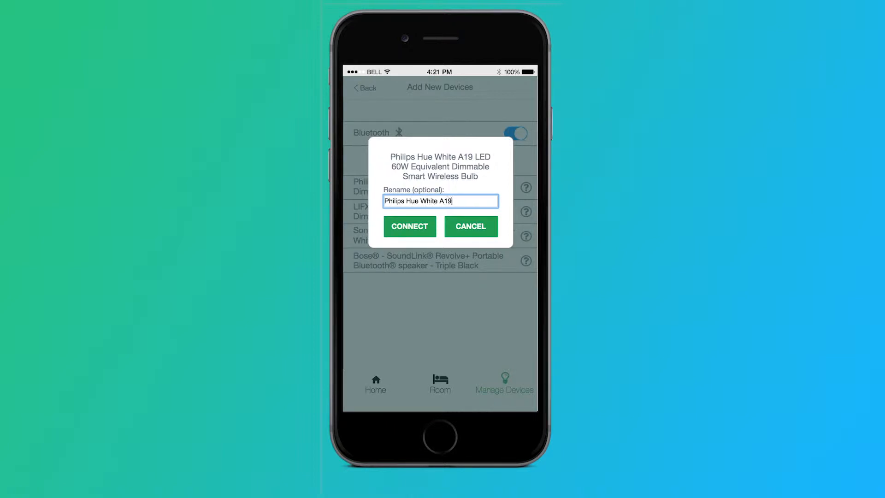
{"action": "type", "text": "LED 60W"}
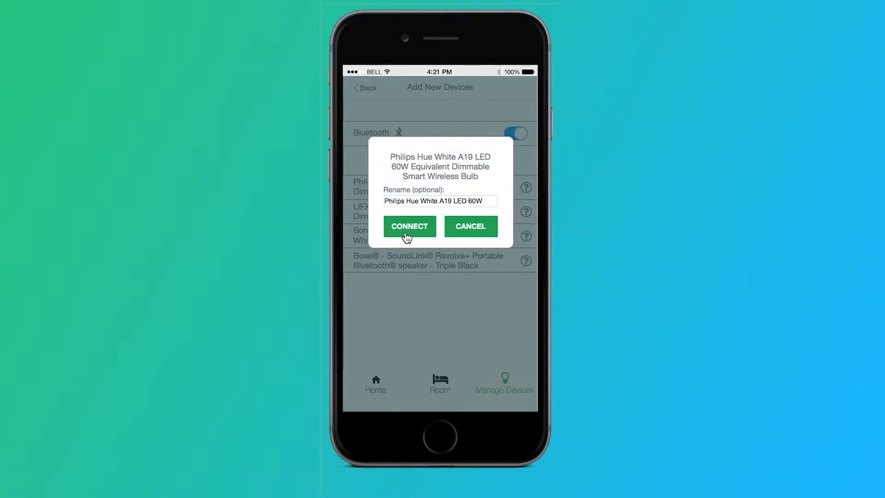
{"action": "left_click", "coordinate": [409, 226]}
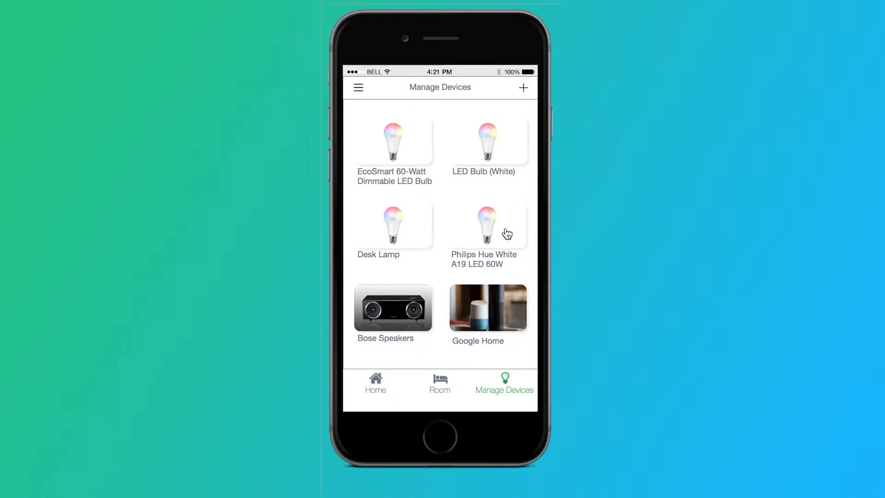
{"action": "mouse_move", "coordinate": [524, 195]}
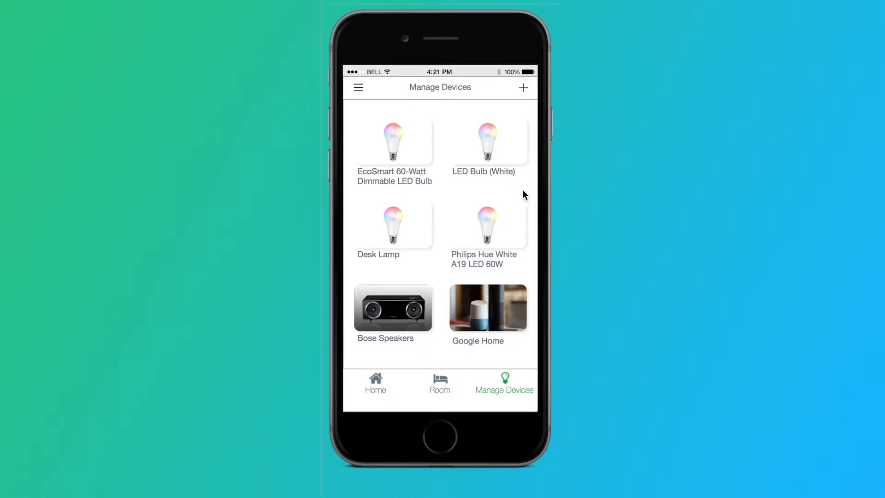
{"action": "mouse_move", "coordinate": [457, 292]}
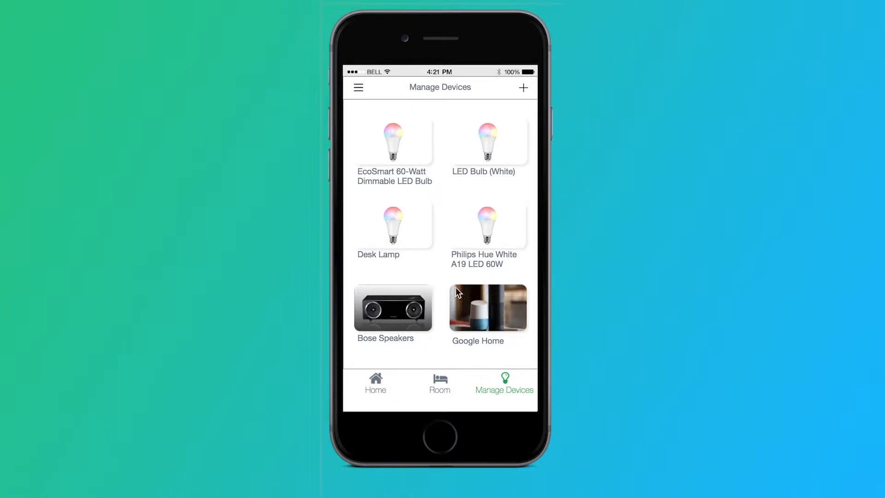
- Return to the welcome dashboard and reach the Schedule screen from the main menu
{"action": "left_click", "coordinate": [375, 384]}
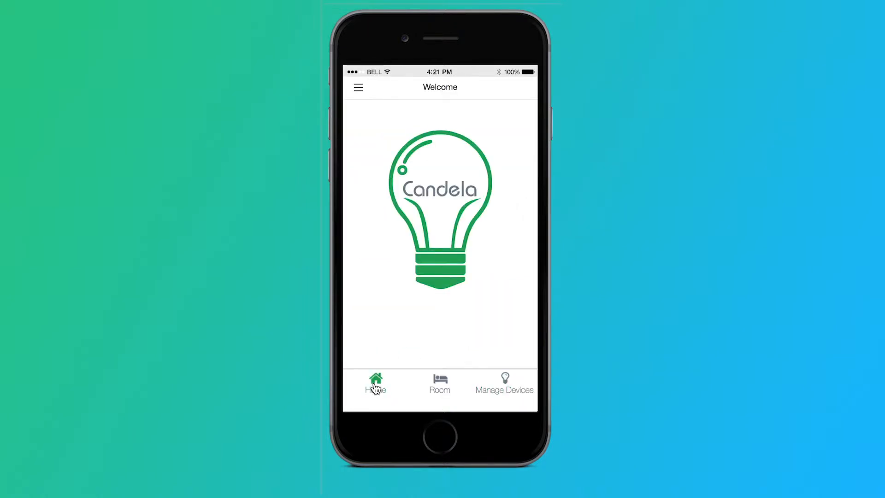
{"action": "left_click", "coordinate": [375, 384]}
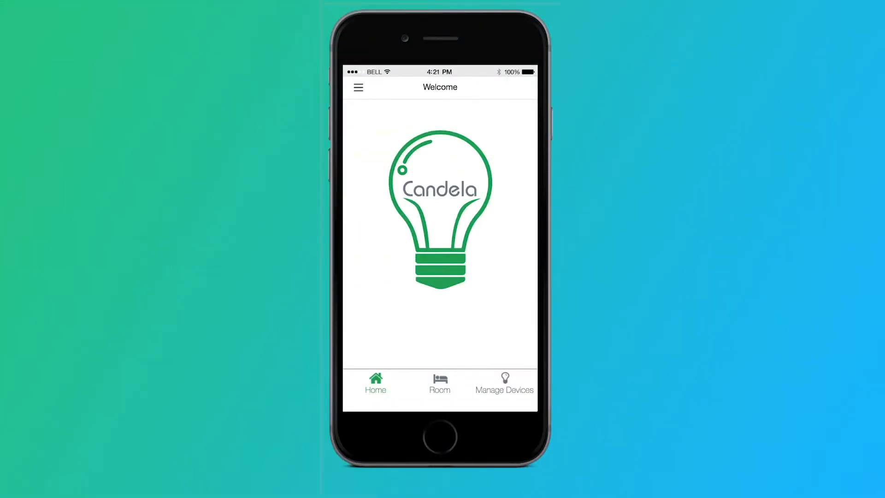
{"action": "mouse_move", "coordinate": [381, 97]}
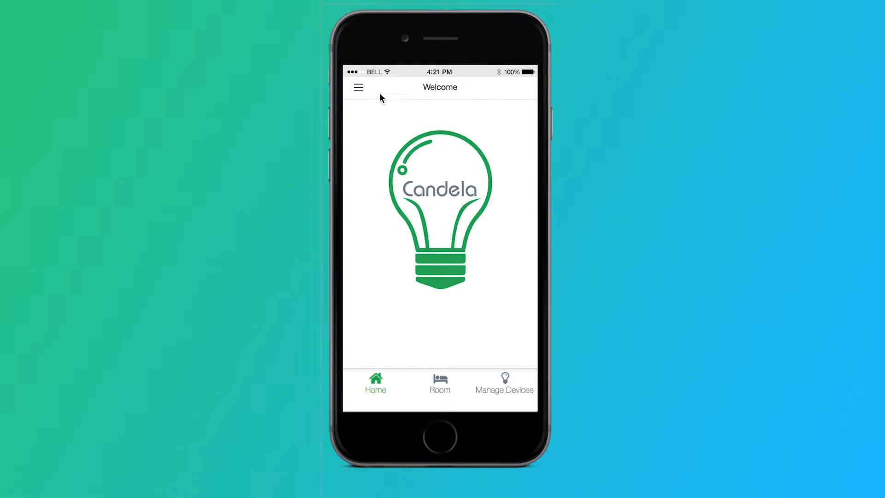
{"action": "left_click", "coordinate": [358, 87]}
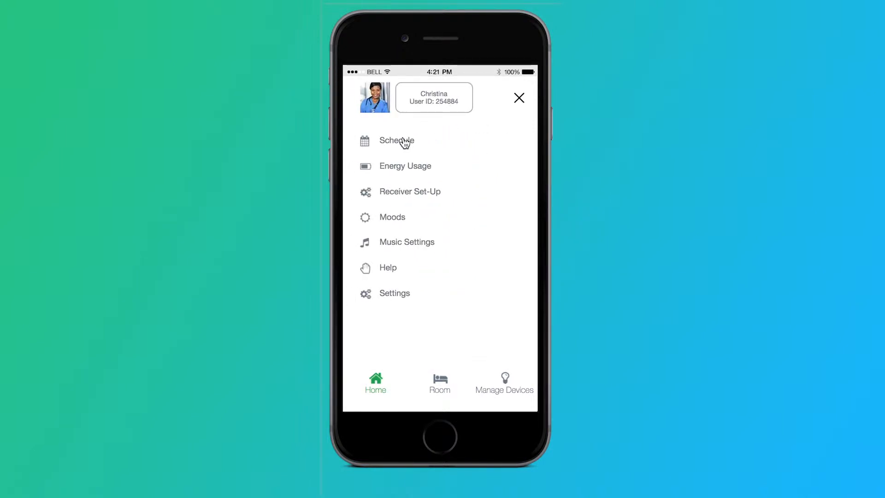
{"action": "left_click", "coordinate": [396, 140]}
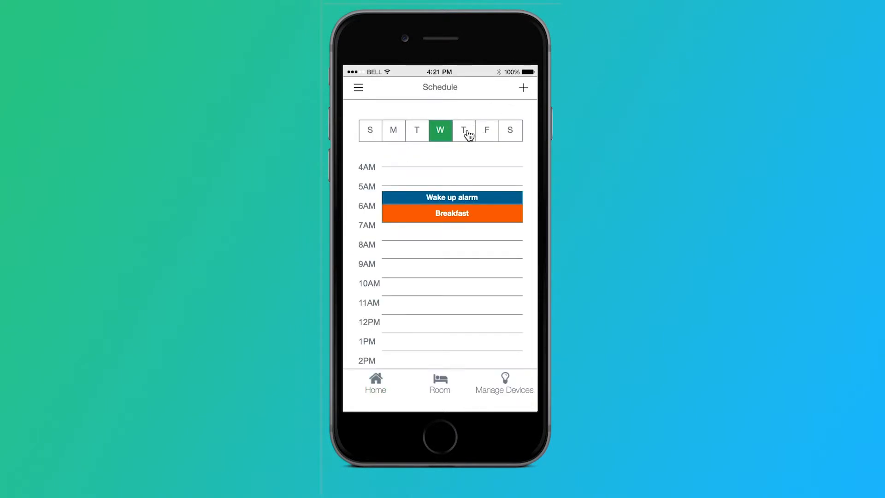
- Browse Friday, Tuesday and Saturday schedules, ending on the empty Sunday schedule
{"action": "left_click", "coordinate": [486, 130]}
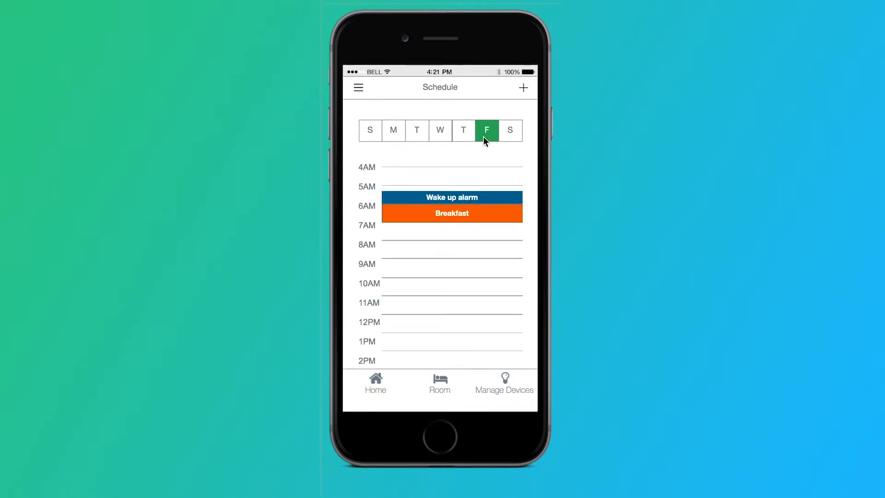
{"action": "left_click", "coordinate": [417, 130]}
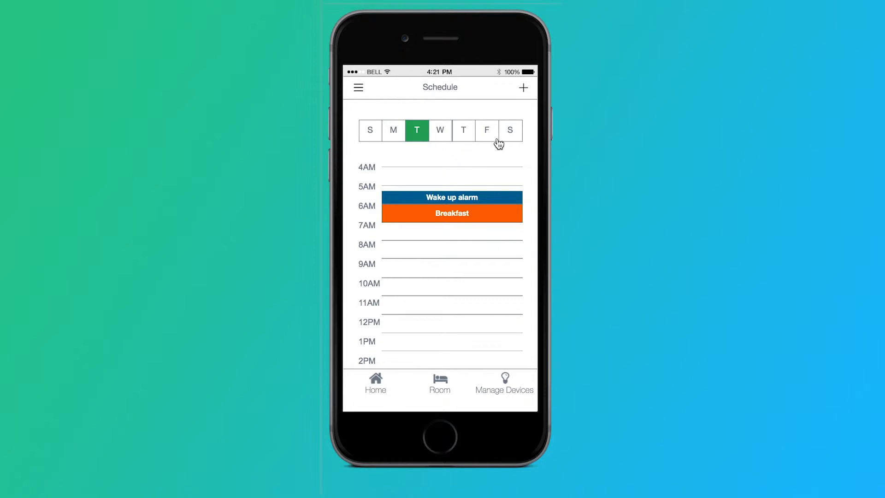
{"action": "left_click", "coordinate": [510, 130]}
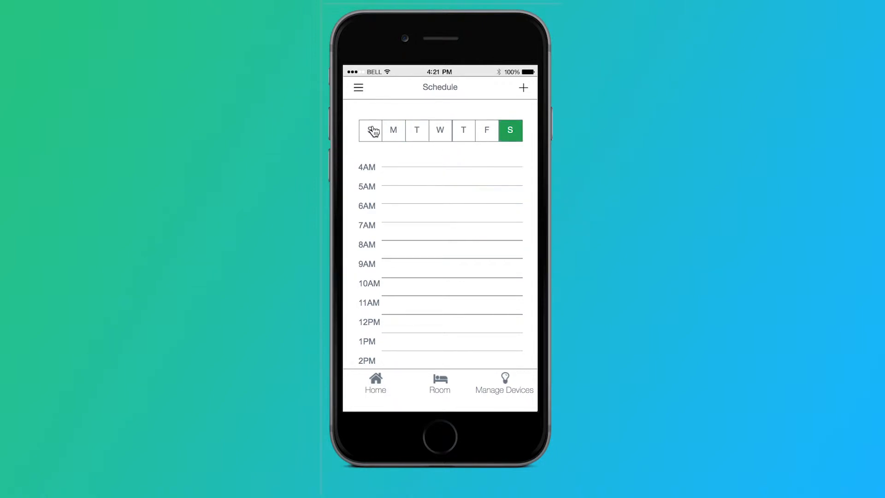
{"action": "left_click", "coordinate": [371, 130]}
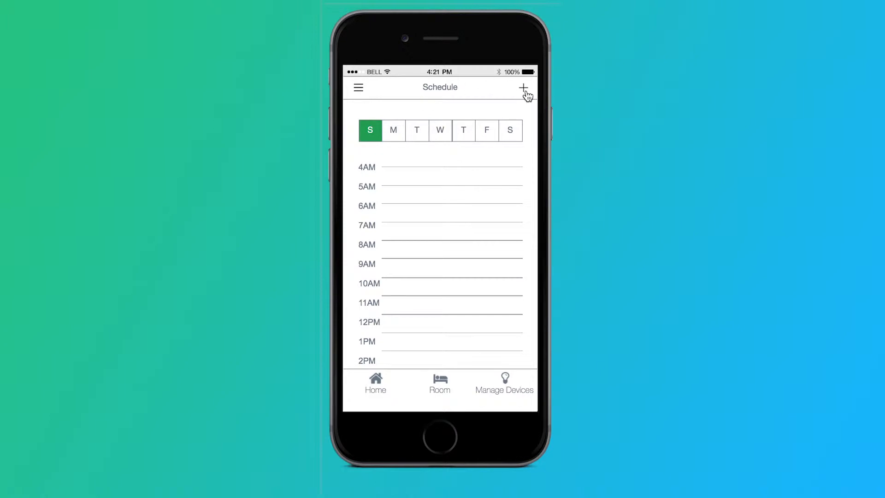
- Start a new event running from 10:00 PM to 11:00 PM and continue to its settings
{"action": "left_click", "coordinate": [522, 87]}
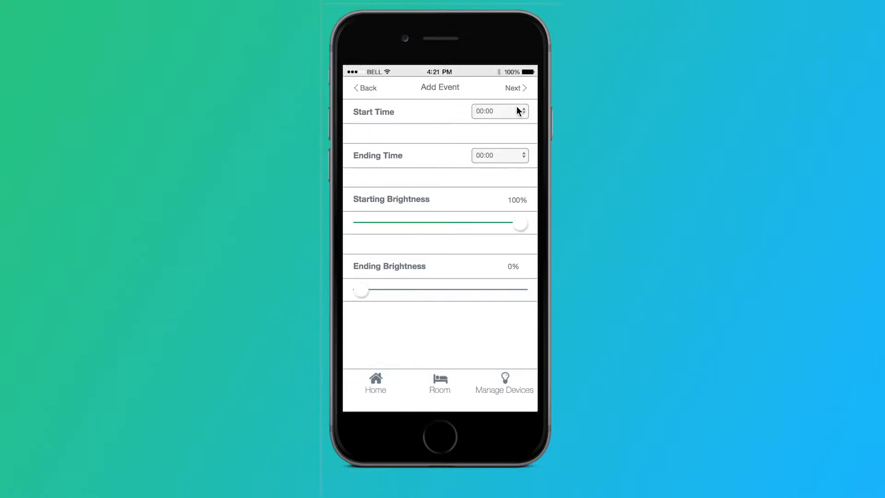
{"action": "left_click", "coordinate": [499, 110]}
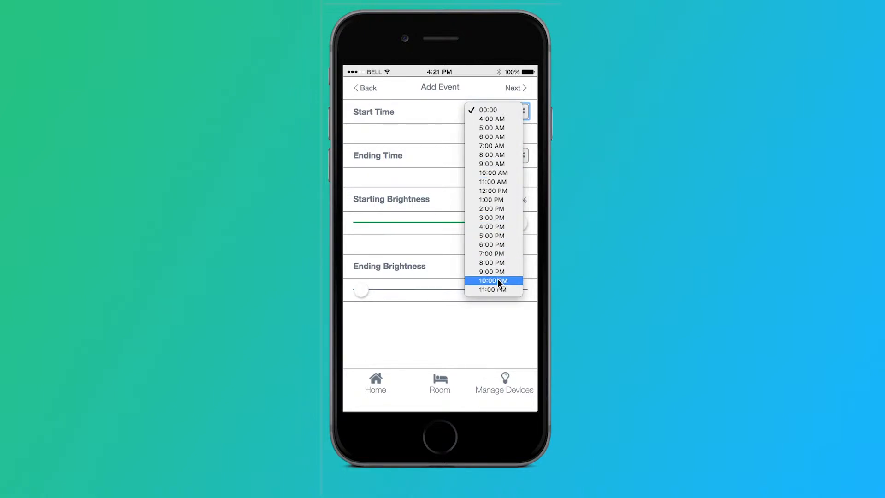
{"action": "left_click", "coordinate": [492, 280]}
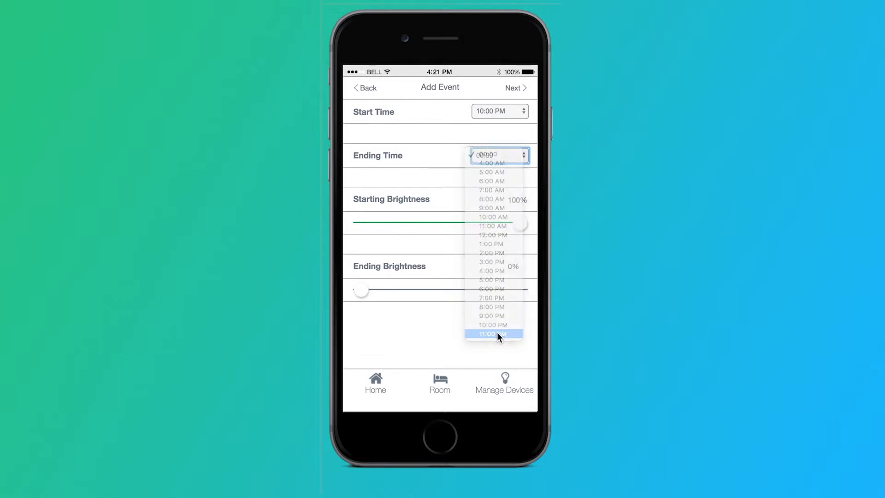
{"action": "left_click", "coordinate": [492, 333]}
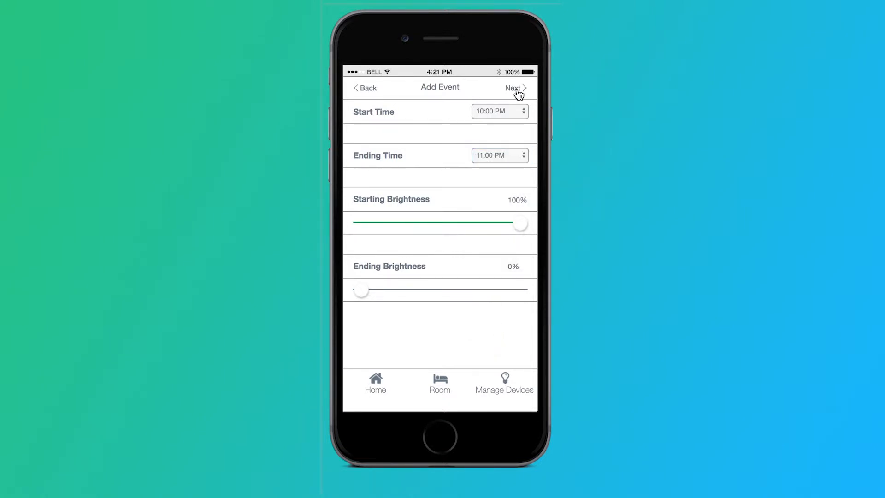
{"action": "left_click", "coordinate": [514, 87]}
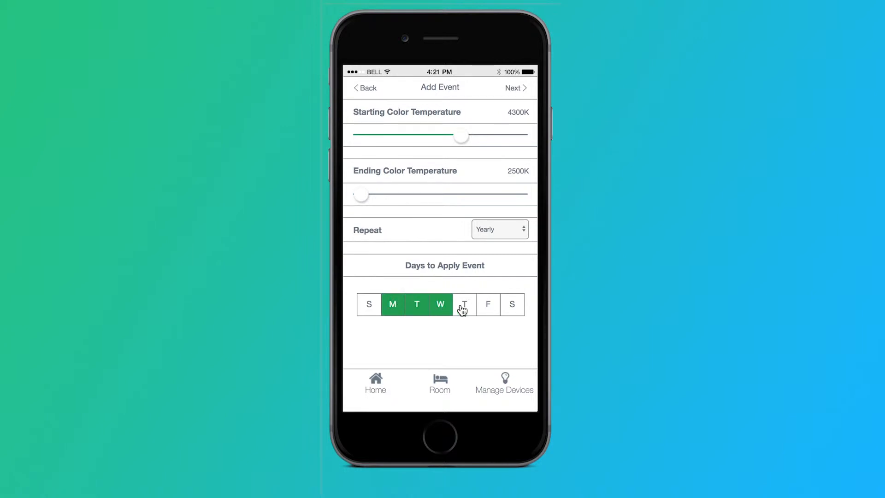
- Set the event's repeat, trying Thursday weekly before settling on Daily
{"action": "left_click", "coordinate": [499, 230]}
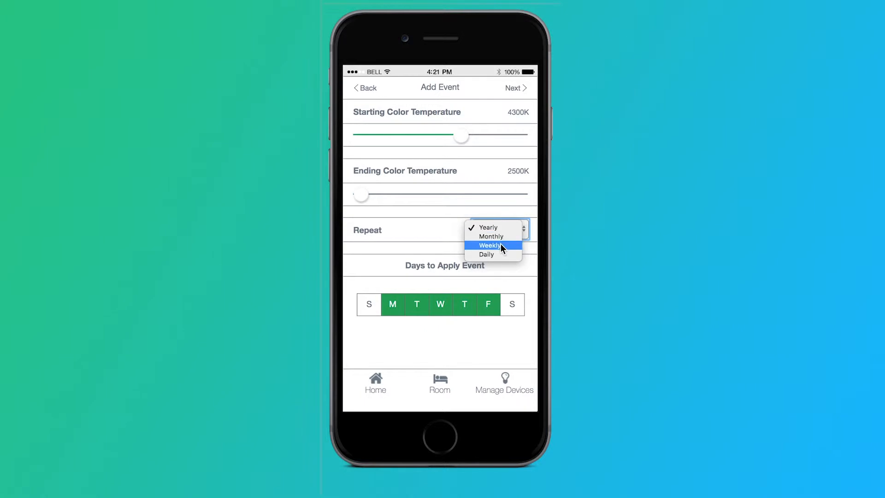
{"action": "left_click", "coordinate": [489, 245]}
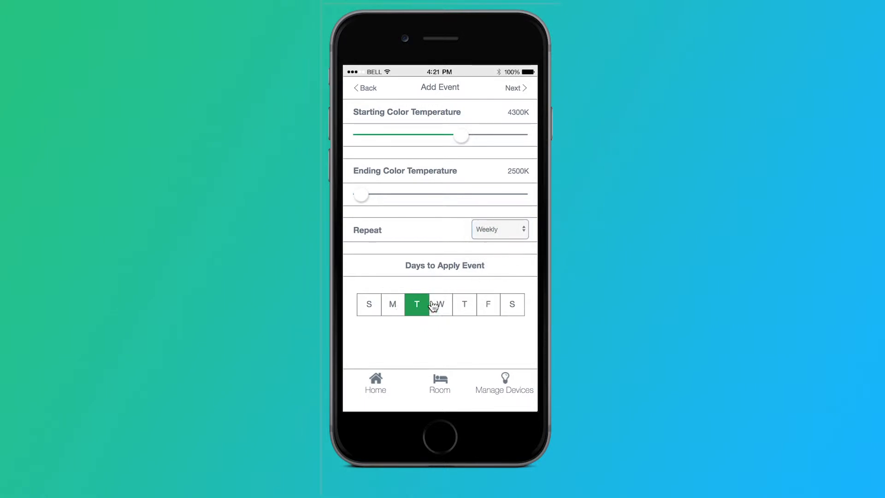
{"action": "left_click", "coordinate": [499, 229]}
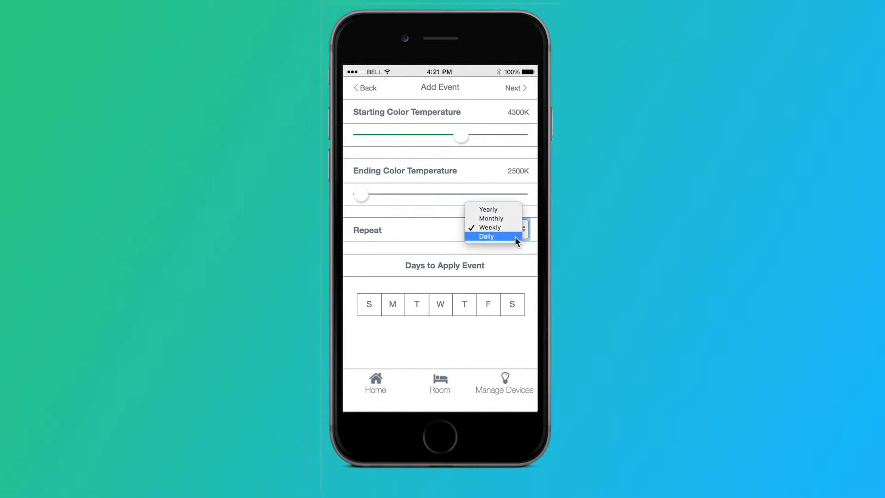
{"action": "left_click", "coordinate": [486, 236]}
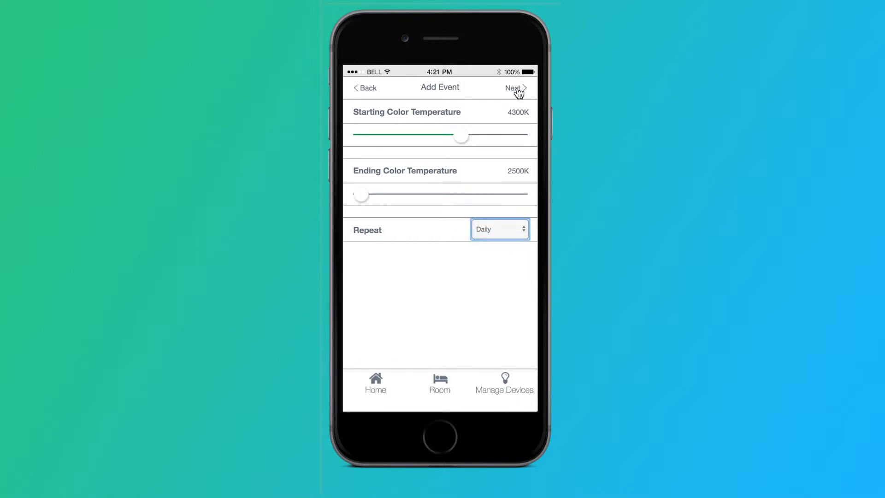
- Apply the event to Living Room and Study alongside Bedroom
{"action": "left_click", "coordinate": [514, 88]}
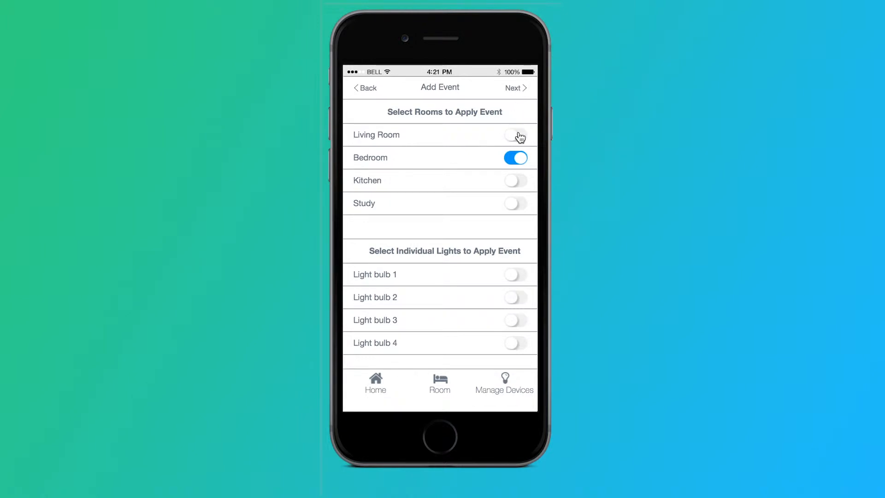
{"action": "left_click", "coordinate": [515, 135]}
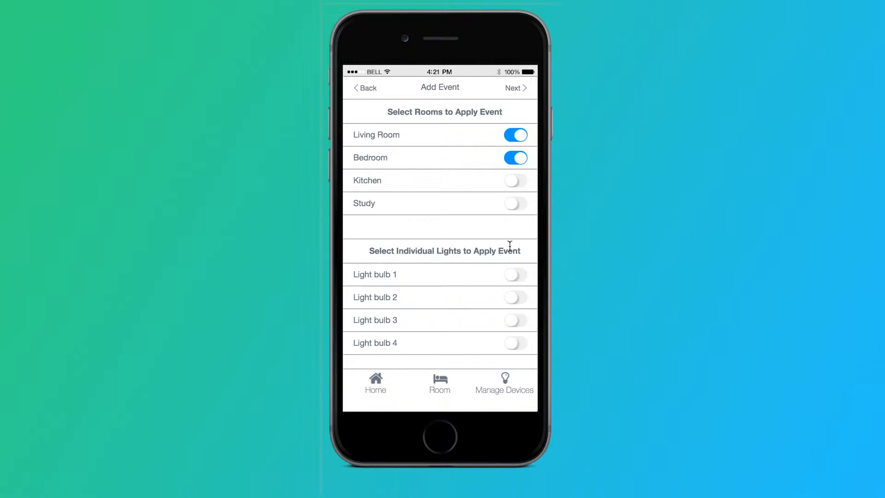
{"action": "left_click", "coordinate": [514, 203]}
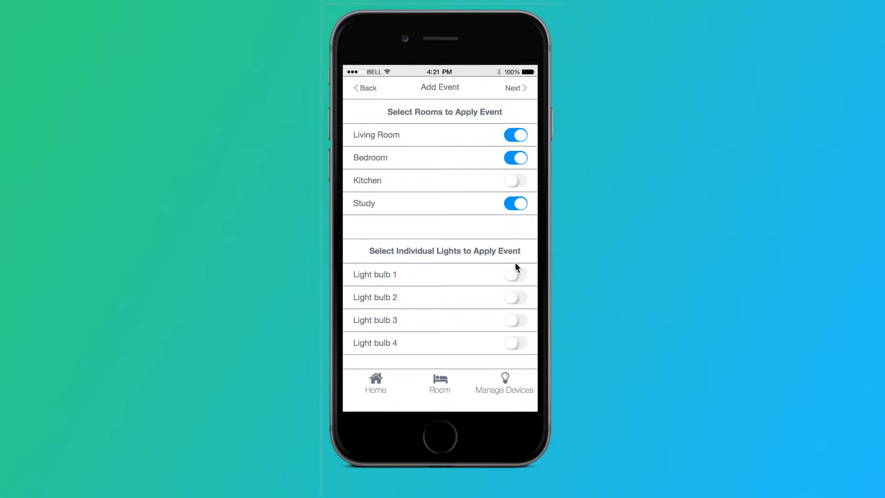
{"action": "mouse_move", "coordinate": [514, 92]}
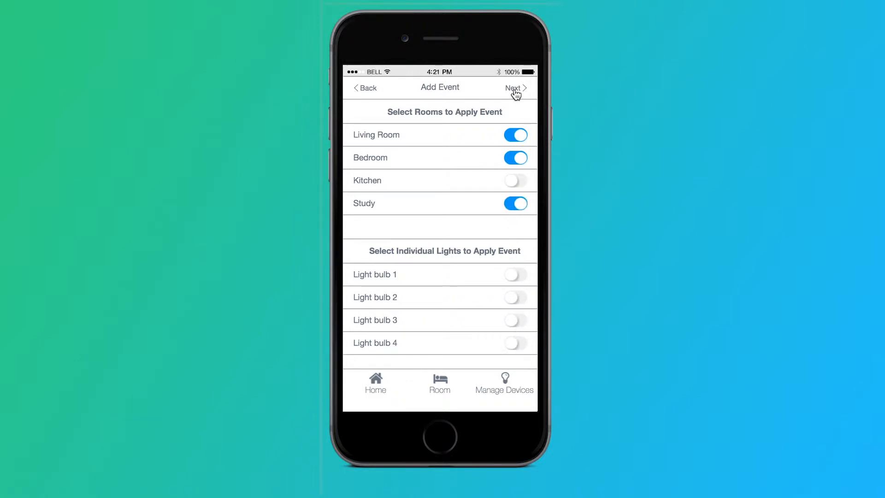
- Name the event 'Night time routine'
{"action": "left_click", "coordinate": [514, 89]}
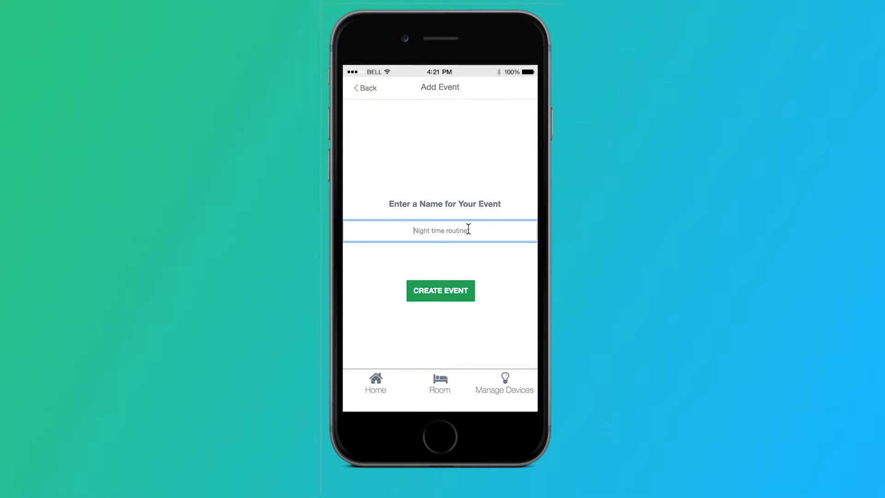
{"action": "key", "text": "Backspace"}
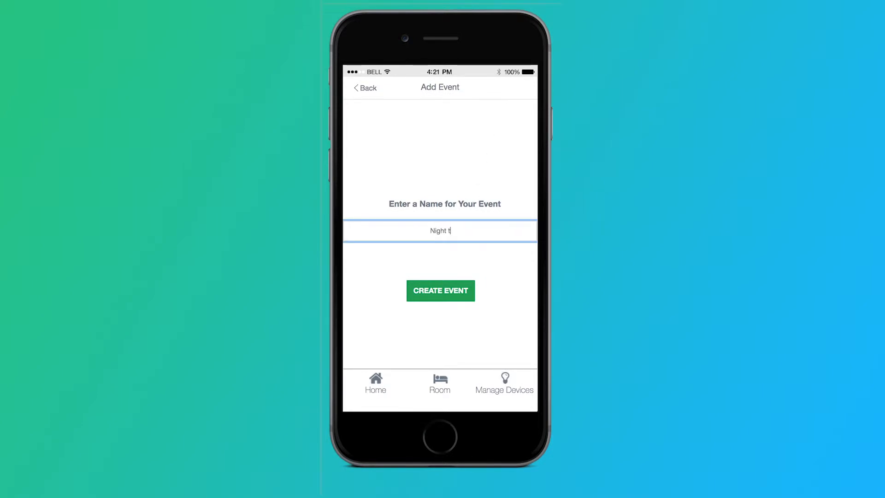
{"action": "type", "text": "ime routine"}
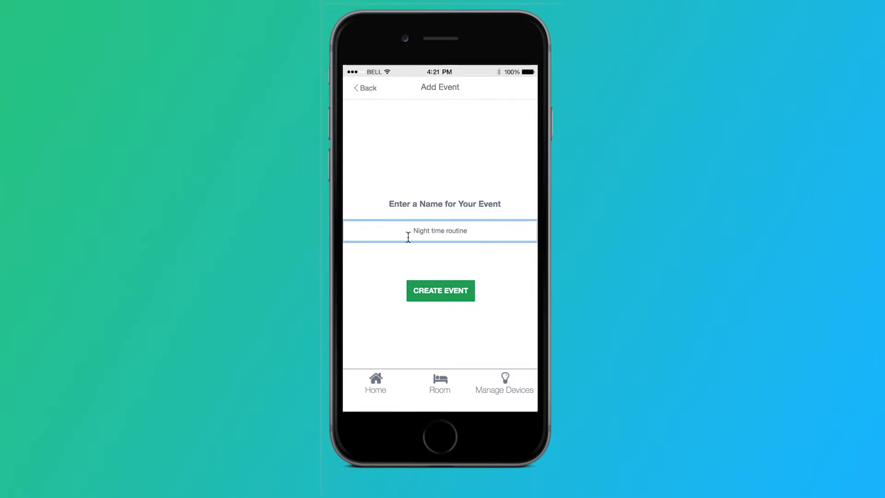
- Create the Night time routine event so it appears at 10PM, then bring up the main menu
{"action": "left_click", "coordinate": [441, 291]}
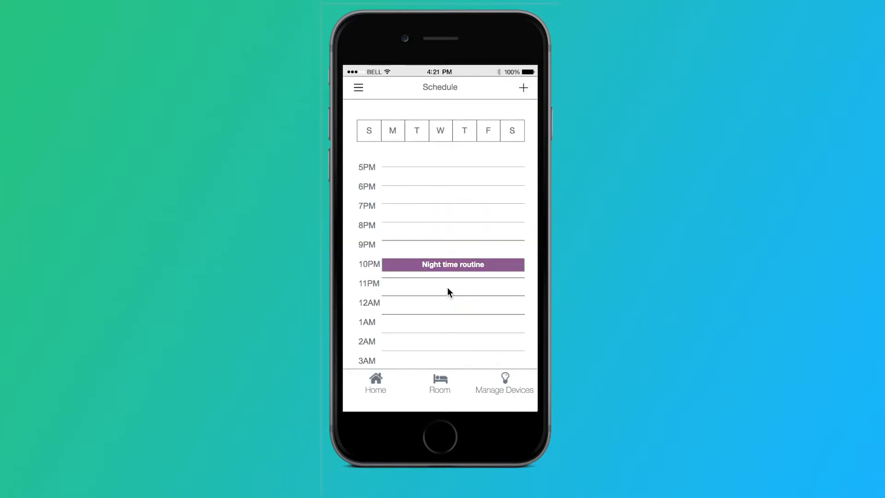
{"action": "mouse_move", "coordinate": [471, 306]}
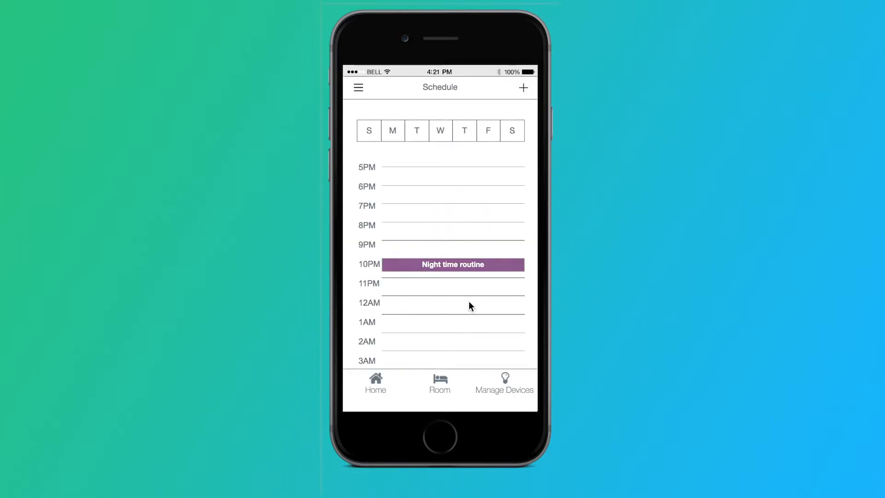
{"action": "mouse_move", "coordinate": [393, 244]}
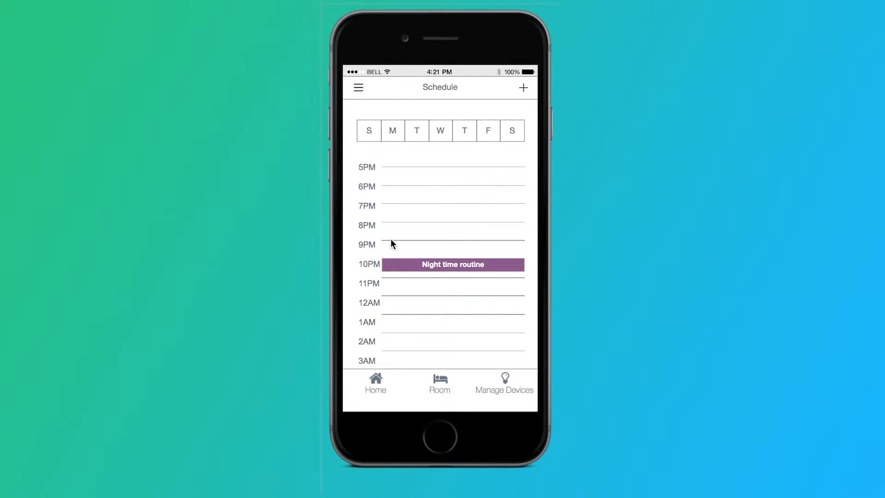
{"action": "mouse_move", "coordinate": [358, 94]}
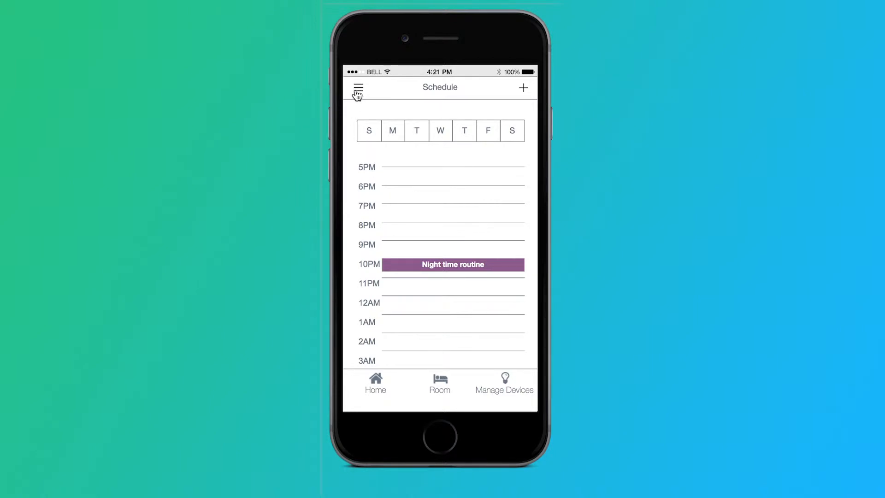
{"action": "left_click", "coordinate": [358, 88]}
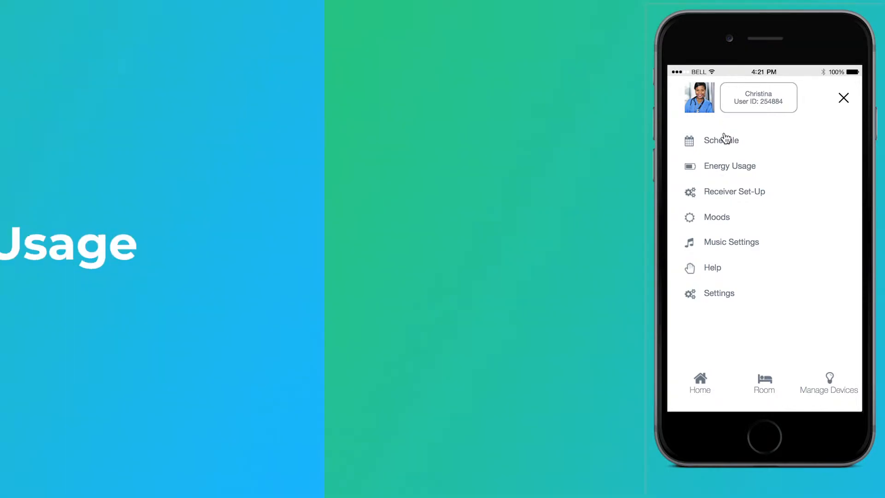
- Return to the Welcome screen and reach Energy Usage listing all household rooms
{"action": "left_click", "coordinate": [844, 98]}
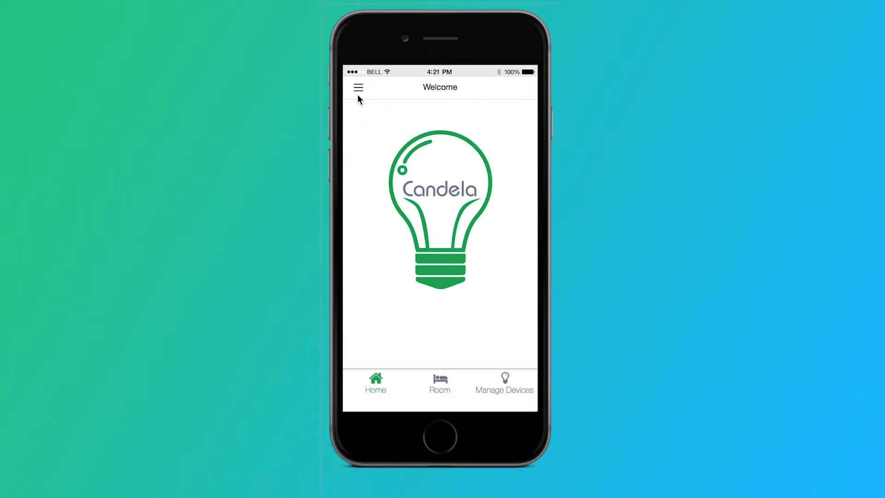
{"action": "left_click", "coordinate": [359, 88]}
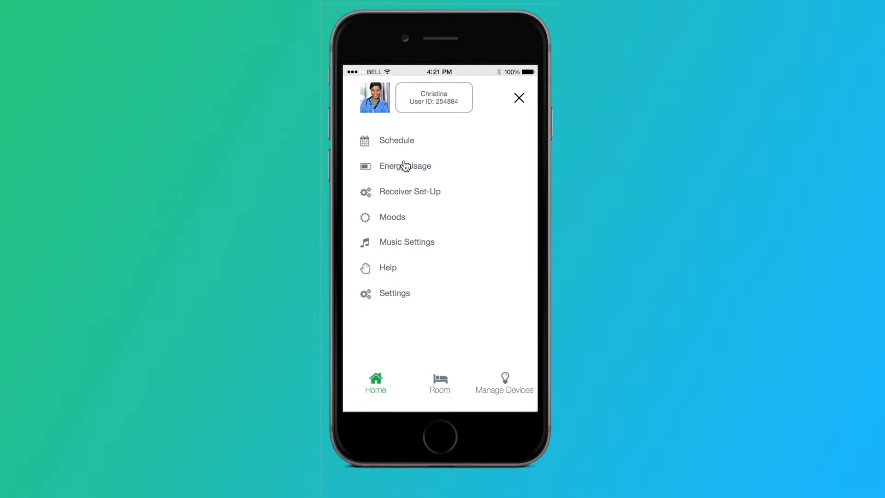
{"action": "left_click", "coordinate": [406, 165]}
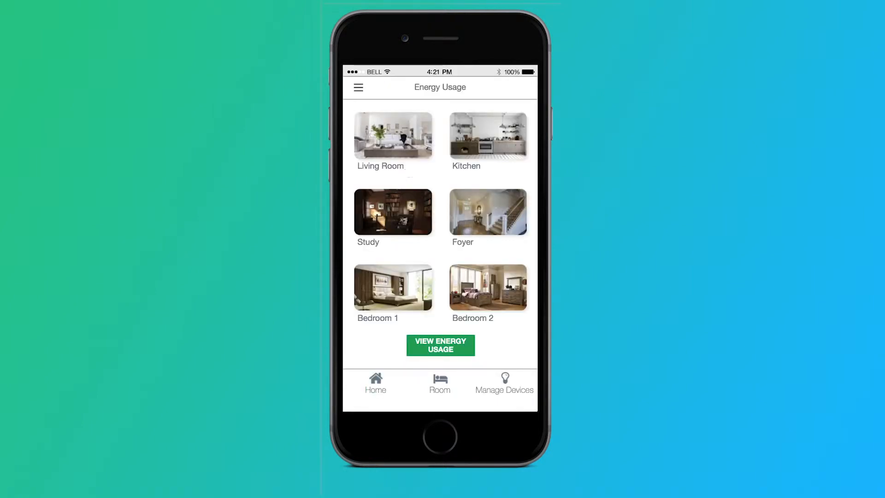
- Show Living Room's usage: 25% of household energy this month with a week-view chart
{"action": "left_click", "coordinate": [394, 135]}
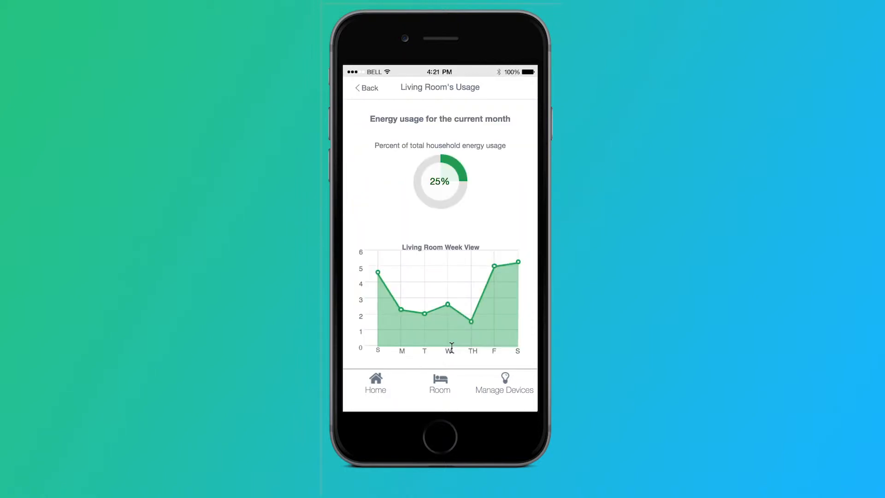
{"action": "mouse_move", "coordinate": [526, 168]}
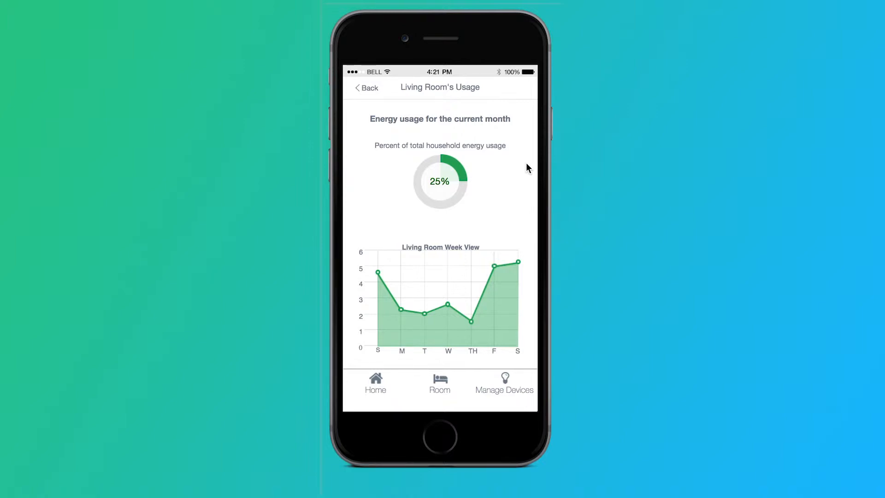
{"action": "mouse_move", "coordinate": [498, 335]}
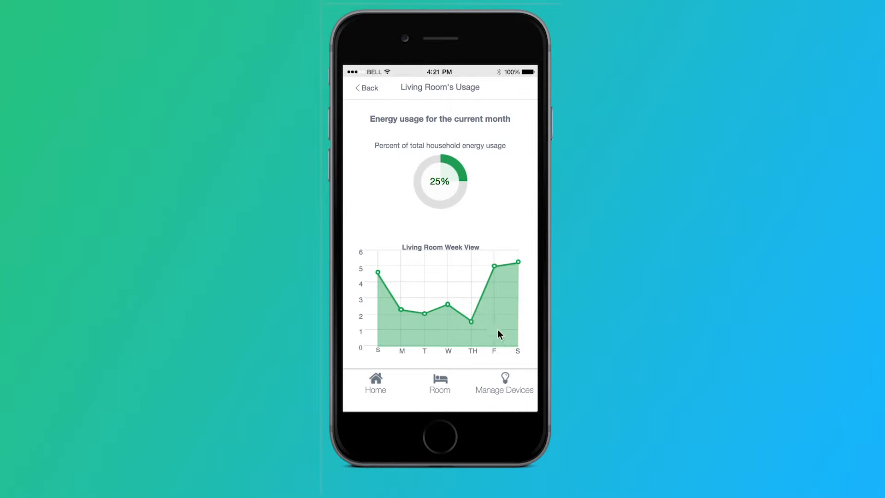
{"action": "mouse_move", "coordinate": [470, 321]}
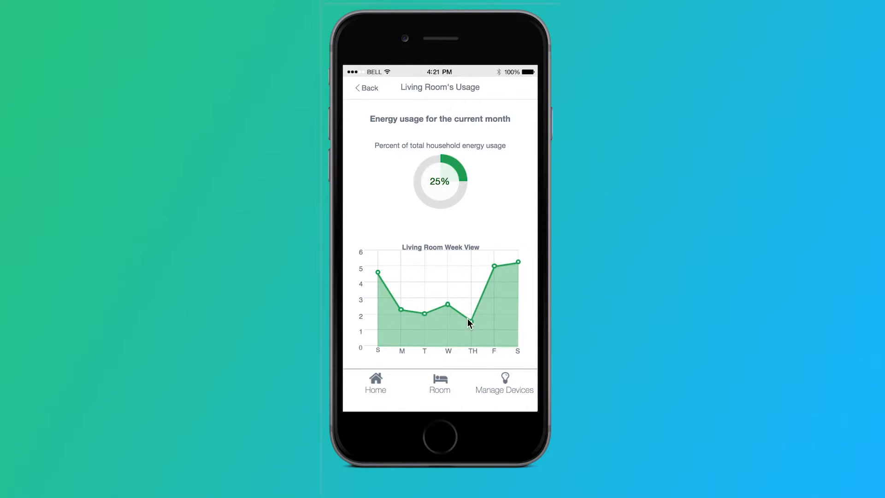
- Back on the room overview, select Bedroom 1 and Study with Bedroom 2 for comparison
{"action": "left_click", "coordinate": [366, 87]}
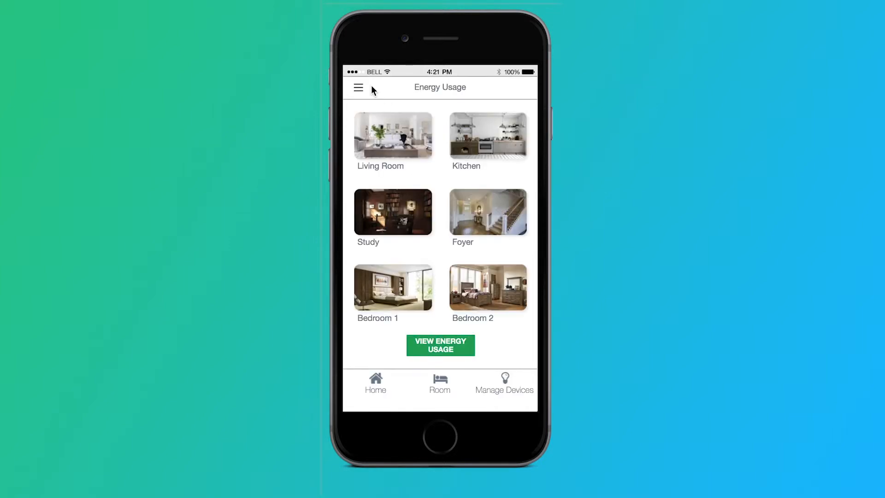
{"action": "mouse_move", "coordinate": [401, 289]}
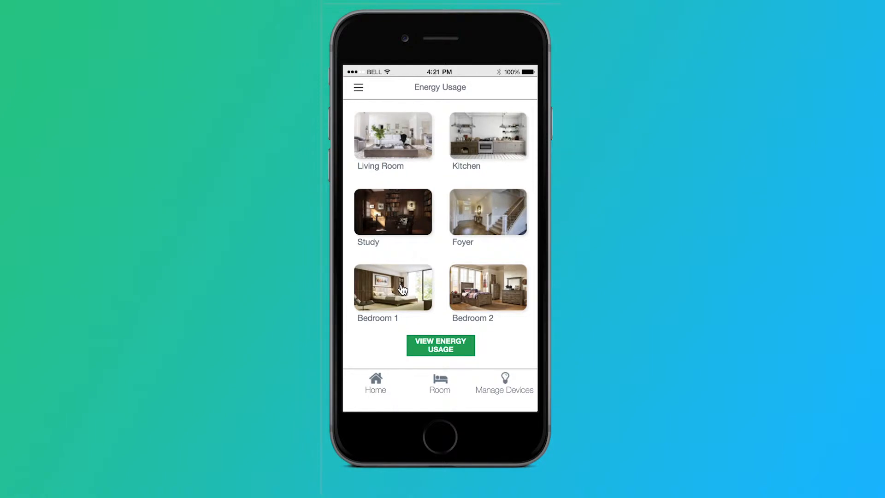
{"action": "left_click", "coordinate": [486, 288]}
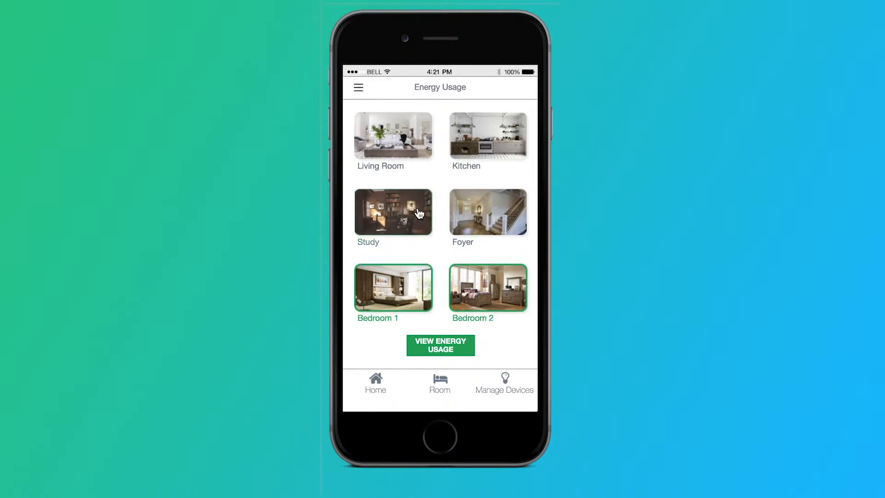
{"action": "left_click", "coordinate": [393, 212]}
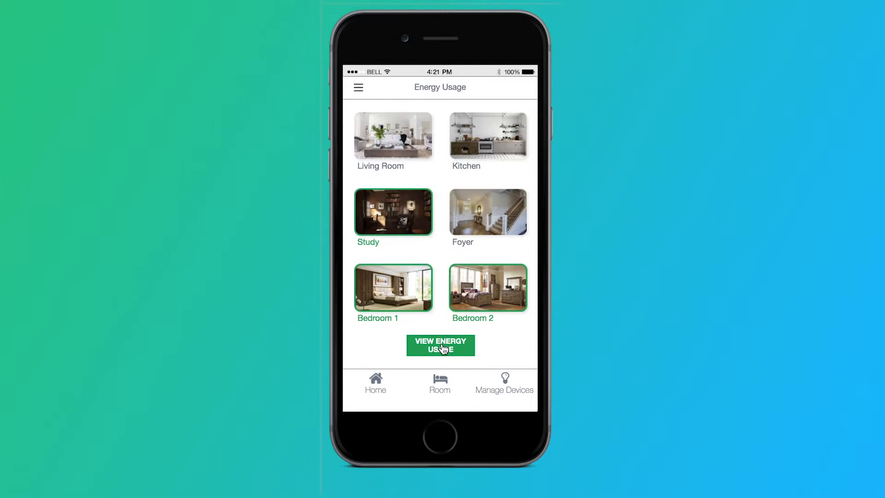
- View the three-room comparison, then Bedroom 2's and Bedroom 1's (30%) weekly charts
{"action": "left_click", "coordinate": [441, 344]}
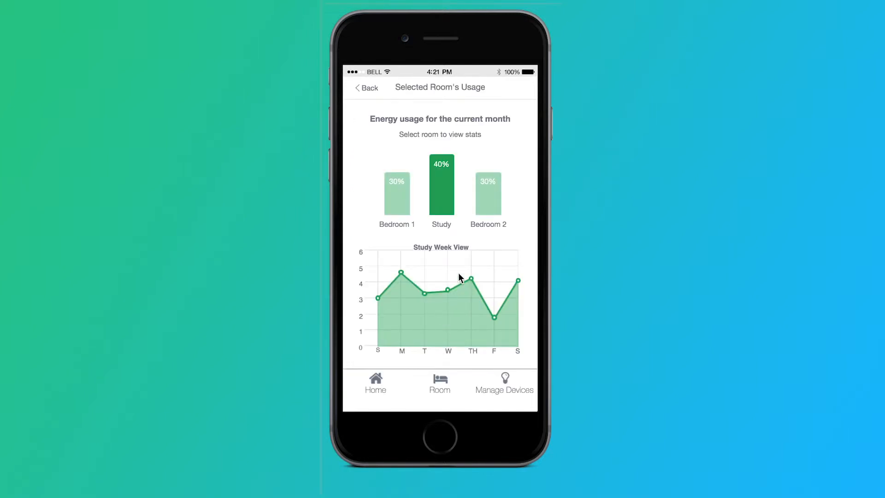
{"action": "mouse_move", "coordinate": [507, 178]}
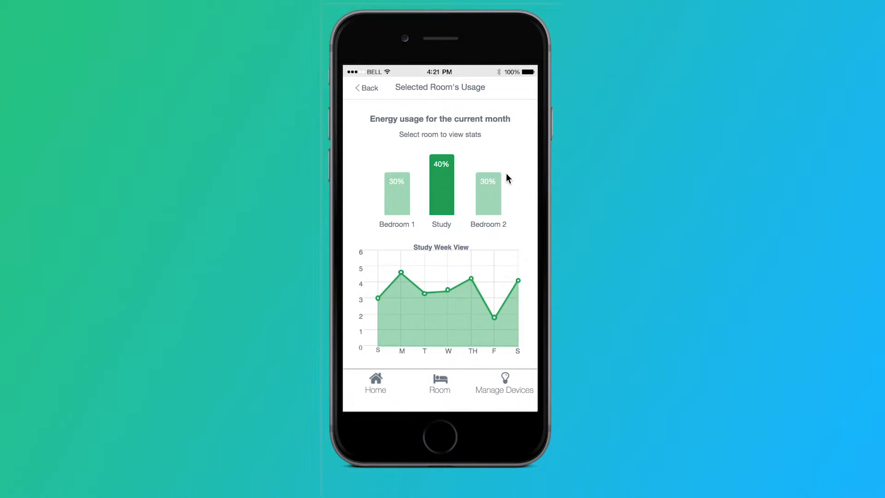
{"action": "mouse_move", "coordinate": [381, 157]}
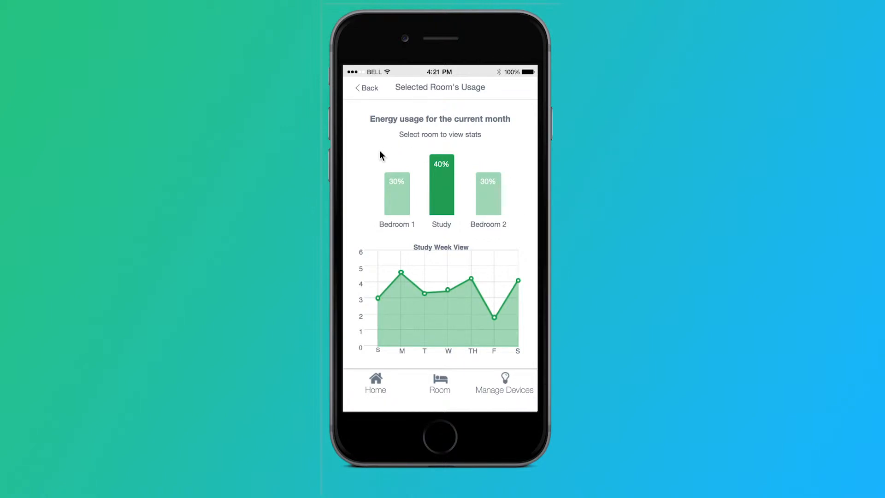
{"action": "mouse_move", "coordinate": [444, 191]}
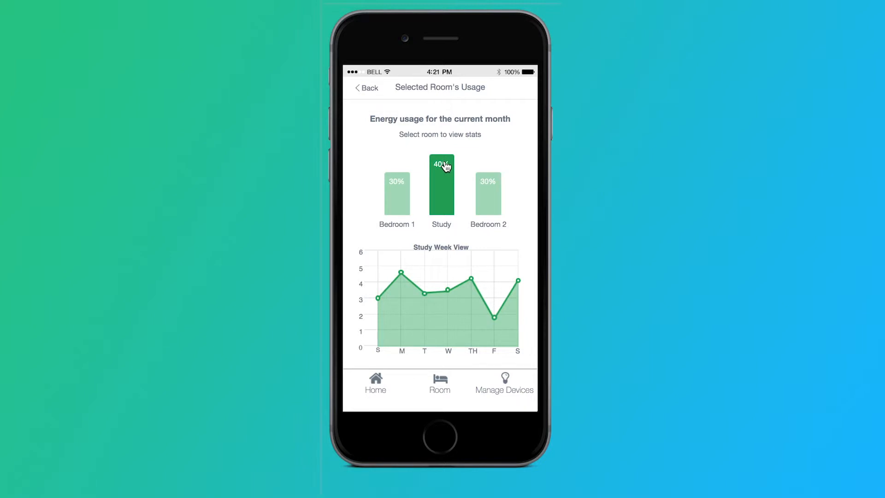
{"action": "mouse_move", "coordinate": [478, 234]}
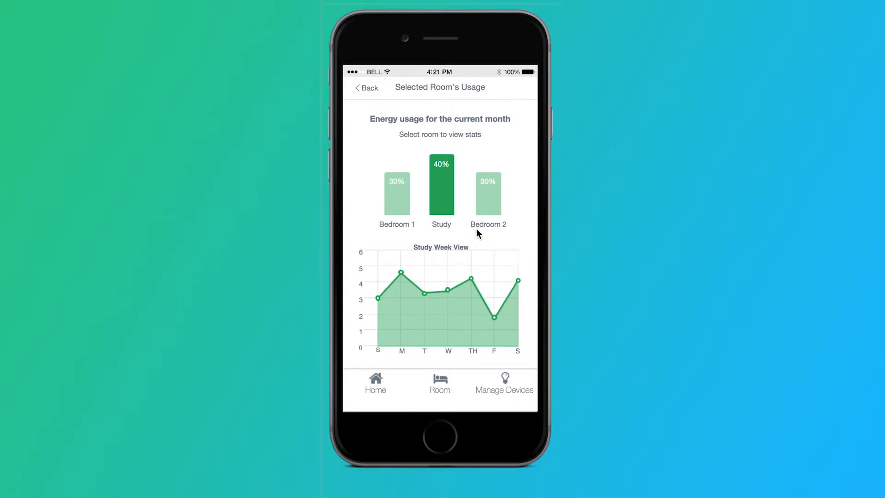
{"action": "mouse_move", "coordinate": [487, 211]}
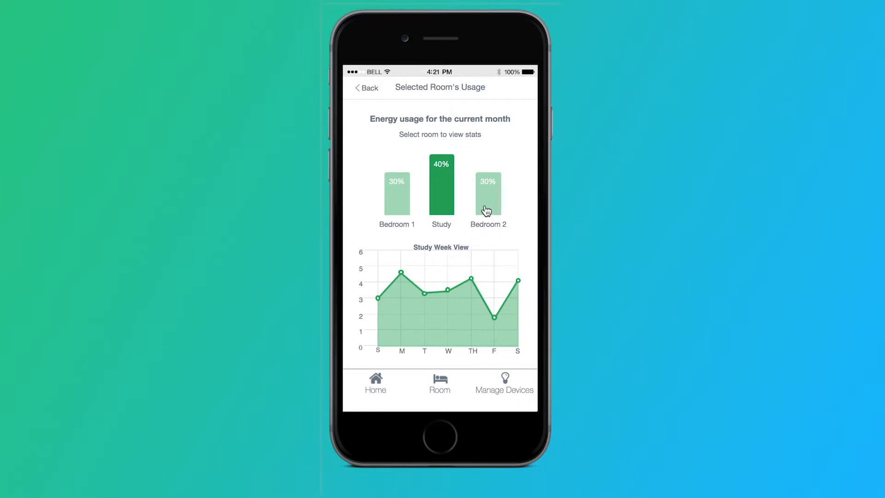
{"action": "left_click", "coordinate": [487, 197]}
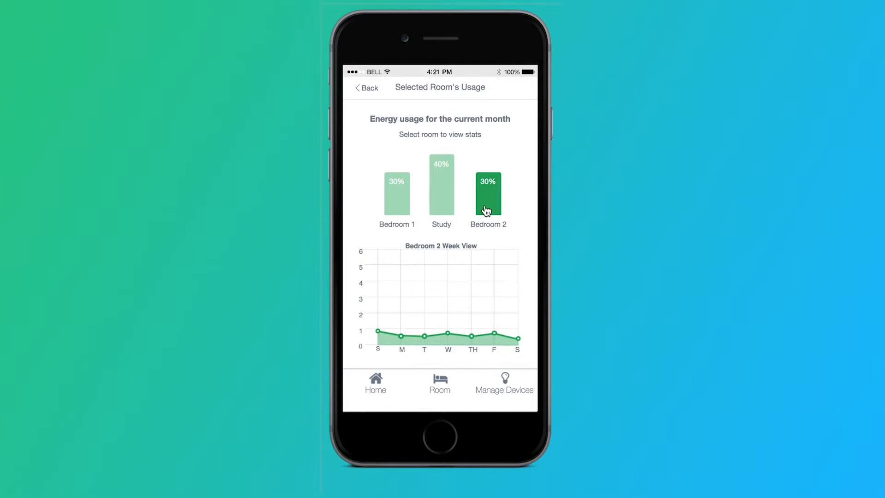
{"action": "mouse_move", "coordinate": [407, 203]}
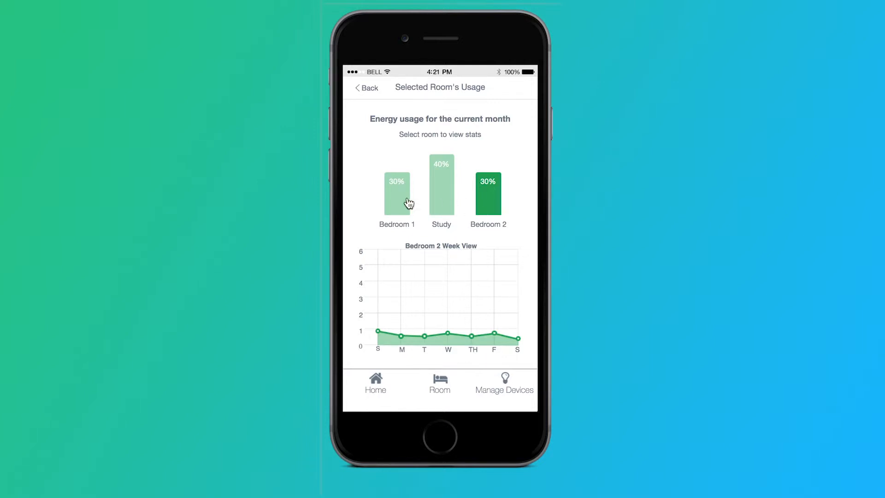
{"action": "left_click", "coordinate": [397, 192]}
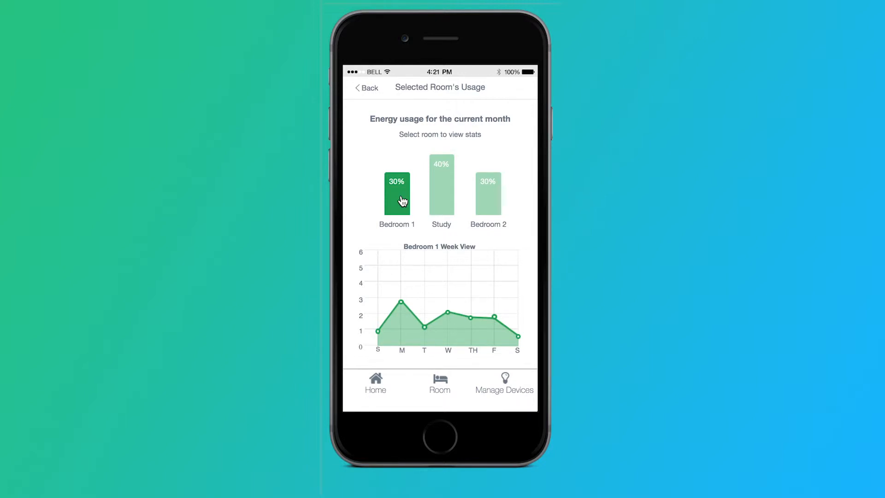
{"action": "mouse_move", "coordinate": [389, 98]}
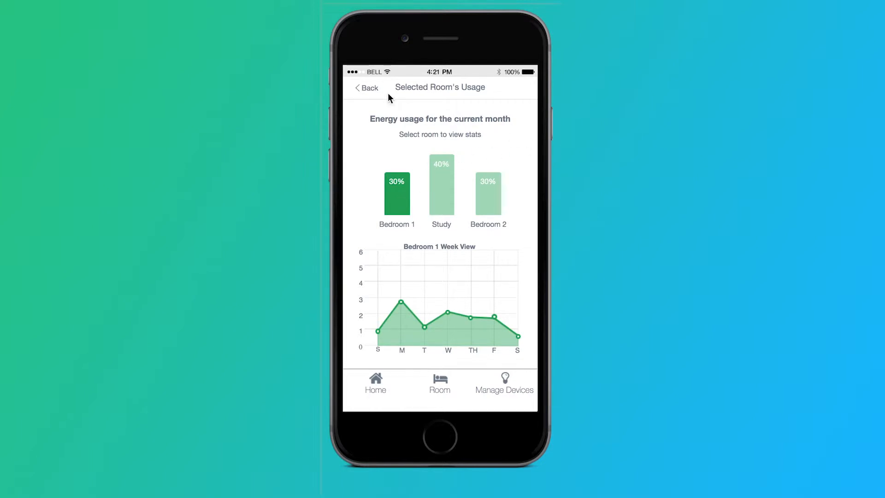
- Navigate back from usage stats through Home and Rooms to the Manage Devices list
{"action": "left_click", "coordinate": [366, 88]}
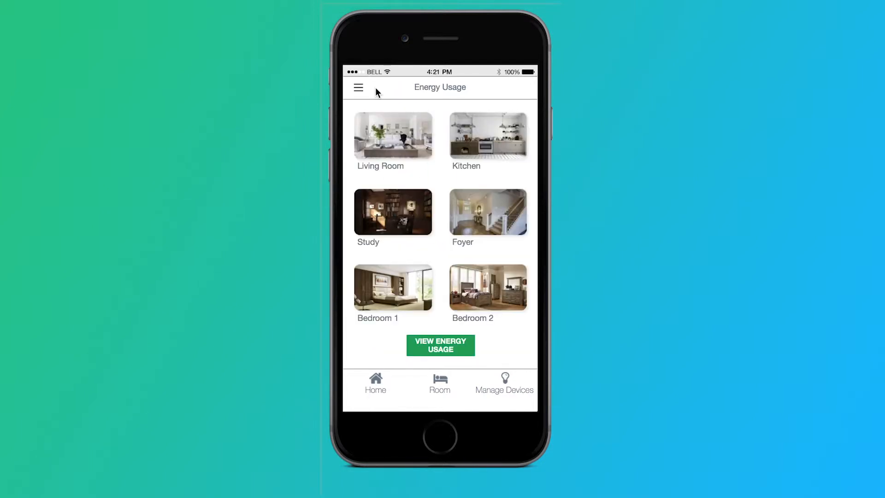
{"action": "mouse_move", "coordinate": [359, 89]}
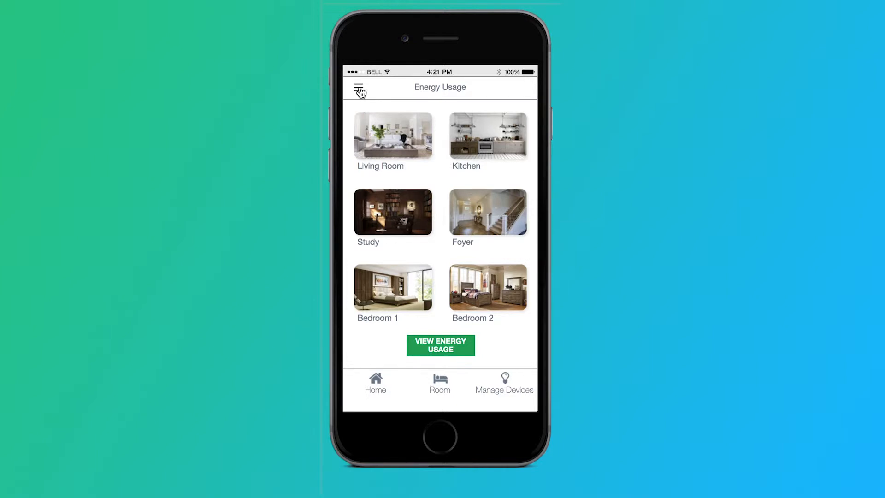
{"action": "left_click", "coordinate": [359, 90]}
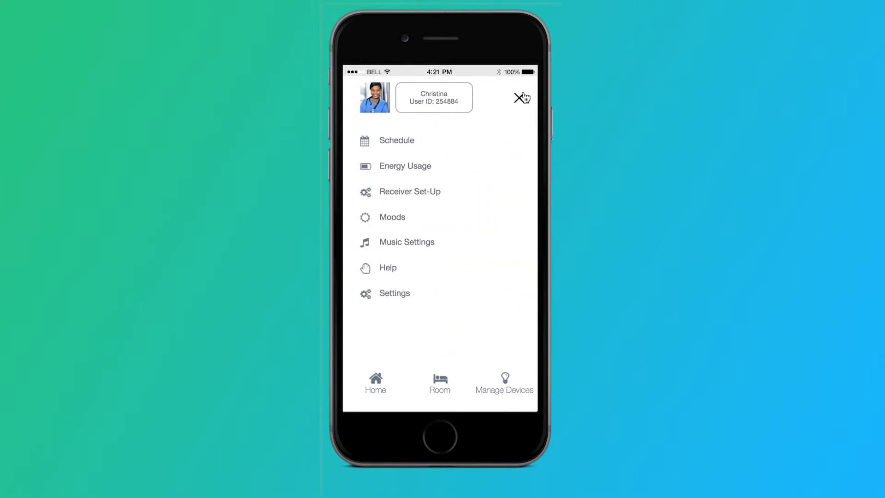
{"action": "left_click", "coordinate": [406, 166]}
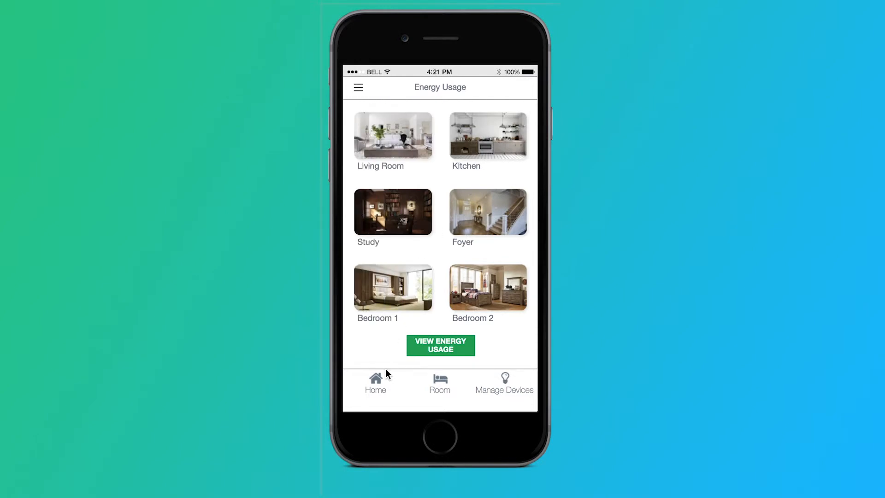
{"action": "left_click", "coordinate": [375, 383]}
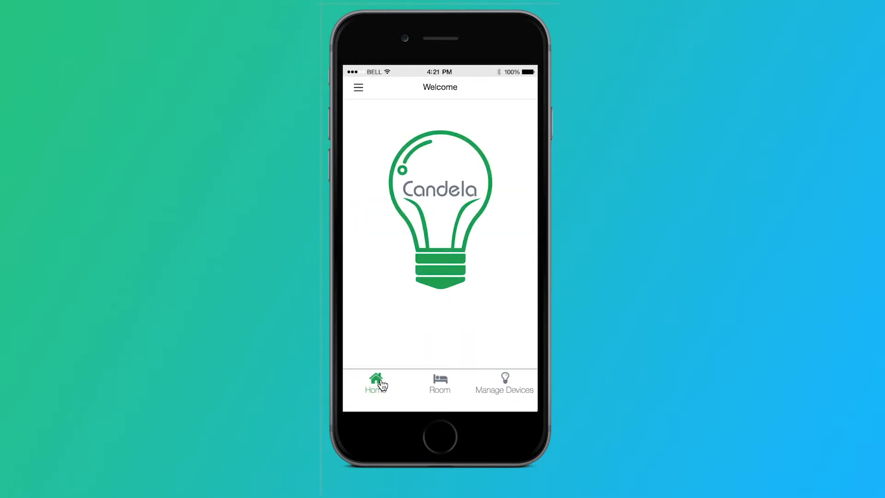
{"action": "mouse_move", "coordinate": [440, 382]}
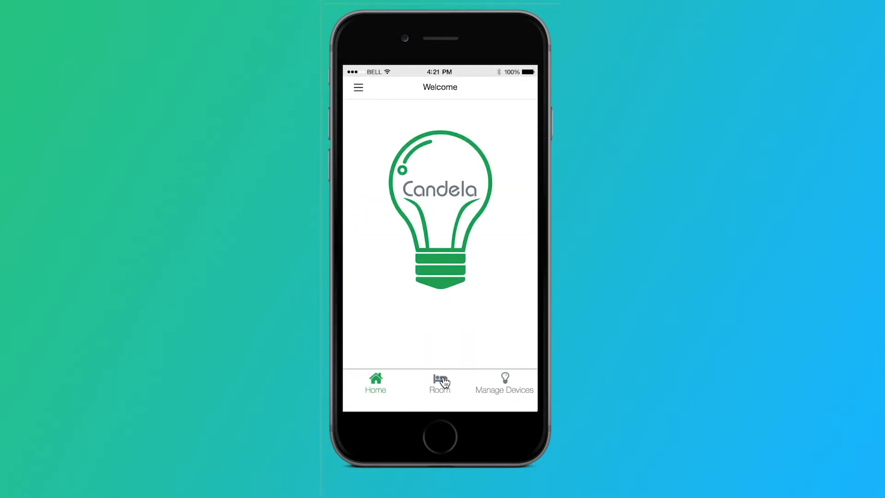
{"action": "left_click", "coordinate": [440, 383]}
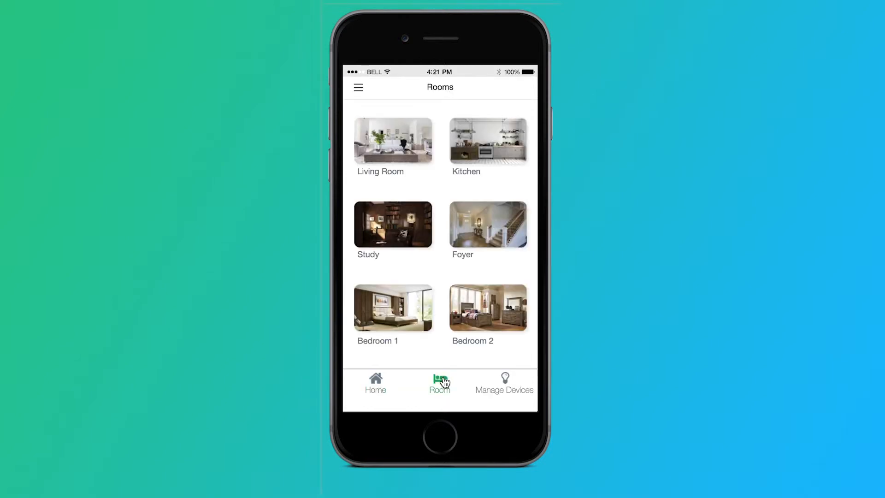
{"action": "mouse_move", "coordinate": [499, 383]}
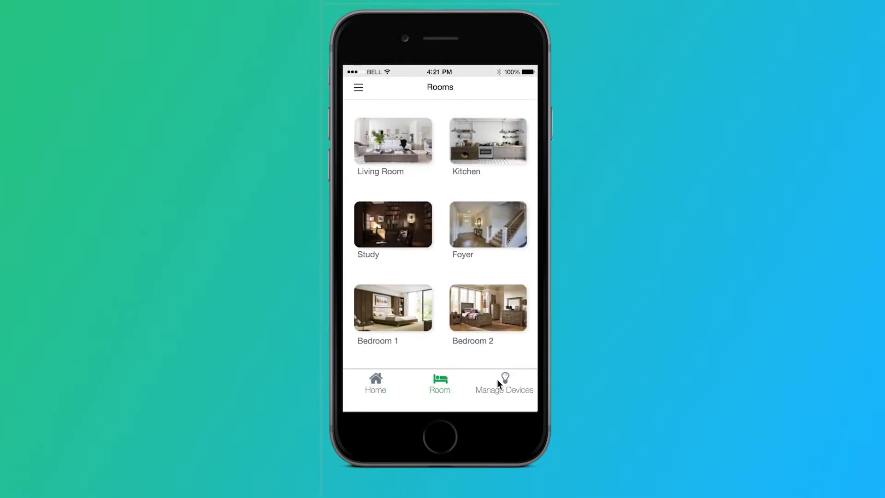
{"action": "left_click", "coordinate": [504, 382]}
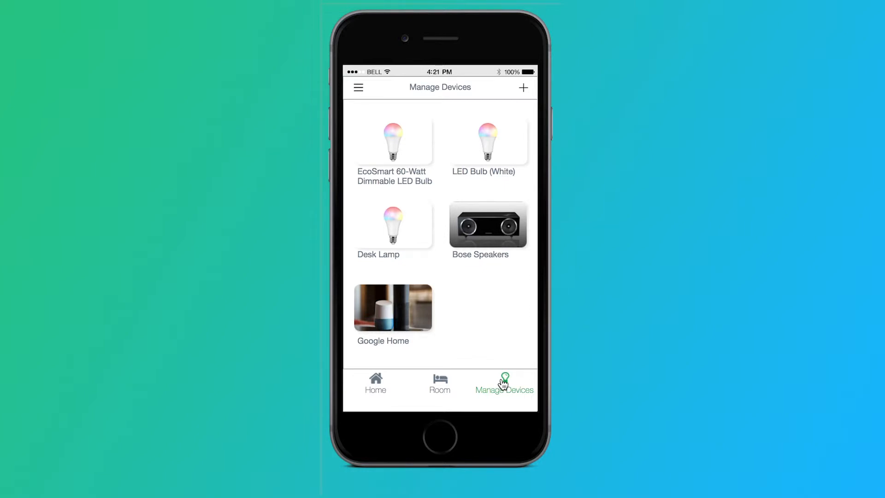
{"action": "mouse_move", "coordinate": [379, 112]}
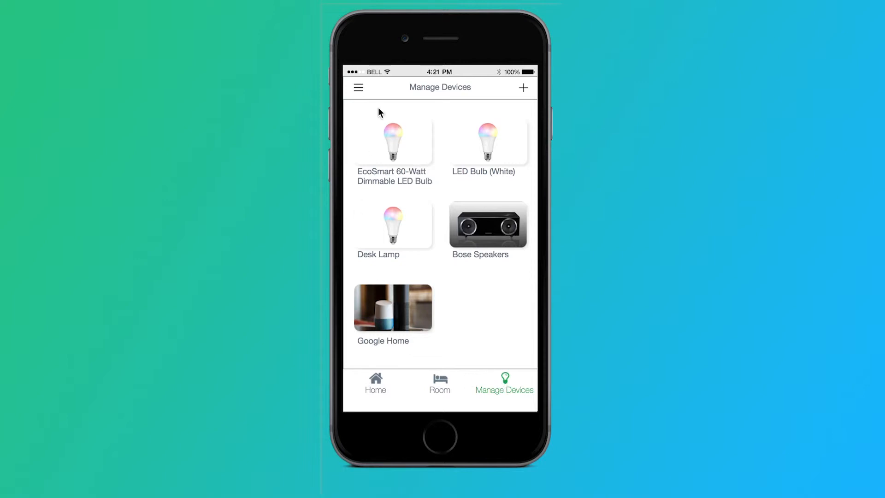
{"action": "left_click", "coordinate": [357, 88]}
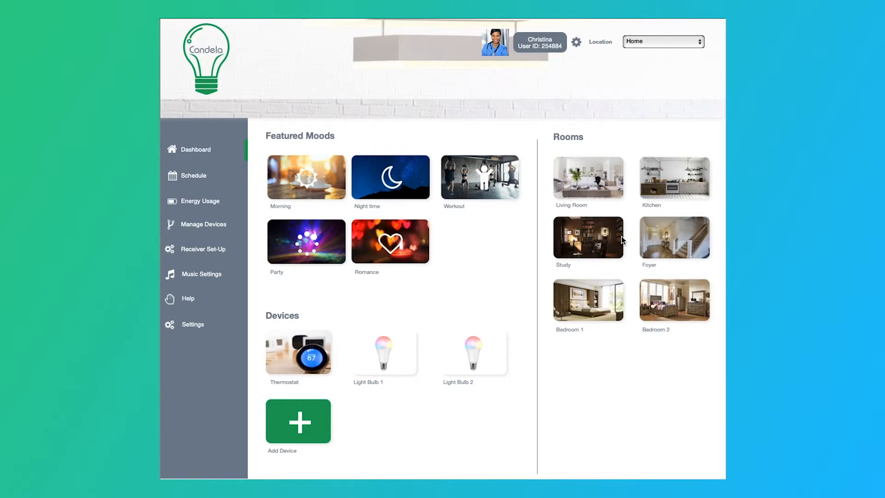
{"action": "mouse_move", "coordinate": [341, 130]}
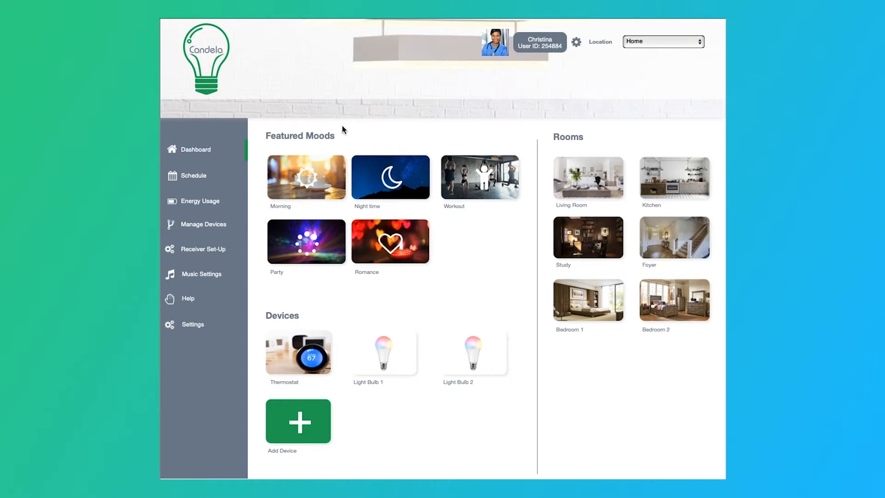
{"action": "mouse_move", "coordinate": [324, 245]}
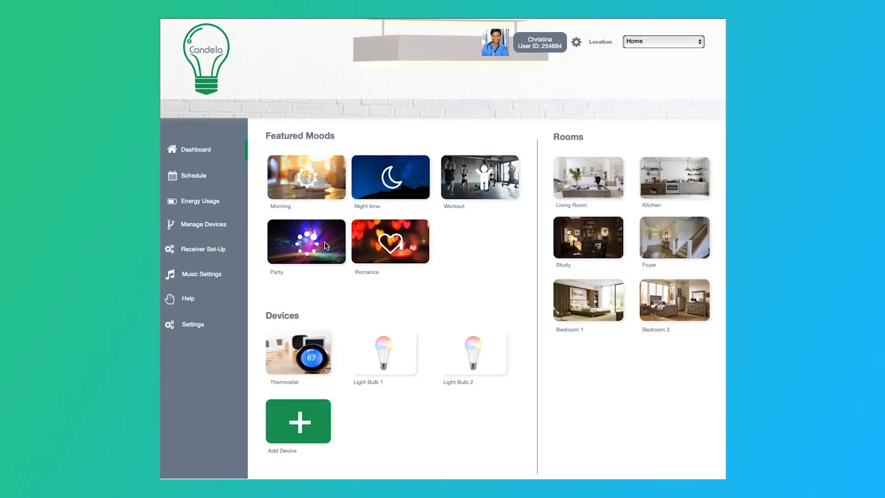
{"action": "mouse_move", "coordinate": [310, 184]}
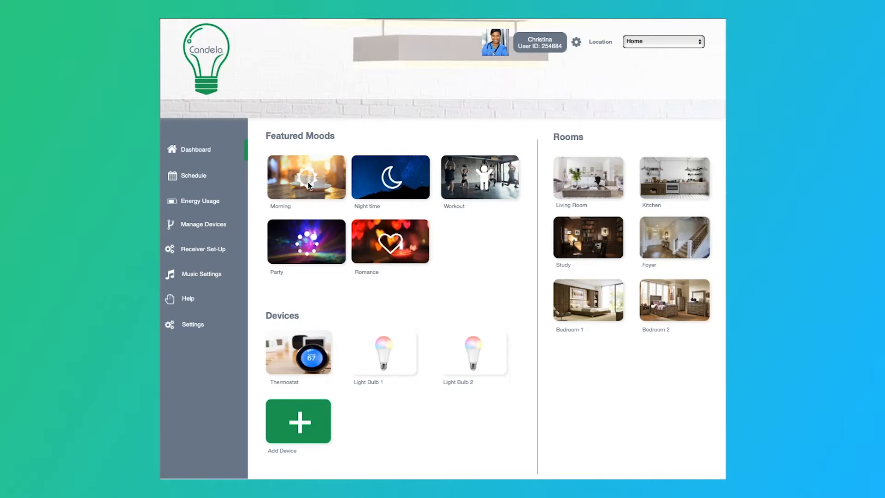
{"action": "mouse_move", "coordinate": [503, 178]}
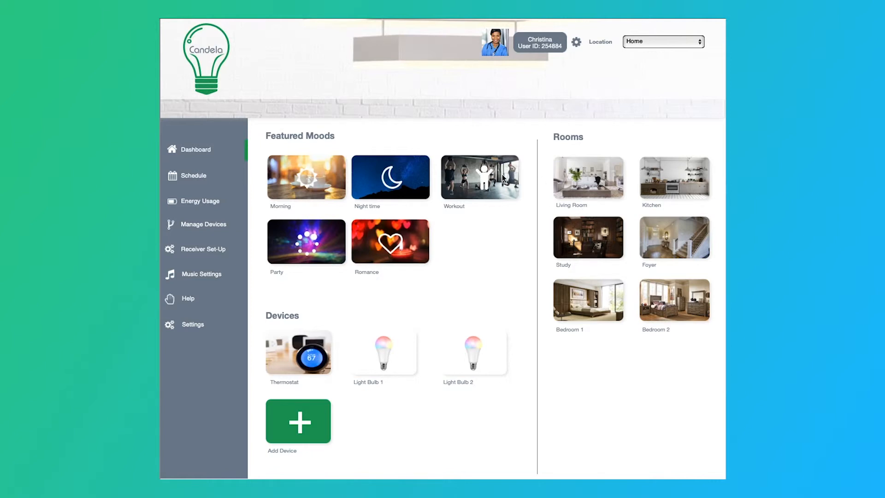
{"action": "mouse_move", "coordinate": [317, 194]}
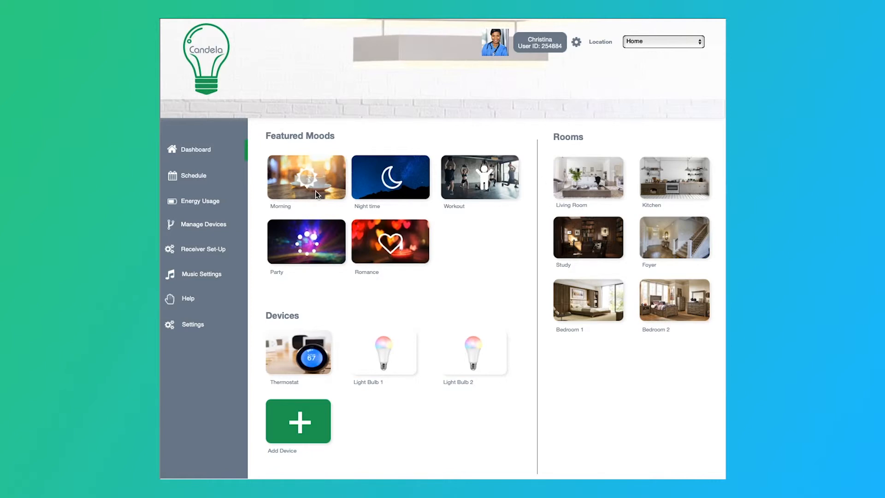
{"action": "mouse_move", "coordinate": [688, 222]}
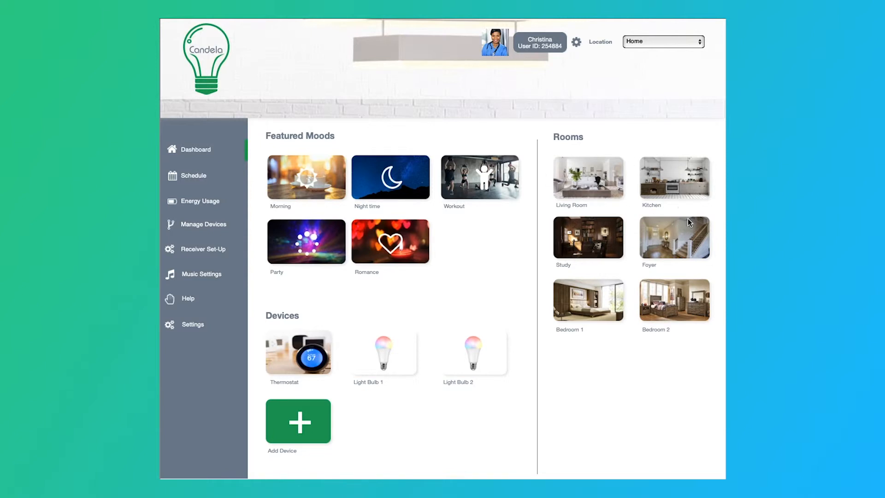
{"action": "mouse_move", "coordinate": [692, 358]}
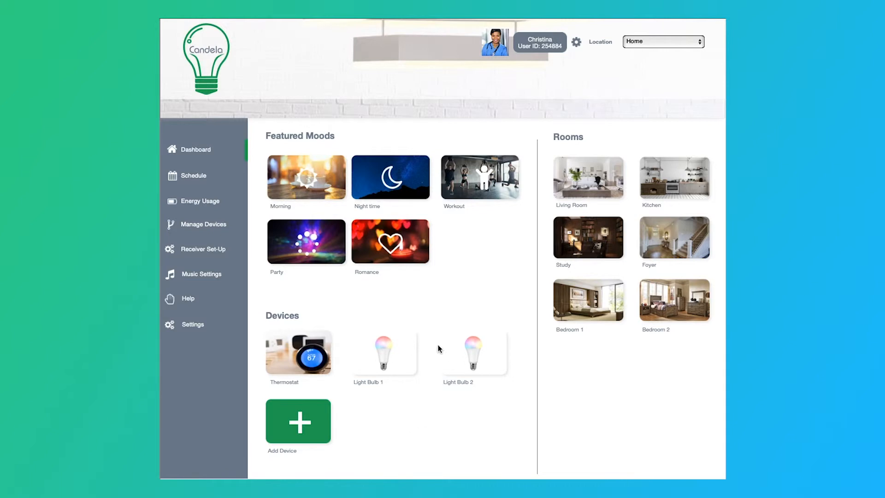
{"action": "mouse_move", "coordinate": [309, 418]}
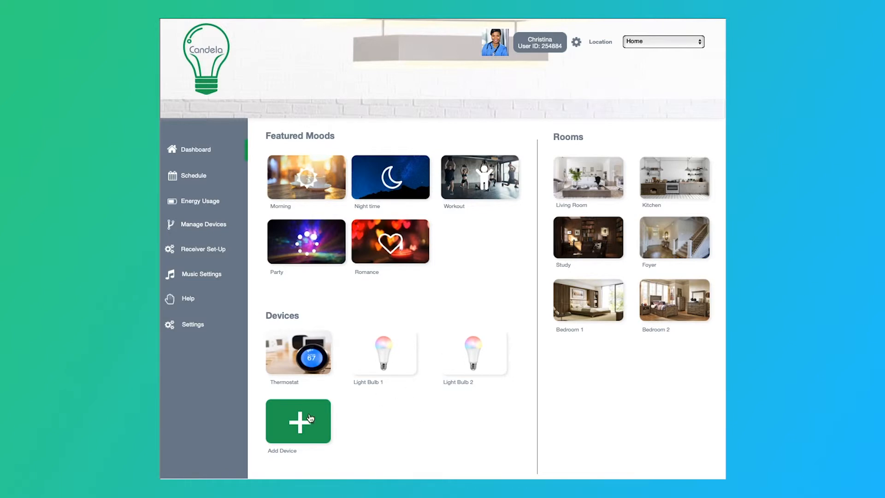
{"action": "mouse_move", "coordinate": [299, 435]}
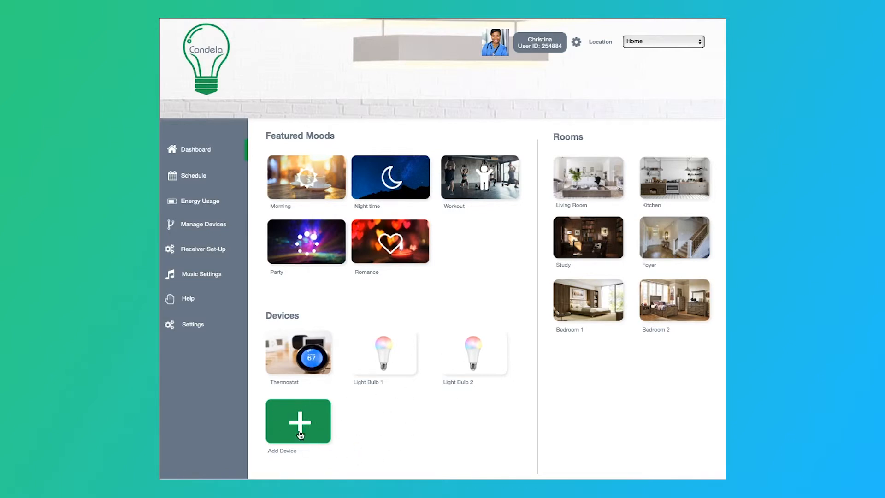
{"action": "mouse_move", "coordinate": [444, 367]}
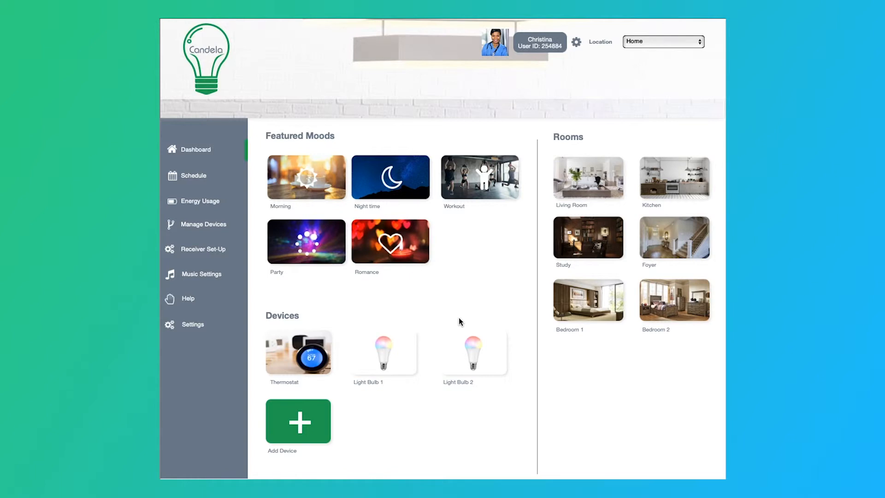
{"action": "mouse_move", "coordinate": [296, 134]}
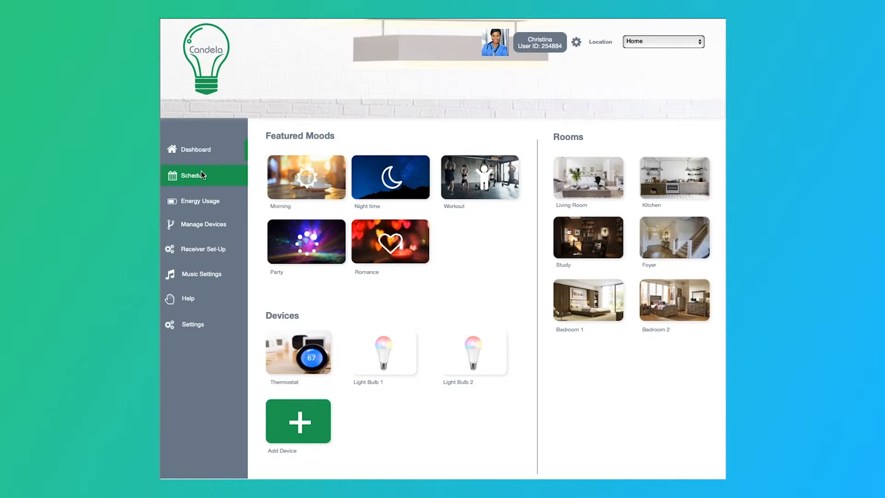
{"action": "mouse_move", "coordinate": [203, 249]}
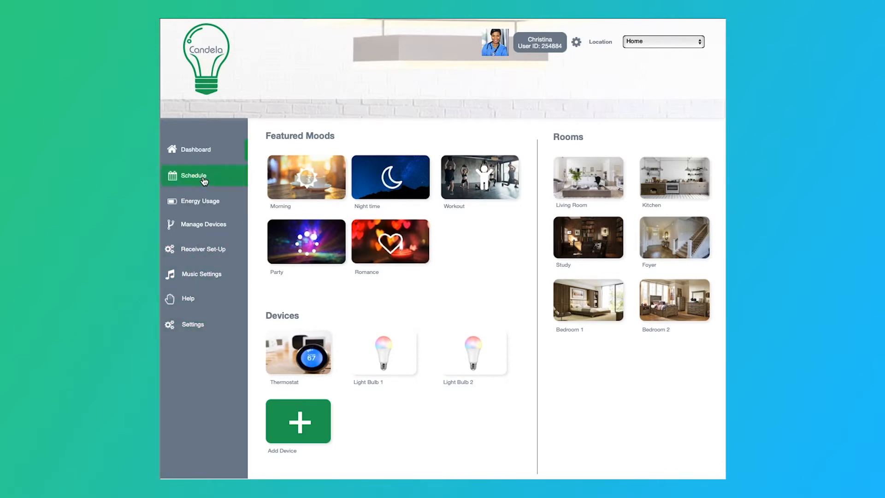
{"action": "left_click", "coordinate": [193, 175]}
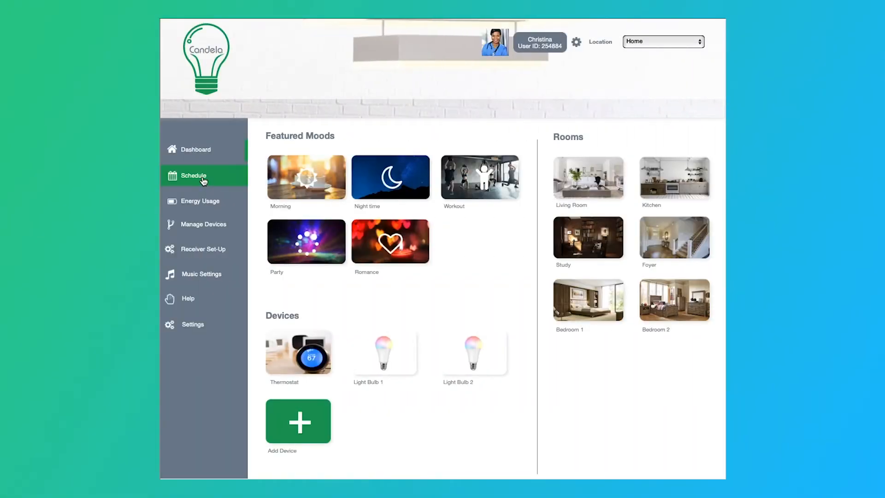
{"action": "left_click", "coordinate": [194, 176]}
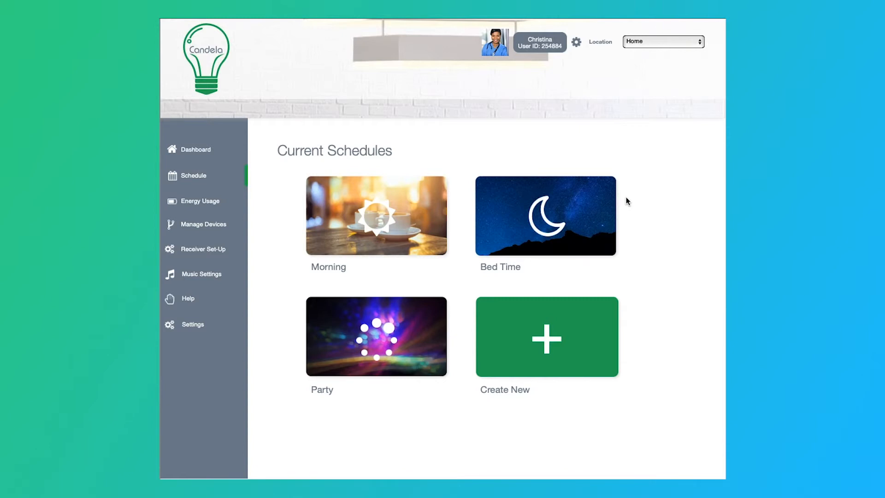
{"action": "mouse_move", "coordinate": [529, 227]}
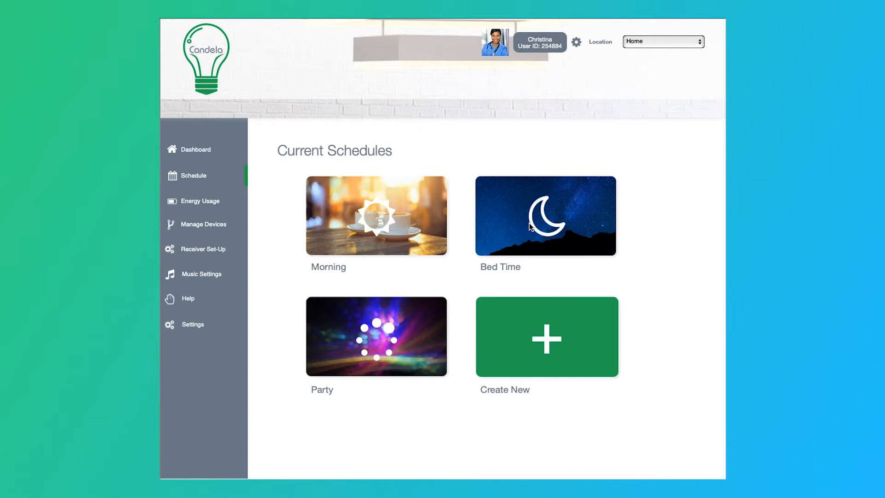
{"action": "mouse_move", "coordinate": [336, 280]}
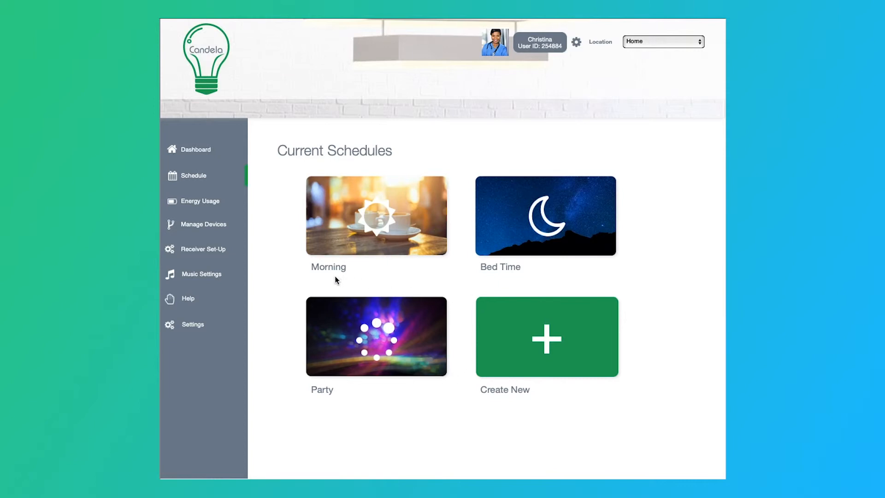
{"action": "mouse_move", "coordinate": [340, 368]}
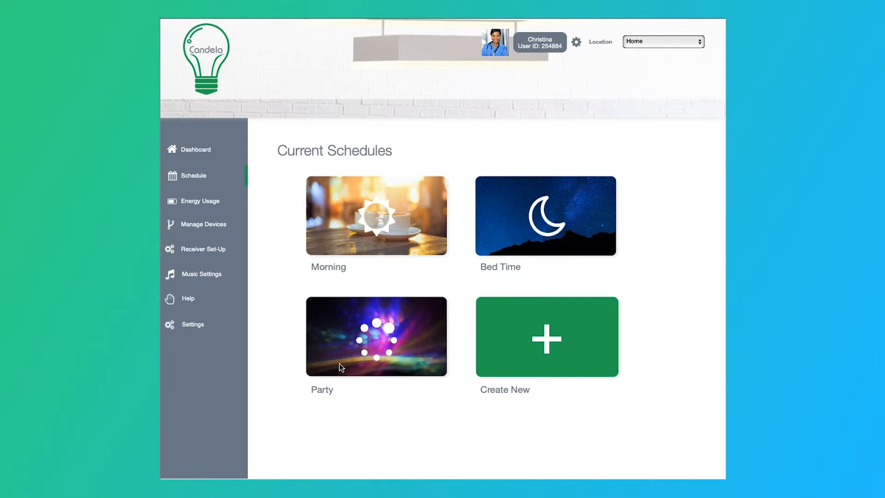
{"action": "mouse_move", "coordinate": [548, 340]}
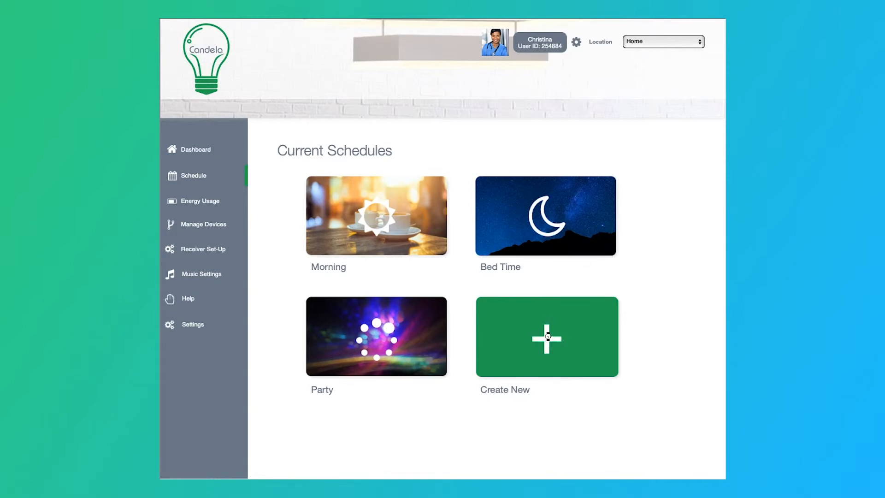
- Start a new schedule from the Create New tile beside Morning, Bed Time and Party
{"action": "left_click", "coordinate": [546, 336]}
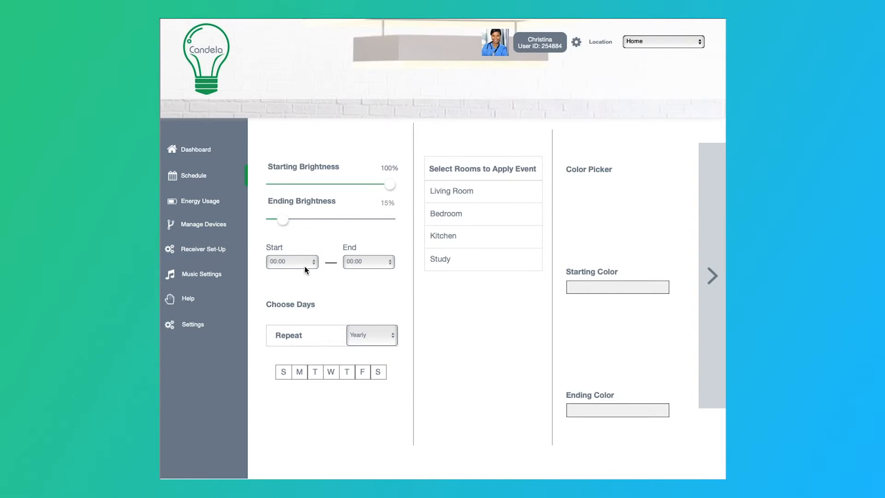
- Set the schedule to 5:00 PM–6:00 PM, repeating weekly with an extra day, then daily
{"action": "left_click", "coordinate": [292, 261]}
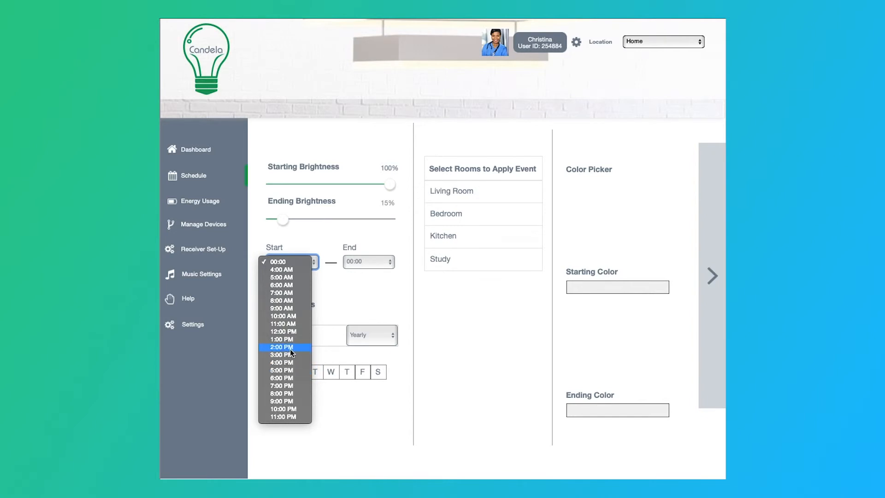
{"action": "left_click", "coordinate": [281, 370]}
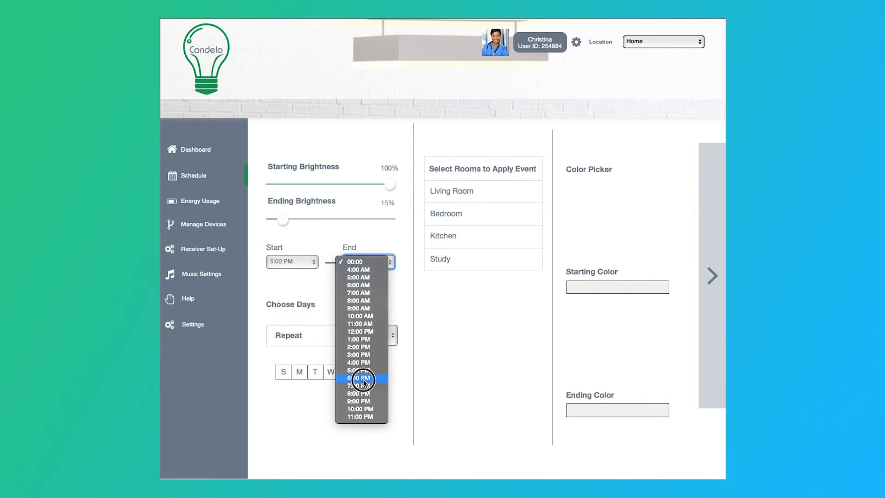
{"action": "left_click", "coordinate": [360, 378]}
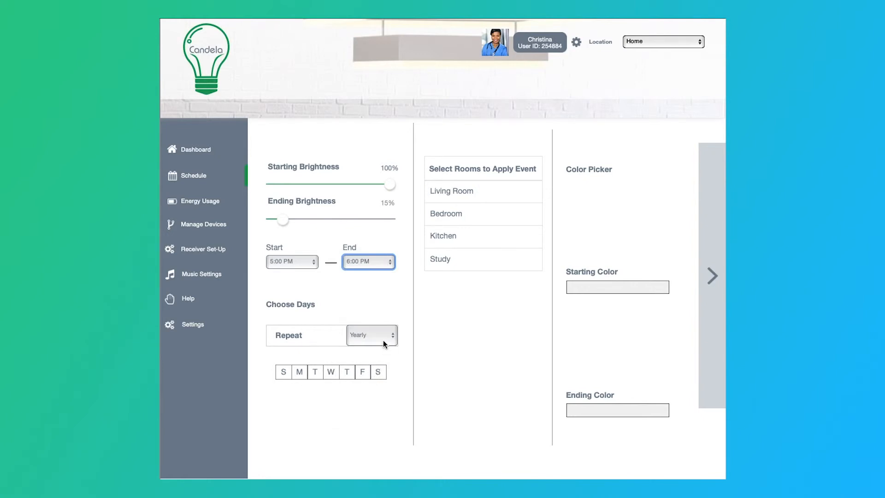
{"action": "left_click", "coordinate": [372, 335]}
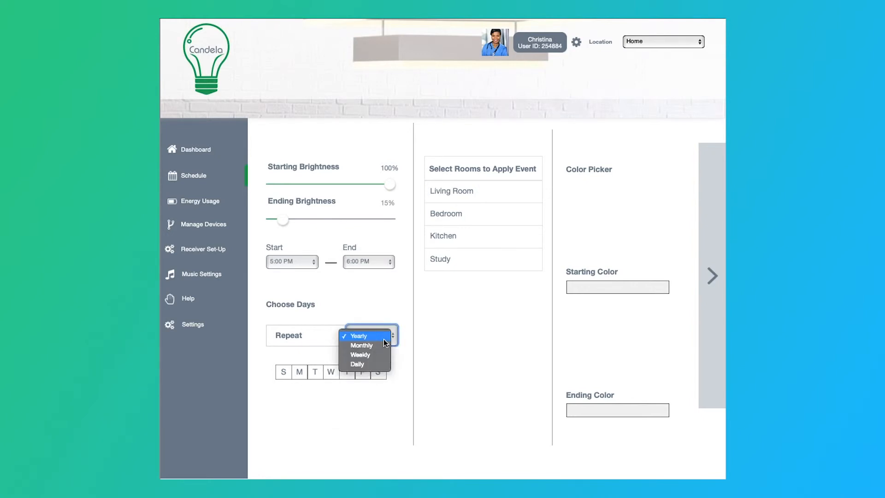
{"action": "mouse_move", "coordinate": [409, 359]}
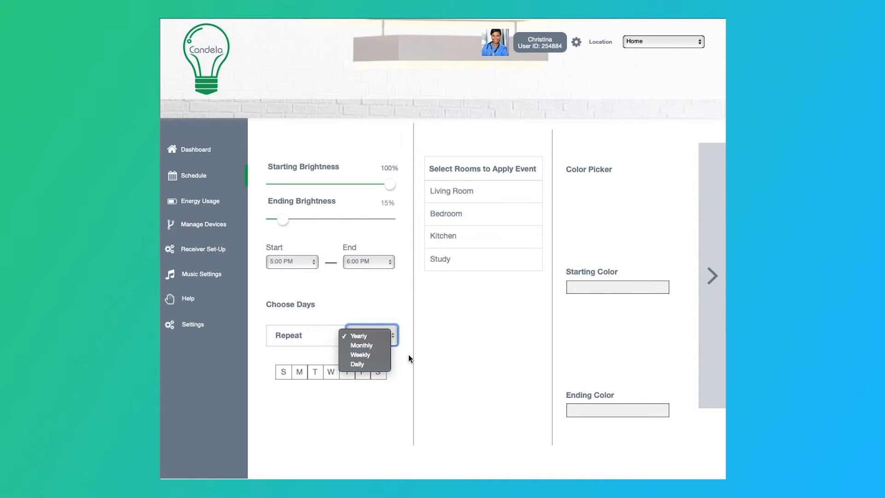
{"action": "mouse_move", "coordinate": [361, 345]}
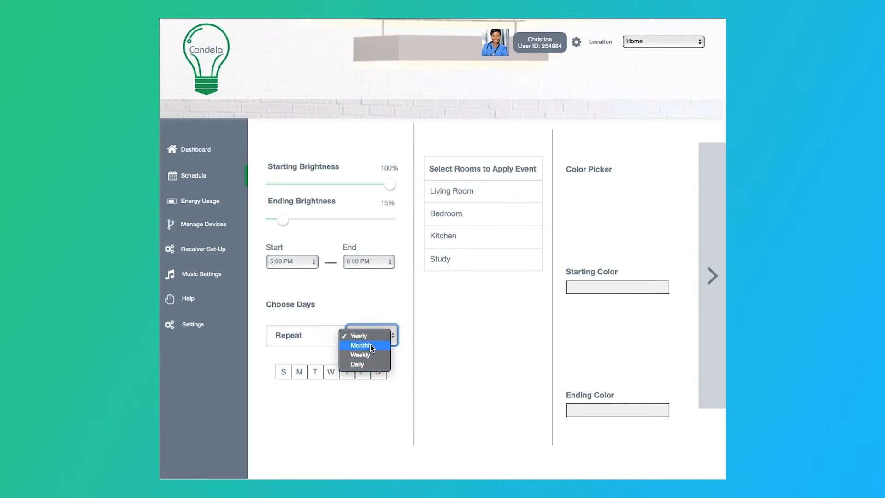
{"action": "mouse_move", "coordinate": [362, 355]}
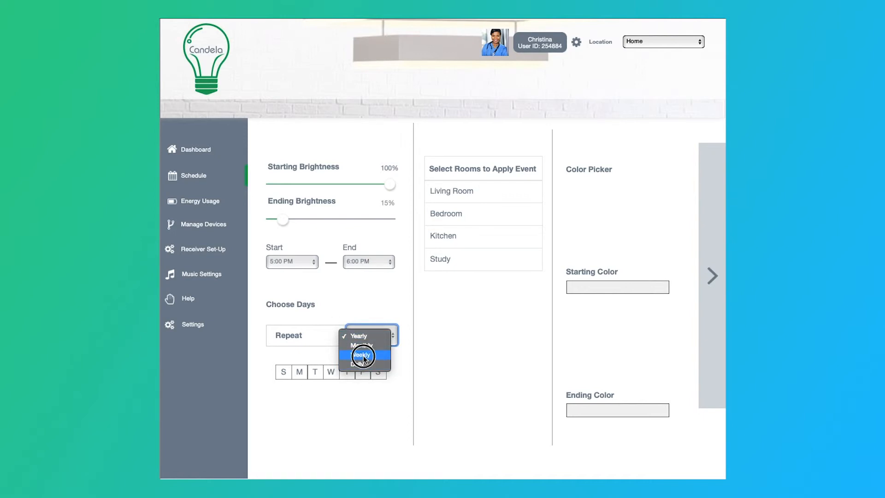
{"action": "left_click", "coordinate": [362, 355]}
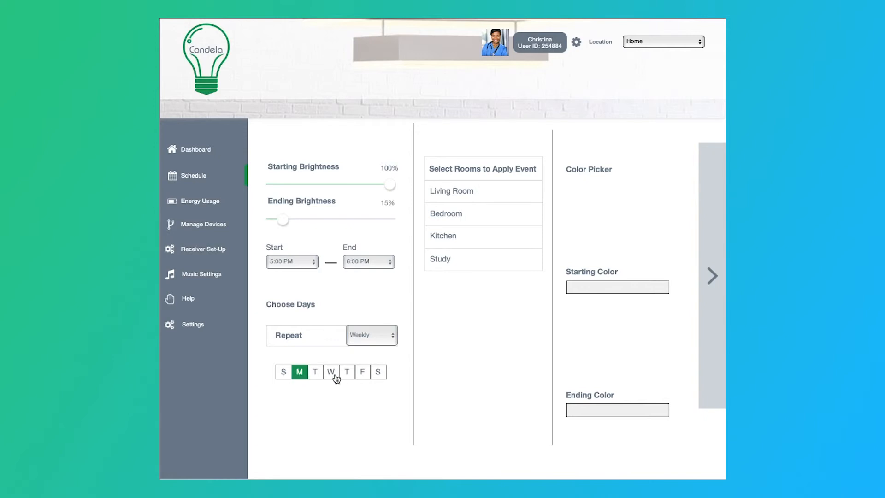
{"action": "left_click", "coordinate": [331, 372]}
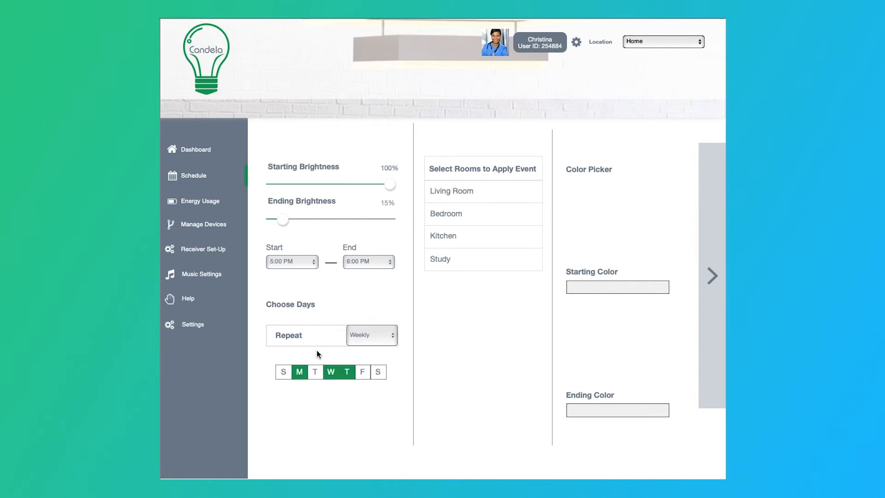
{"action": "mouse_move", "coordinate": [286, 336]}
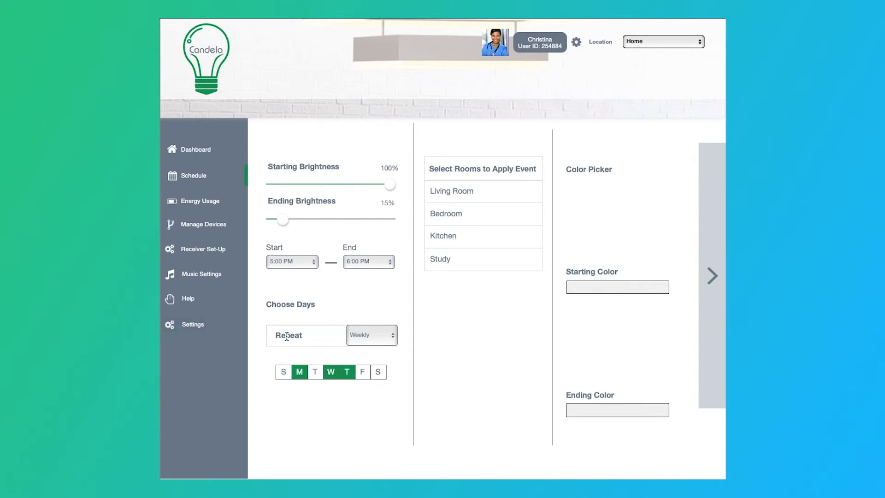
{"action": "left_click", "coordinate": [371, 334]}
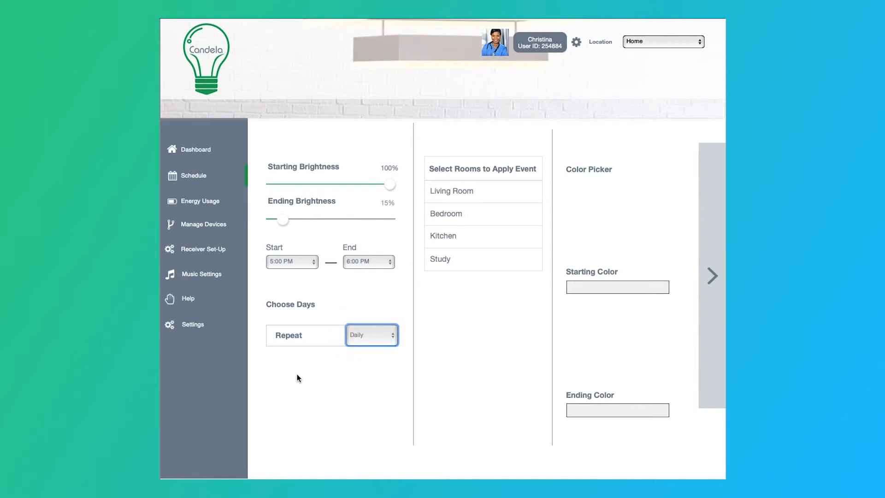
{"action": "mouse_move", "coordinate": [563, 175]}
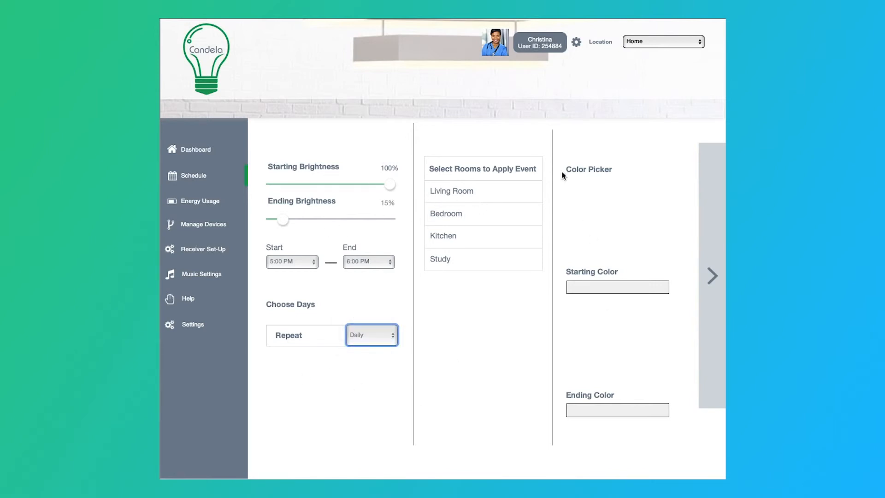
{"action": "mouse_move", "coordinate": [441, 192]}
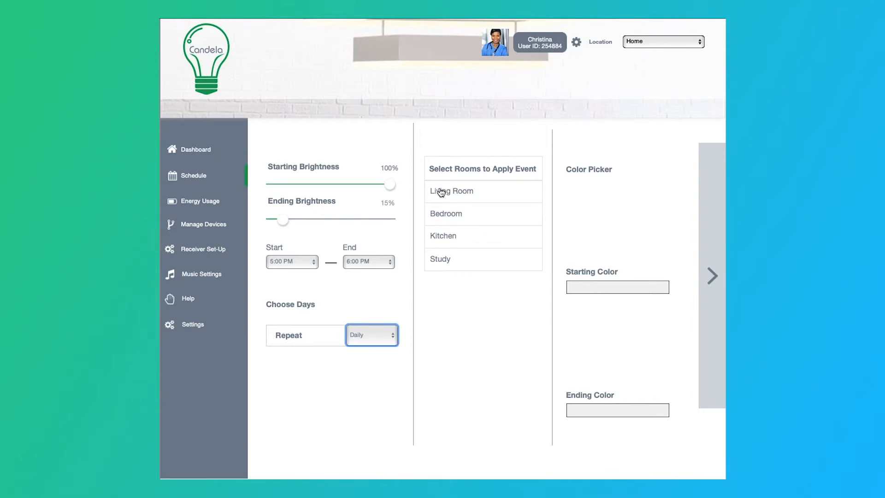
{"action": "mouse_move", "coordinate": [381, 380]}
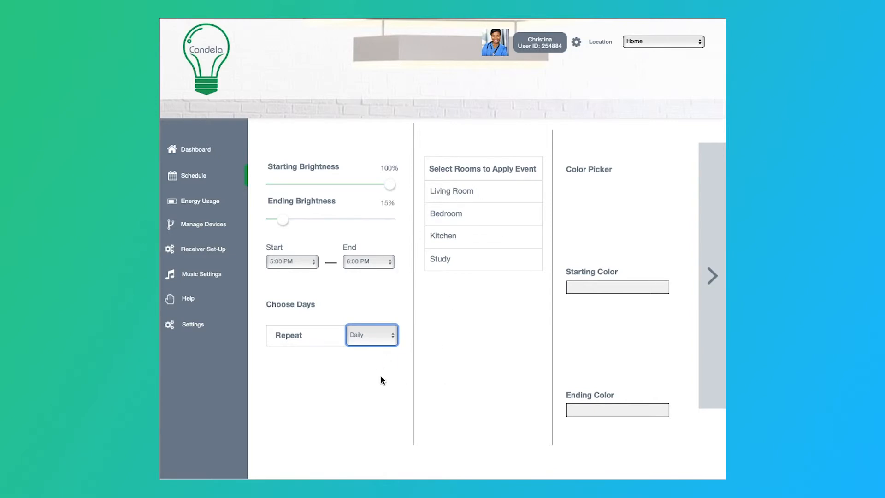
{"action": "mouse_move", "coordinate": [545, 217]}
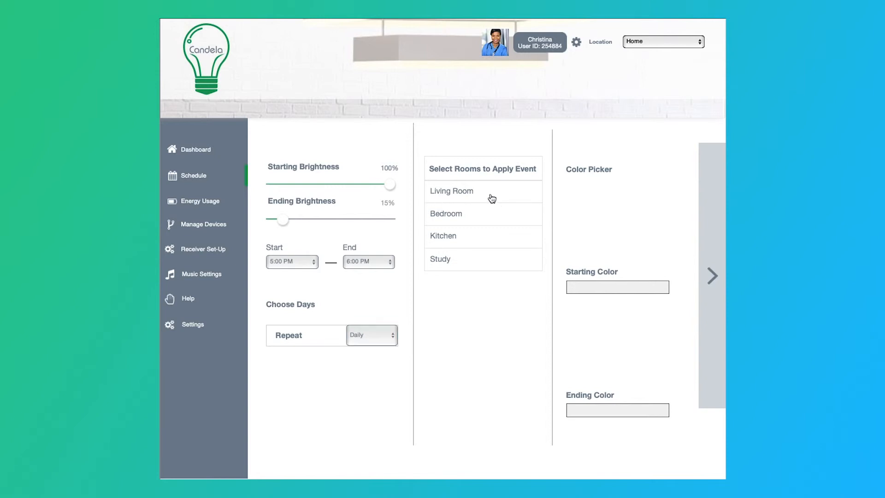
- Apply the event to the Living Room with Light bulbs 1 and 3 on, then begin the starting colour
{"action": "left_click", "coordinate": [452, 191]}
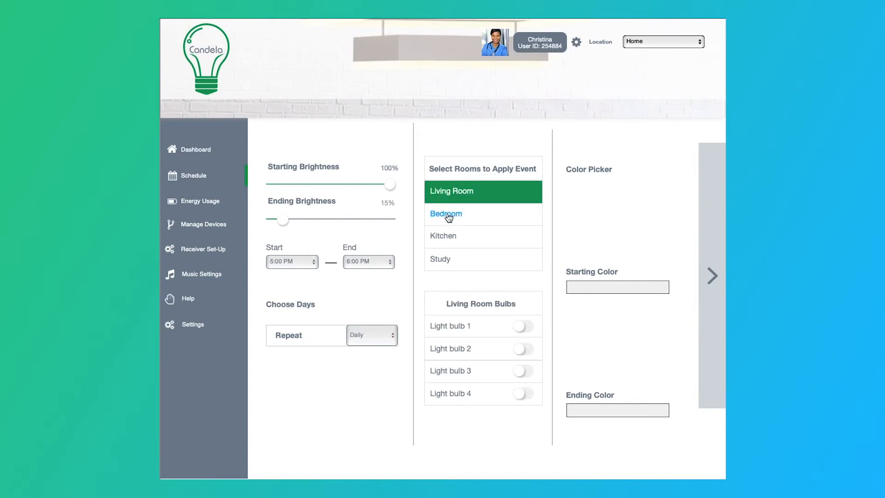
{"action": "left_click", "coordinate": [482, 259]}
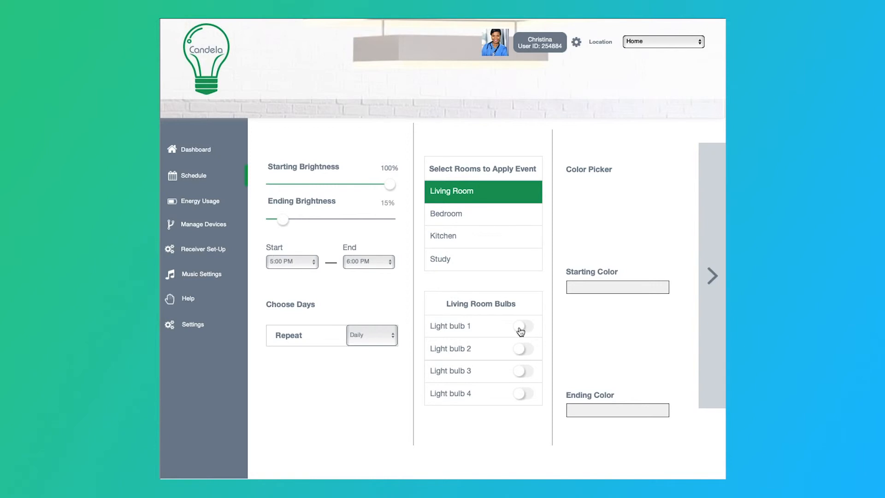
{"action": "left_click", "coordinate": [522, 326]}
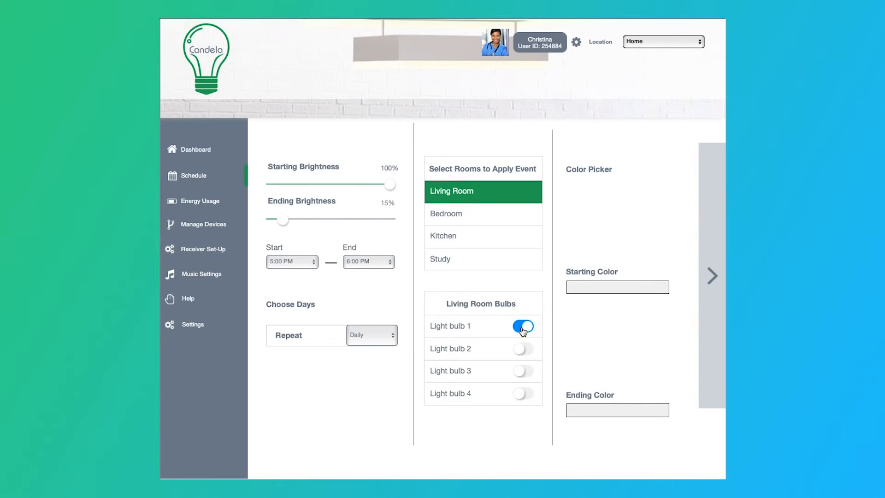
{"action": "left_click", "coordinate": [522, 371]}
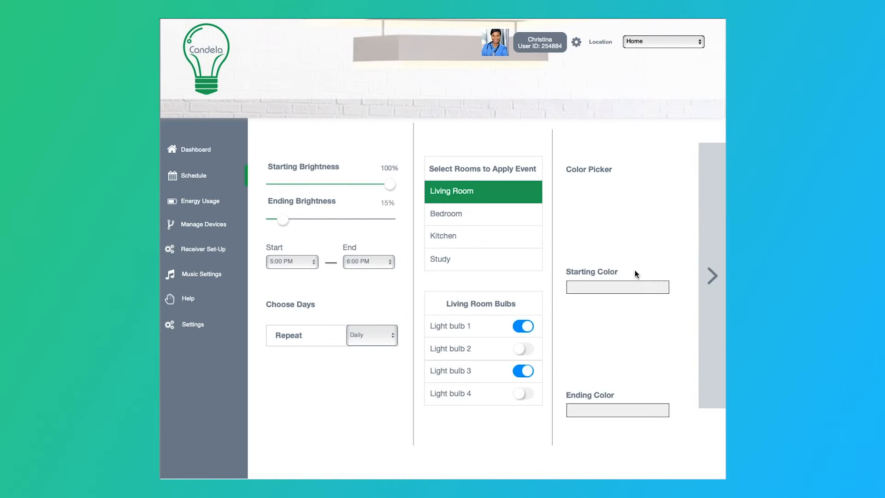
{"action": "left_click", "coordinate": [617, 286]}
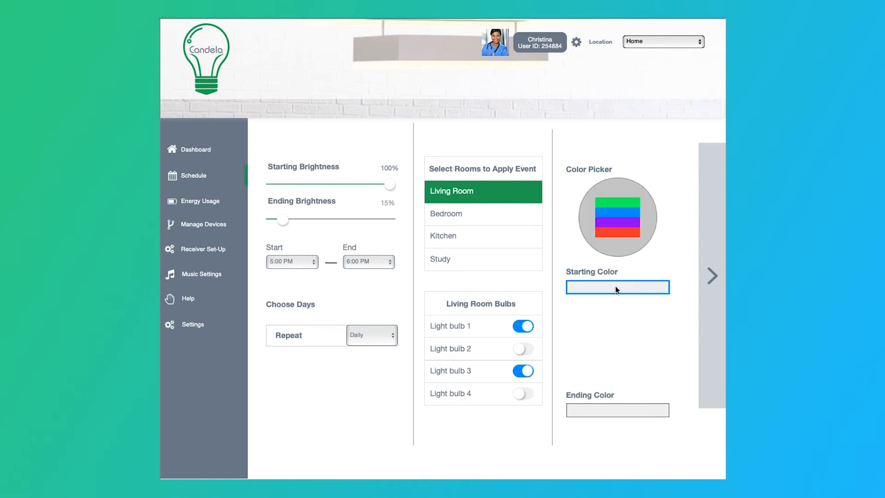
{"action": "mouse_move", "coordinate": [667, 239]}
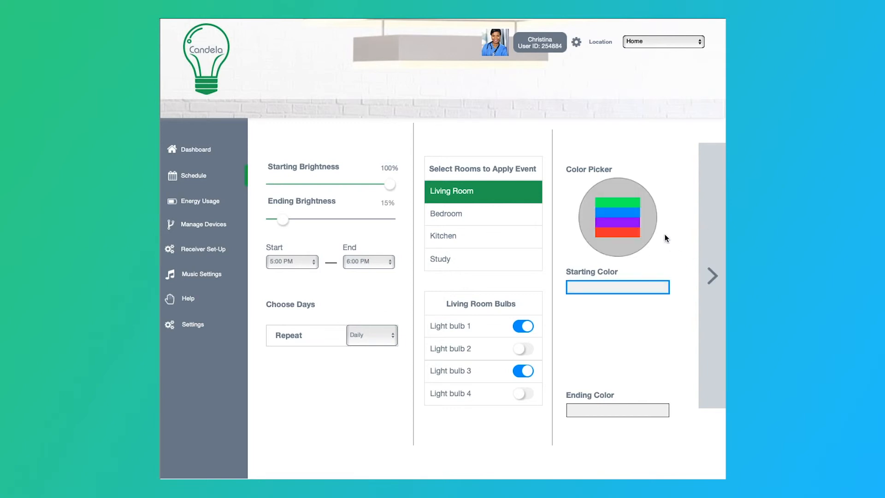
{"action": "mouse_move", "coordinate": [670, 247]}
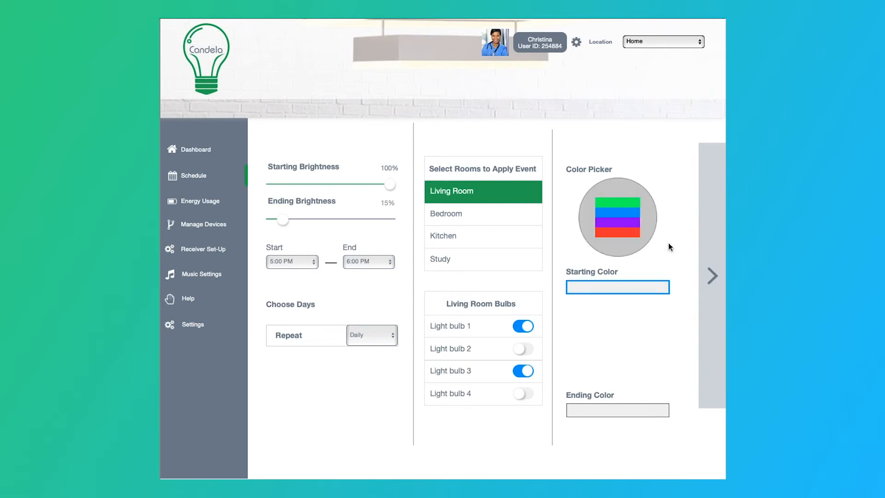
{"action": "mouse_move", "coordinate": [608, 190]}
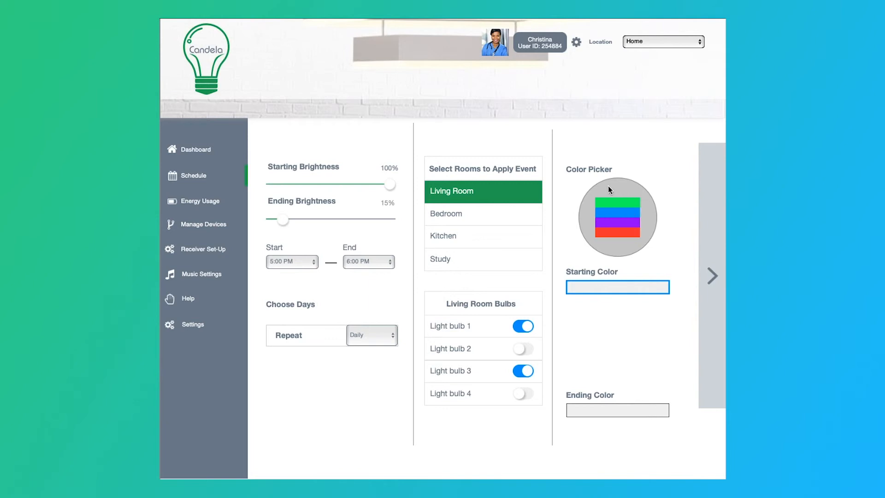
{"action": "mouse_move", "coordinate": [641, 228]}
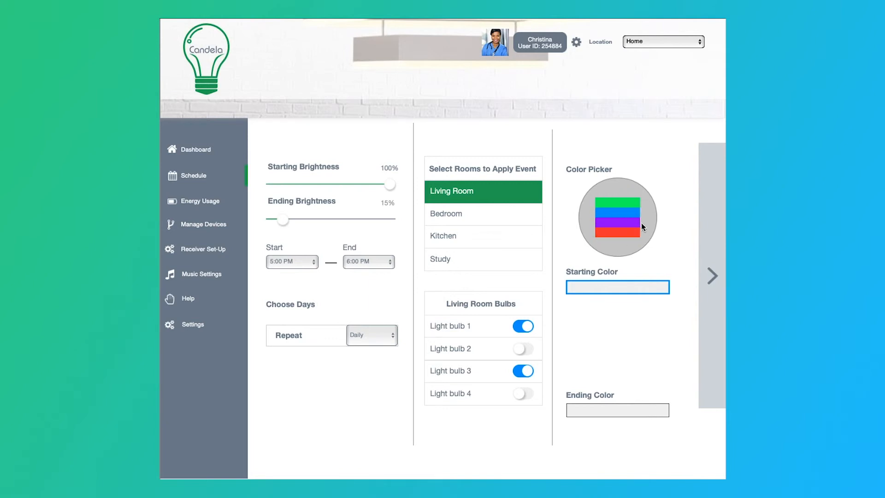
{"action": "mouse_move", "coordinate": [634, 202]}
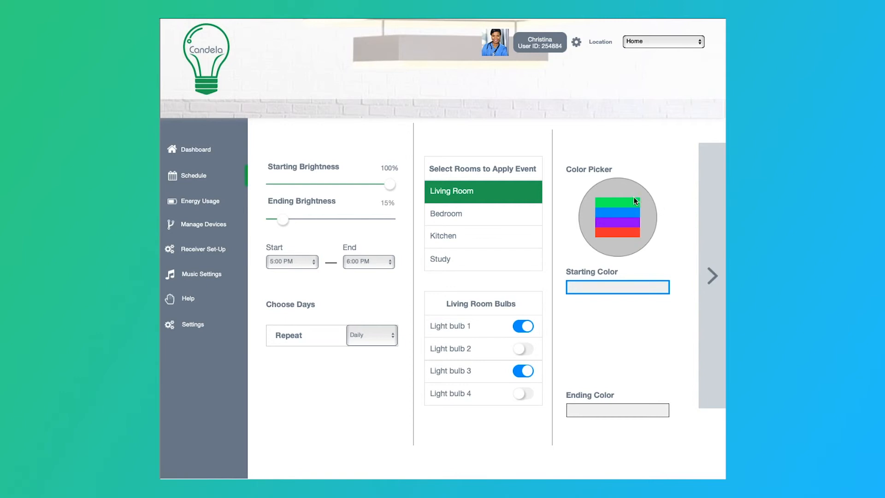
{"action": "mouse_move", "coordinate": [645, 240]}
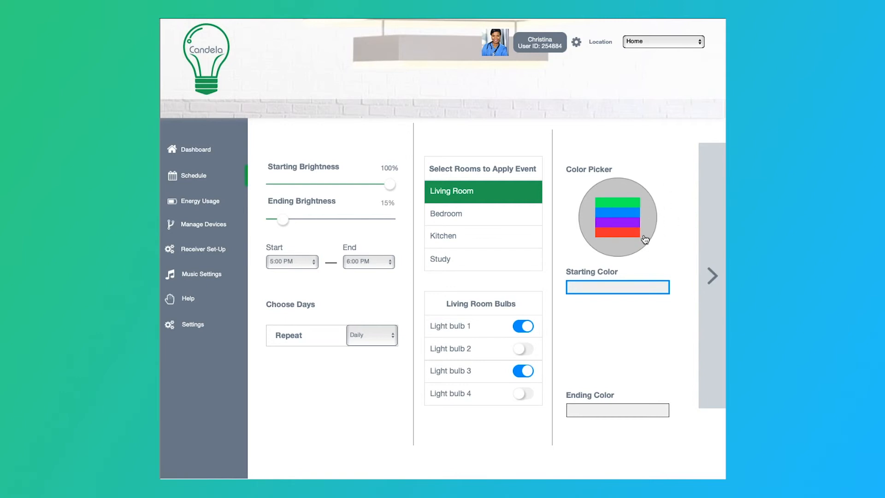
{"action": "mouse_move", "coordinate": [633, 241]}
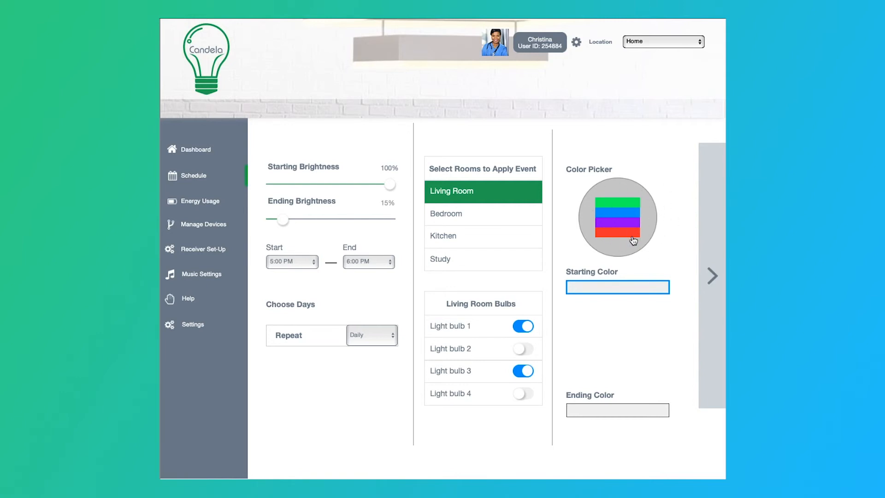
{"action": "mouse_move", "coordinate": [625, 207]}
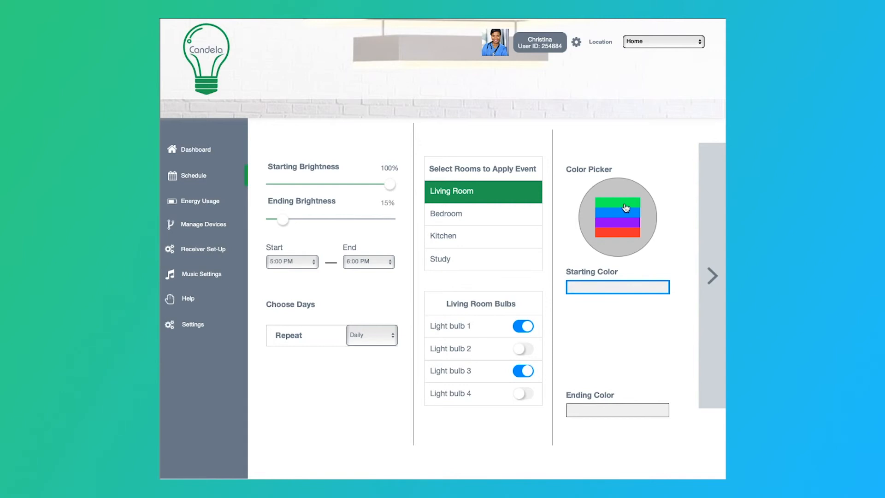
- Choose blue as the starting colour and select an ending colour stripe
{"action": "left_click", "coordinate": [617, 220]}
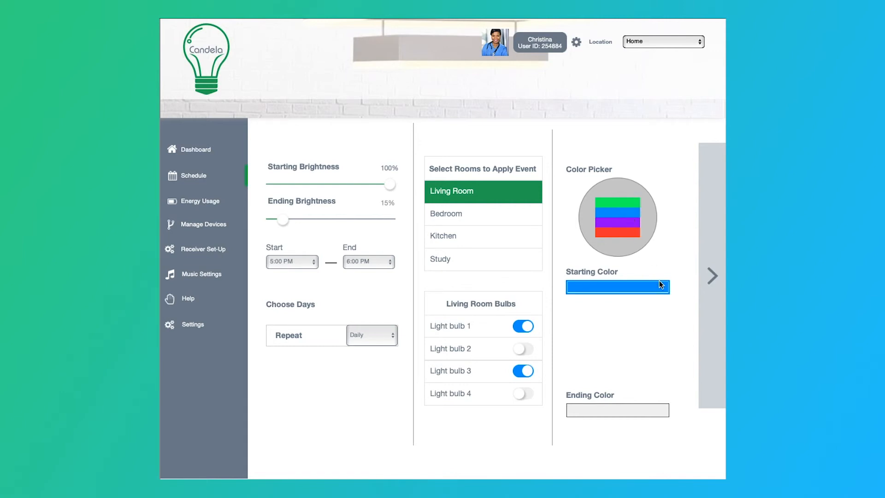
{"action": "left_click", "coordinate": [617, 409]}
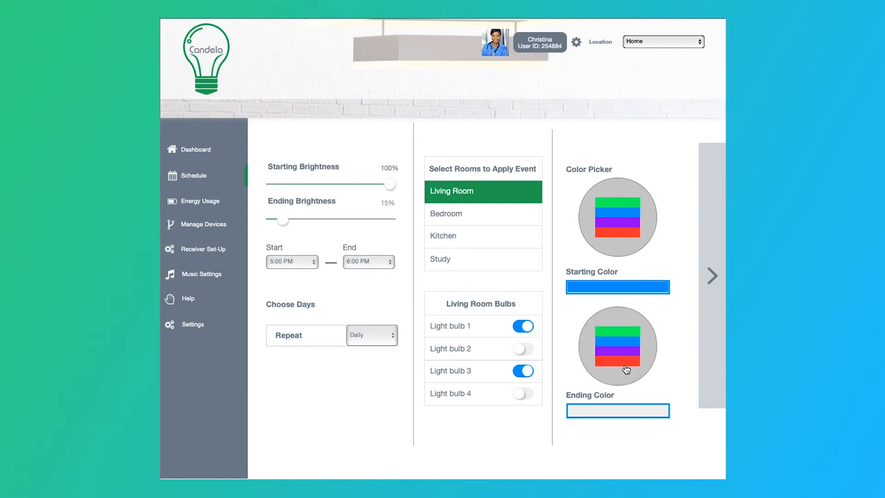
{"action": "left_click", "coordinate": [617, 367]}
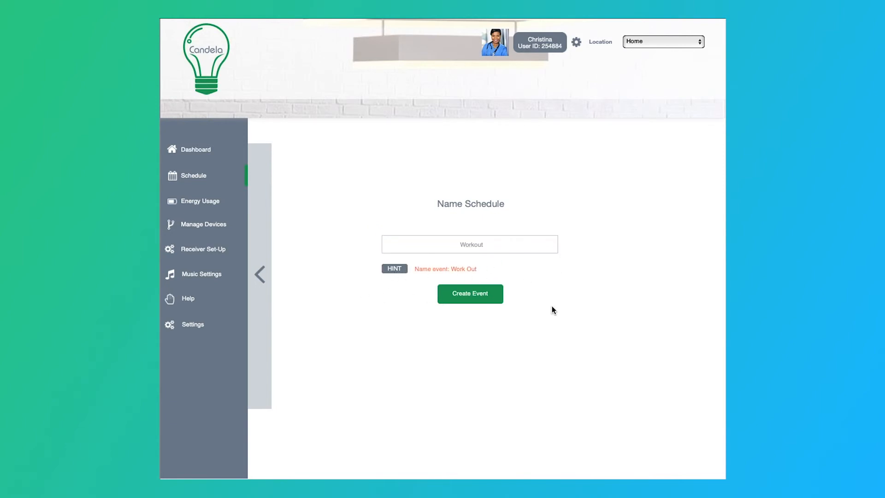
{"action": "mouse_move", "coordinate": [484, 302]}
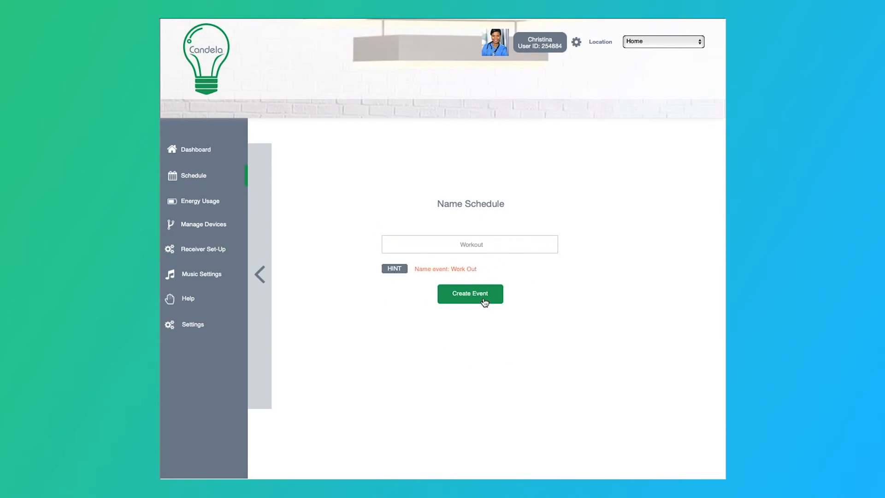
- Create the event so Workout joins the current schedules
{"action": "left_click", "coordinate": [469, 293]}
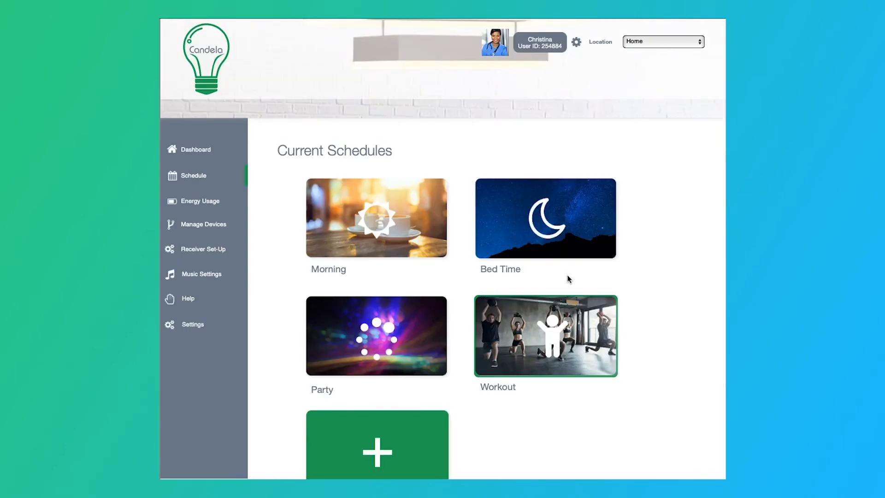
{"action": "mouse_move", "coordinate": [503, 345]}
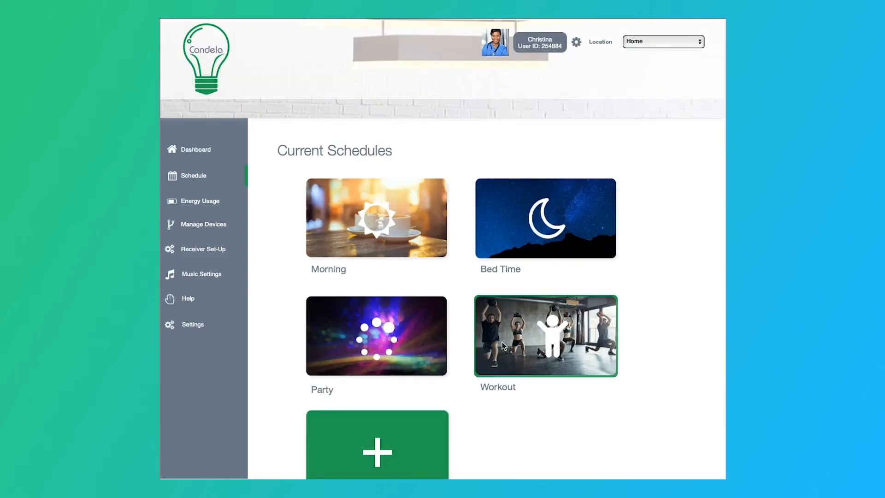
{"action": "mouse_move", "coordinate": [476, 449]}
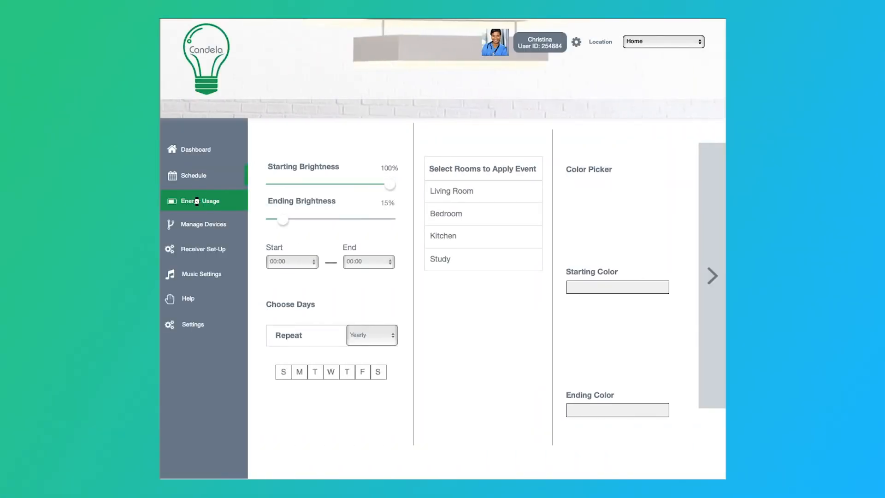
- Open View Usage and select Bedroom 1, Bedroom 2 and Study for comparison
{"action": "left_click", "coordinate": [200, 201]}
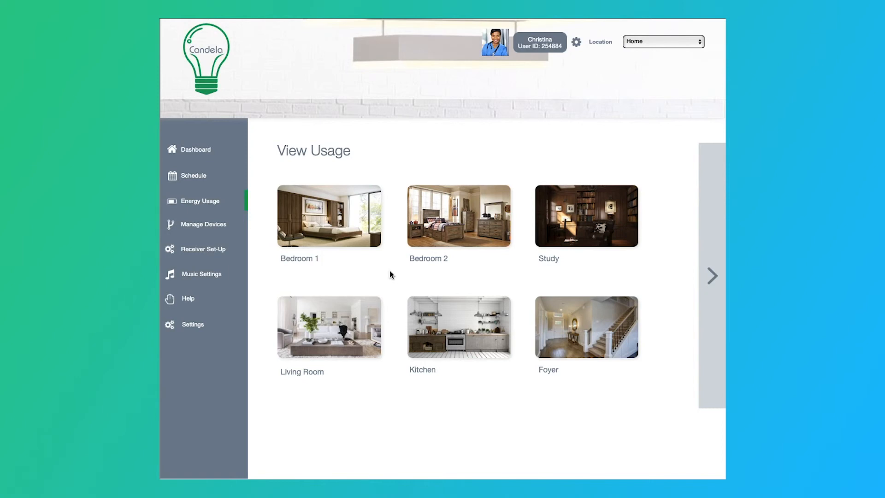
{"action": "mouse_move", "coordinate": [369, 218]}
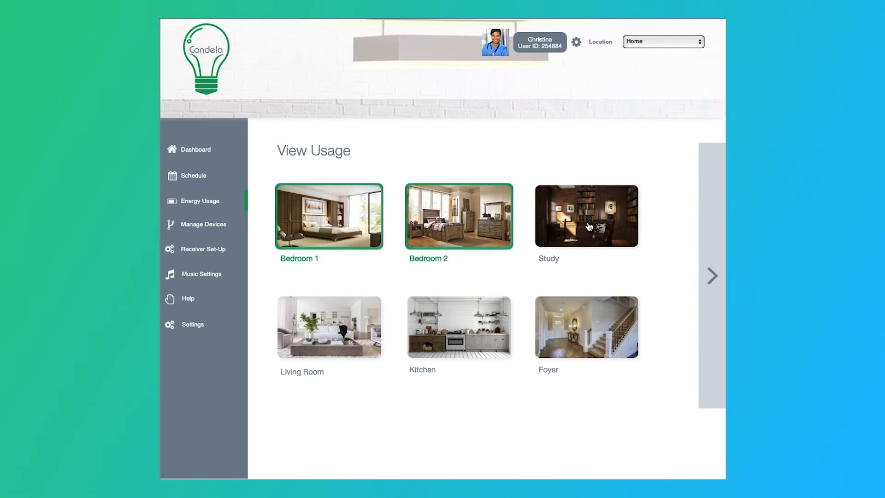
{"action": "left_click", "coordinate": [329, 216]}
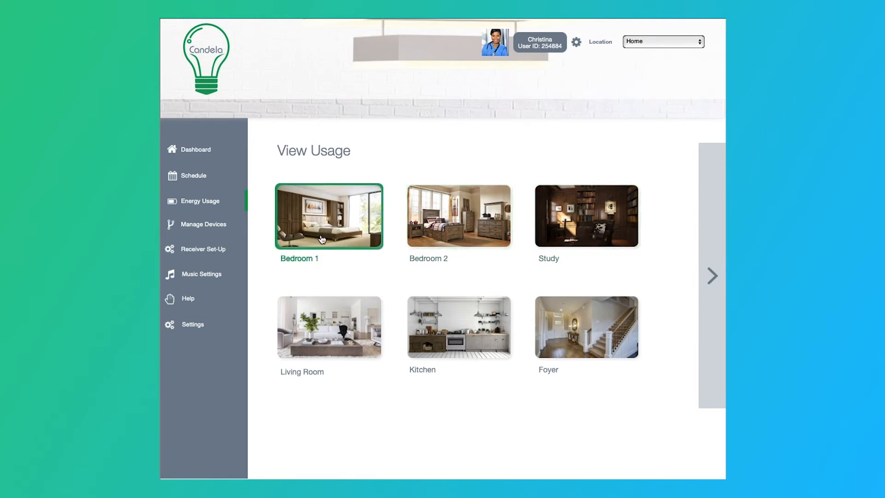
{"action": "left_click", "coordinate": [458, 216]}
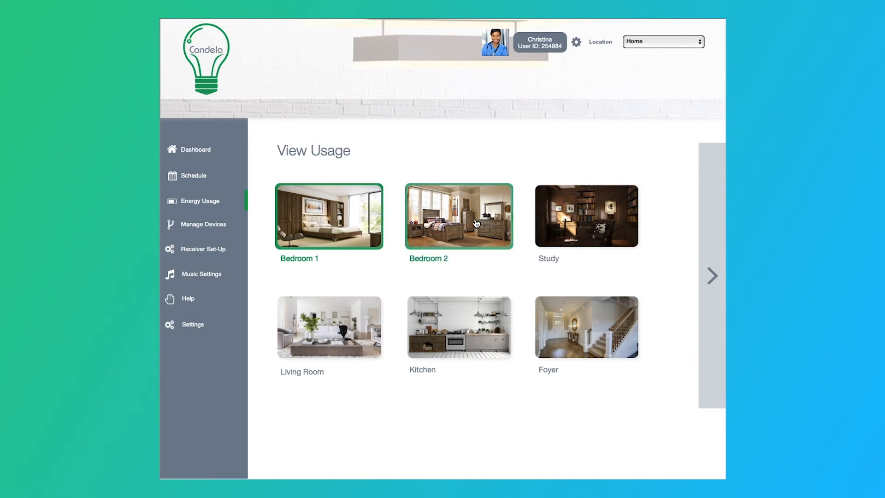
{"action": "left_click", "coordinate": [586, 216]}
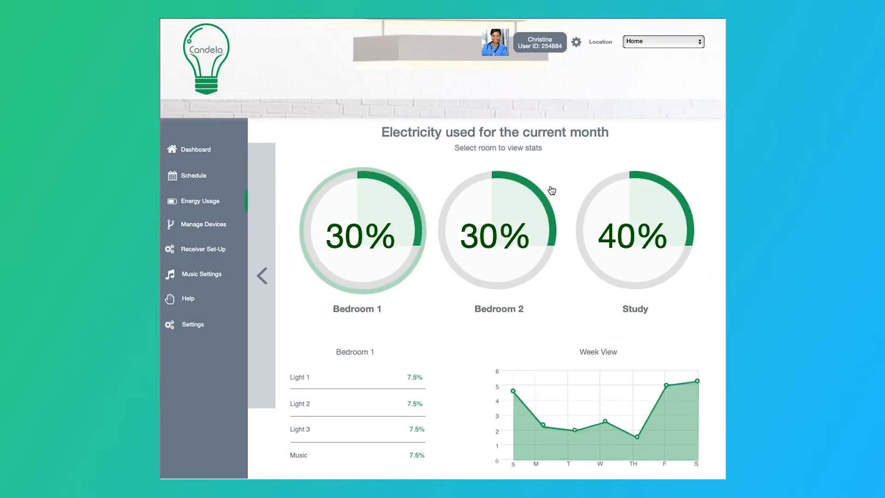
{"action": "mouse_move", "coordinate": [357, 256]}
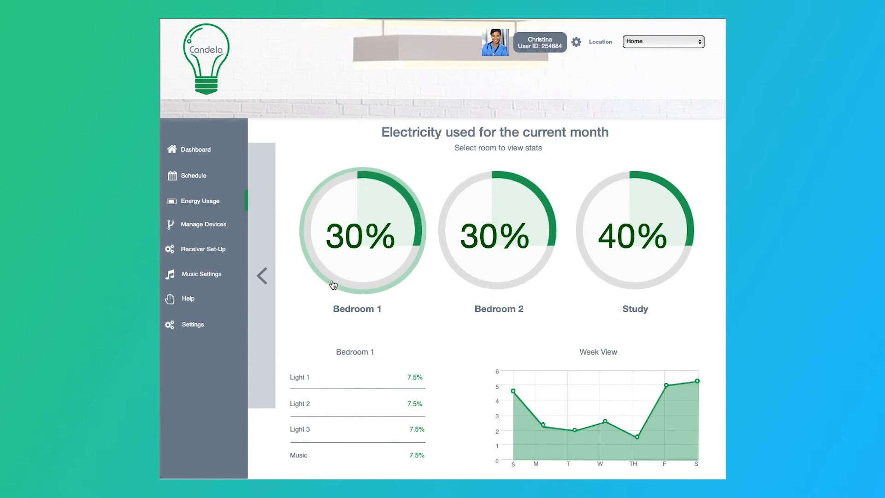
{"action": "mouse_move", "coordinate": [409, 392]}
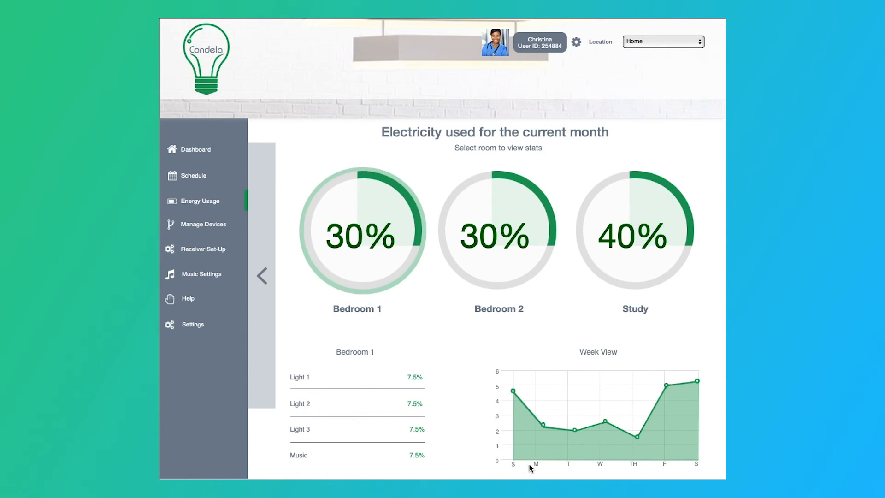
{"action": "mouse_move", "coordinate": [387, 373]}
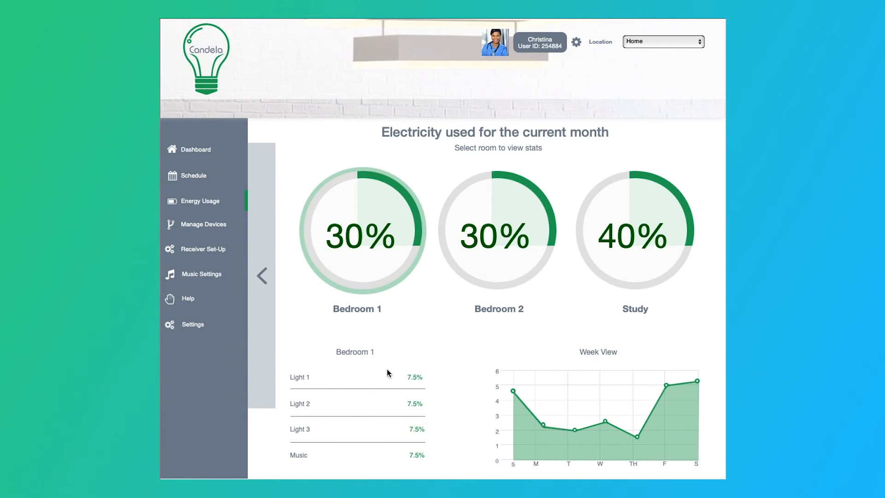
{"action": "mouse_move", "coordinate": [334, 422]}
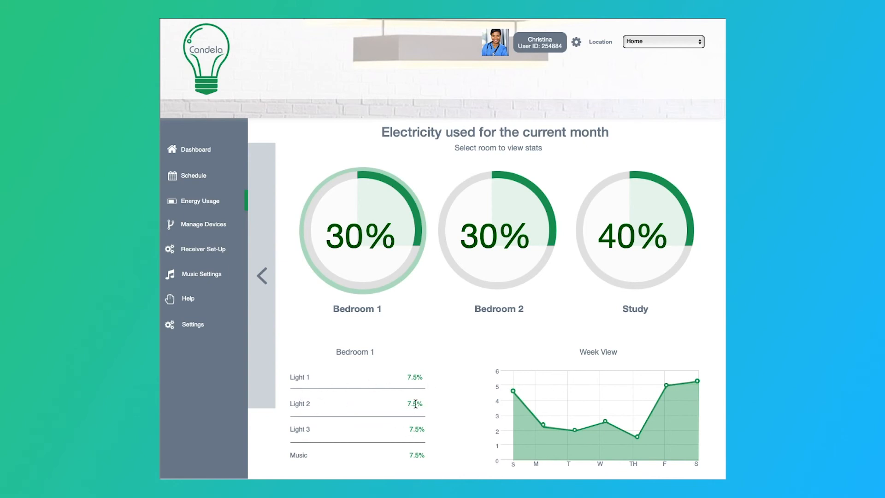
{"action": "mouse_move", "coordinate": [417, 454]}
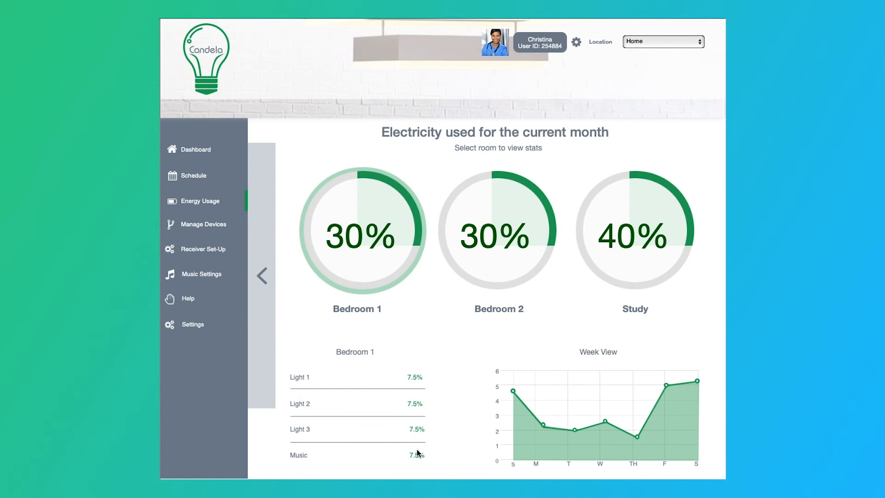
{"action": "mouse_move", "coordinate": [303, 449]}
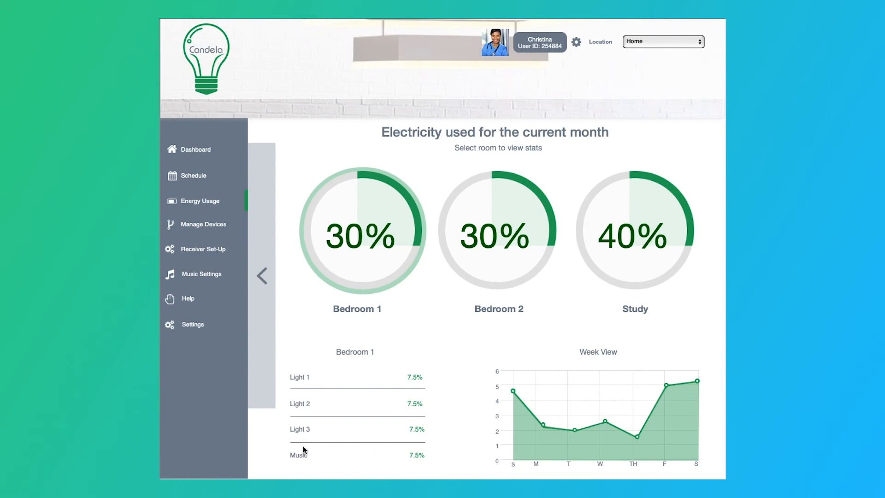
{"action": "mouse_move", "coordinate": [501, 283]}
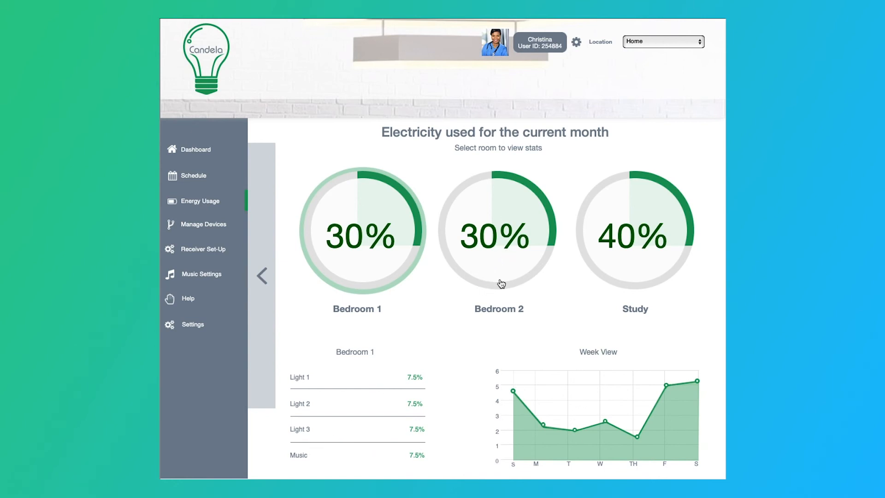
- View Bedroom 2 and Study electricity breakdowns, then go to device management
{"action": "left_click", "coordinate": [498, 237]}
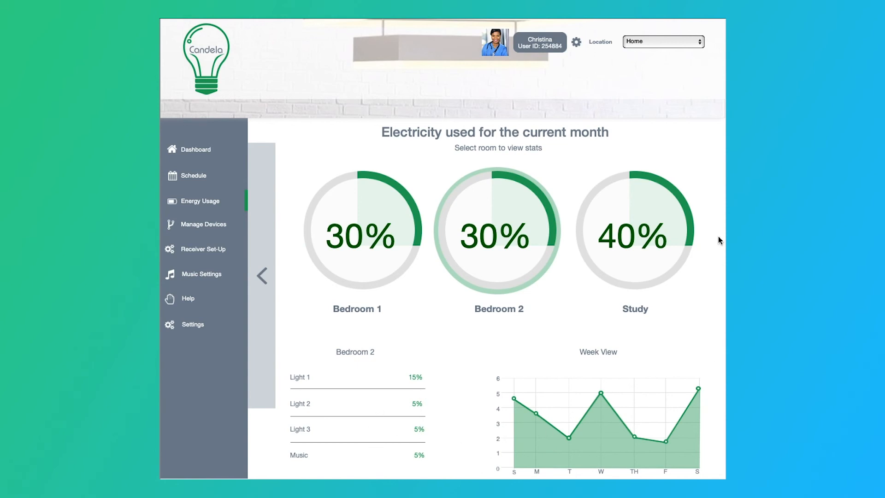
{"action": "left_click", "coordinate": [634, 229]}
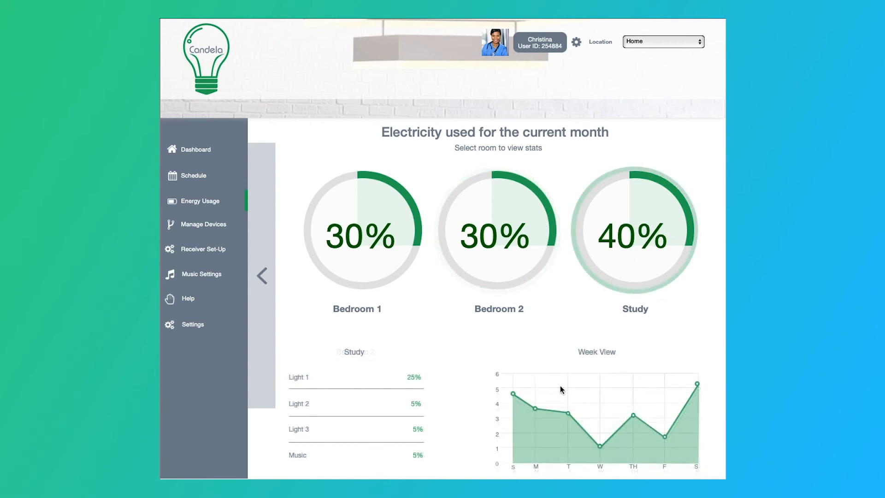
{"action": "mouse_move", "coordinate": [633, 292]}
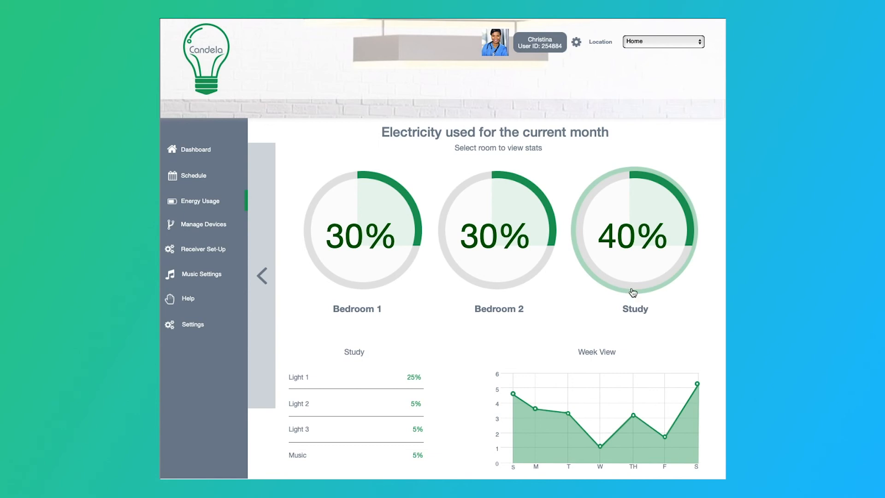
{"action": "mouse_move", "coordinate": [431, 300]}
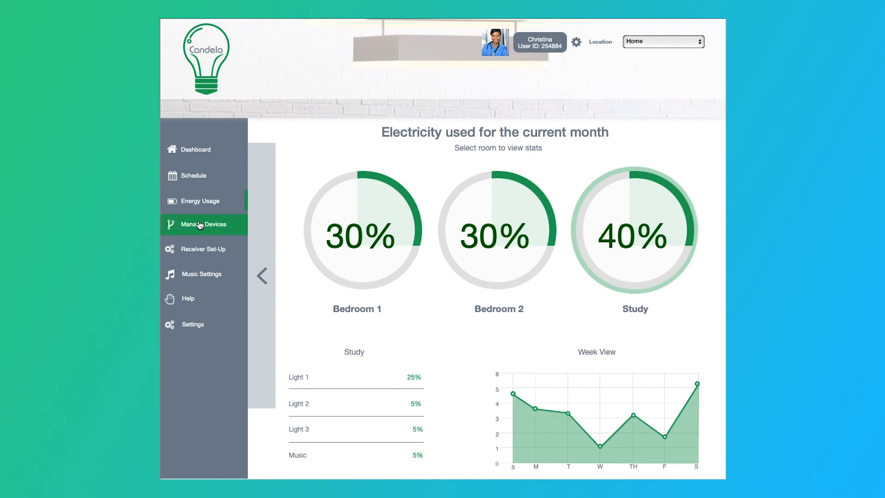
{"action": "left_click", "coordinate": [203, 224]}
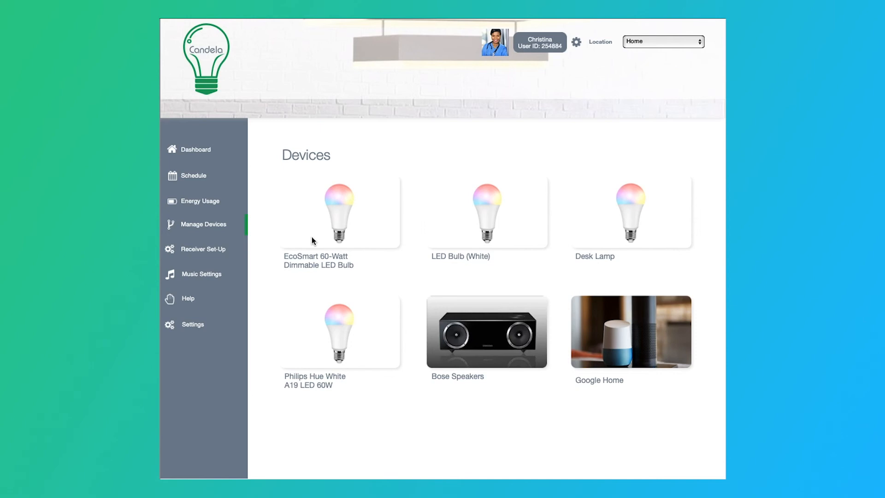
{"action": "mouse_move", "coordinate": [366, 182]}
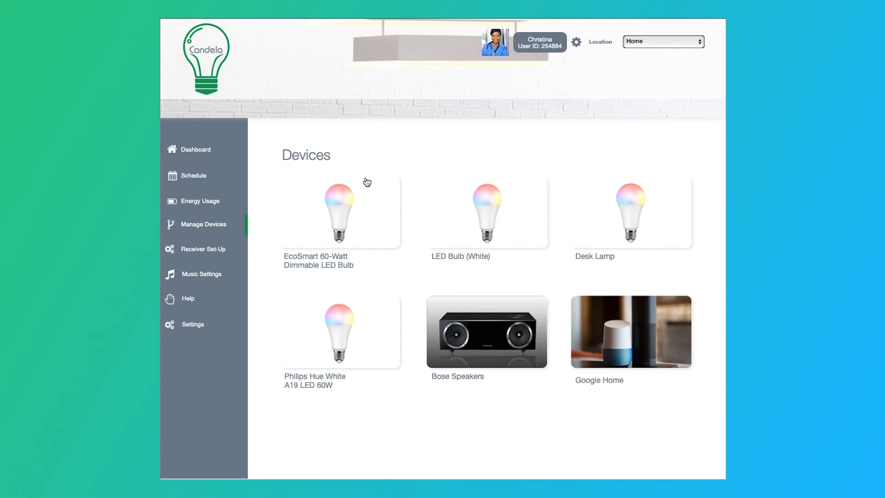
{"action": "mouse_move", "coordinate": [361, 305]}
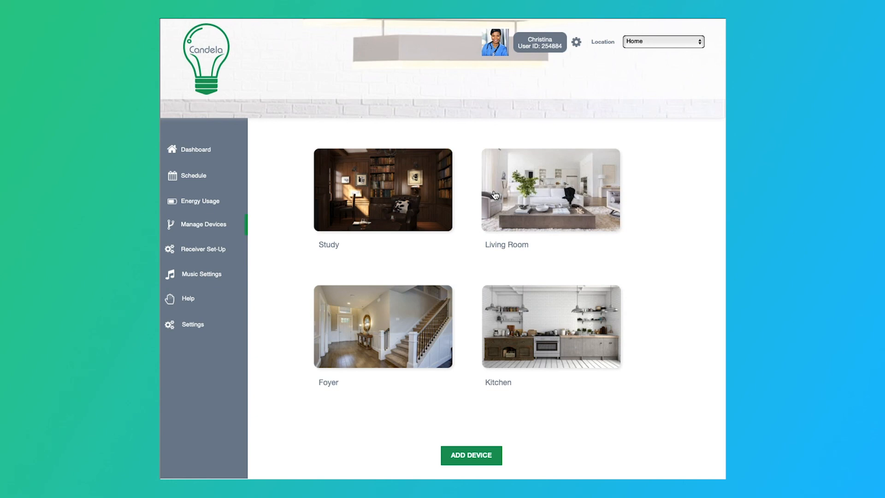
- Assign the chosen device to the Study room and add it
{"action": "left_click", "coordinate": [382, 189]}
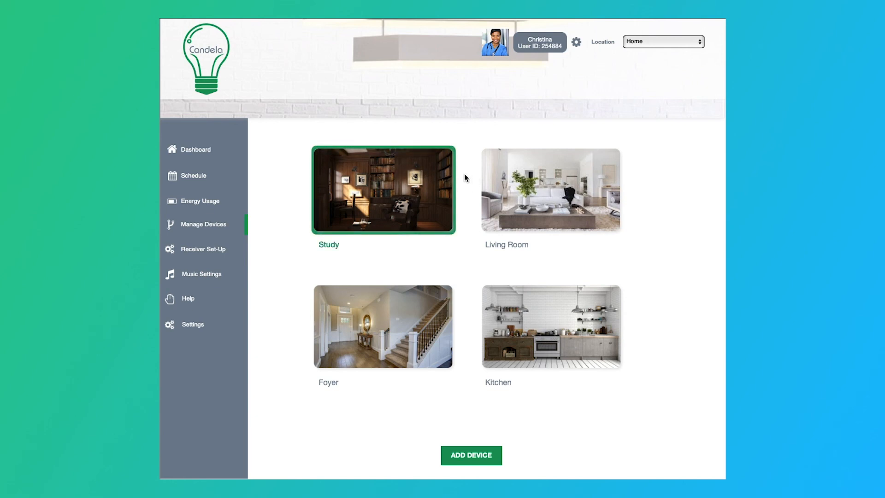
{"action": "mouse_move", "coordinate": [474, 454]}
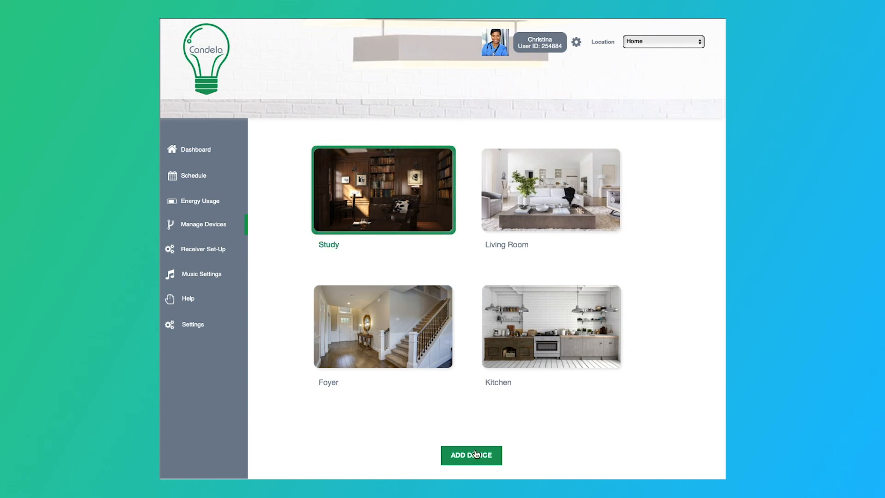
{"action": "left_click", "coordinate": [472, 454]}
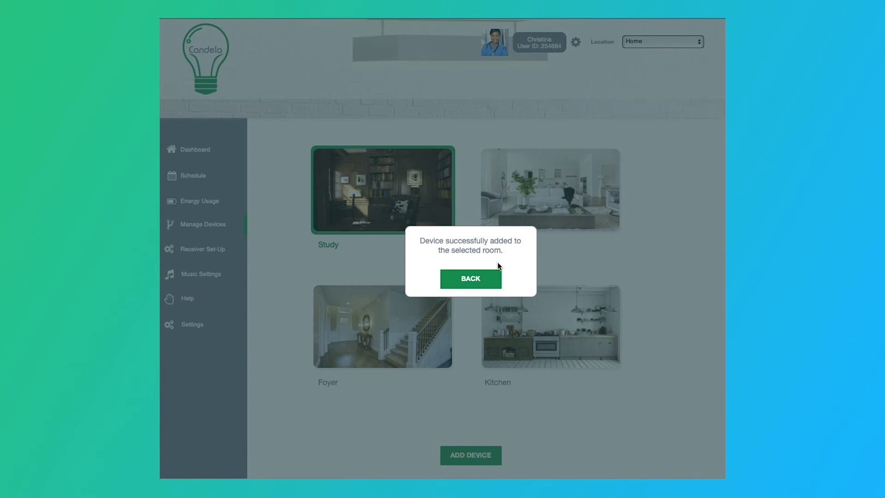
{"action": "mouse_move", "coordinate": [446, 260]}
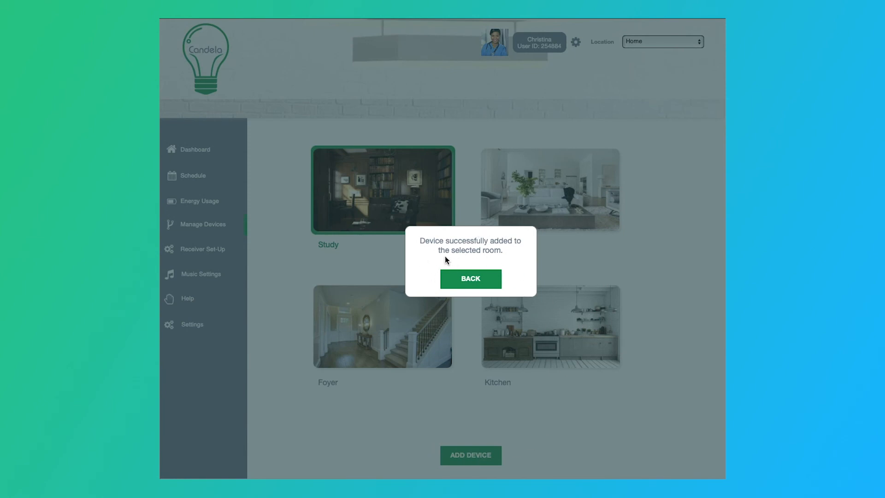
{"action": "mouse_move", "coordinate": [526, 245]}
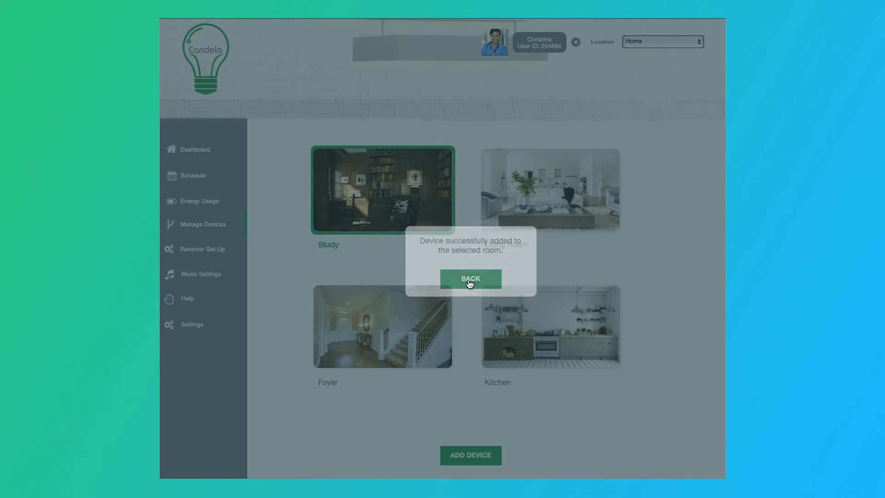
- Dismiss the device-added popup and return to the dashboard
{"action": "left_click", "coordinate": [471, 279]}
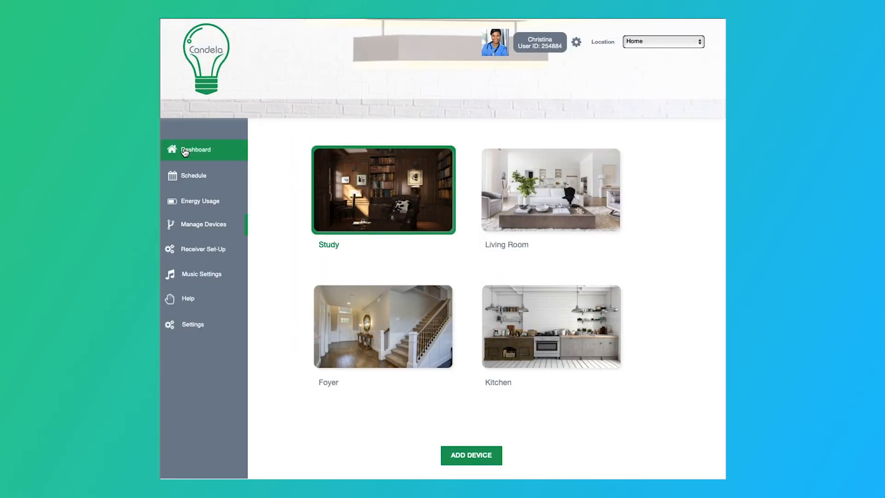
{"action": "left_click", "coordinate": [195, 150]}
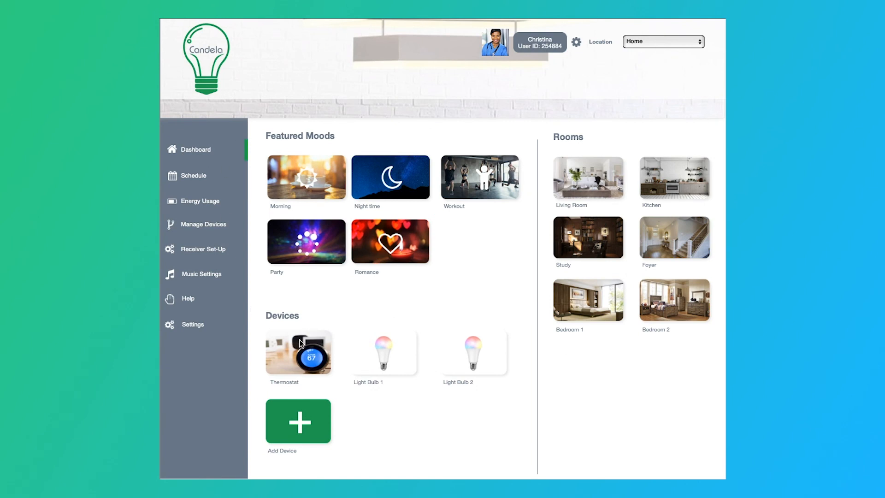
{"action": "mouse_move", "coordinate": [504, 298]}
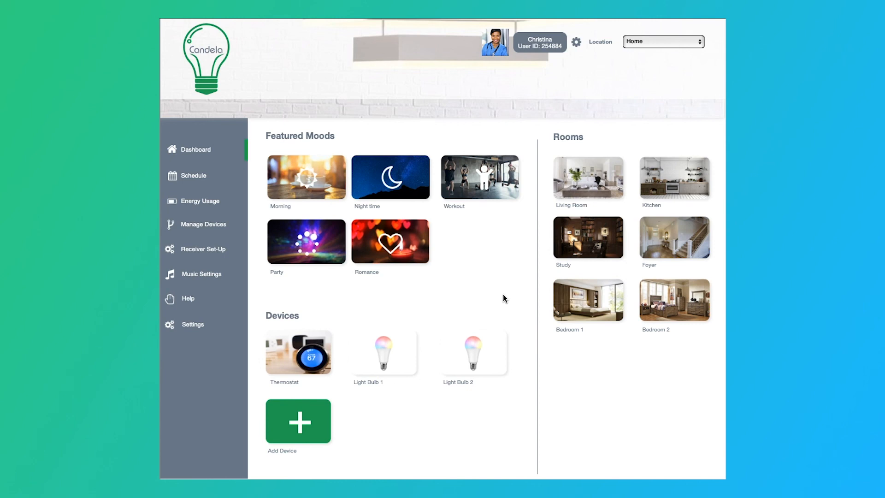